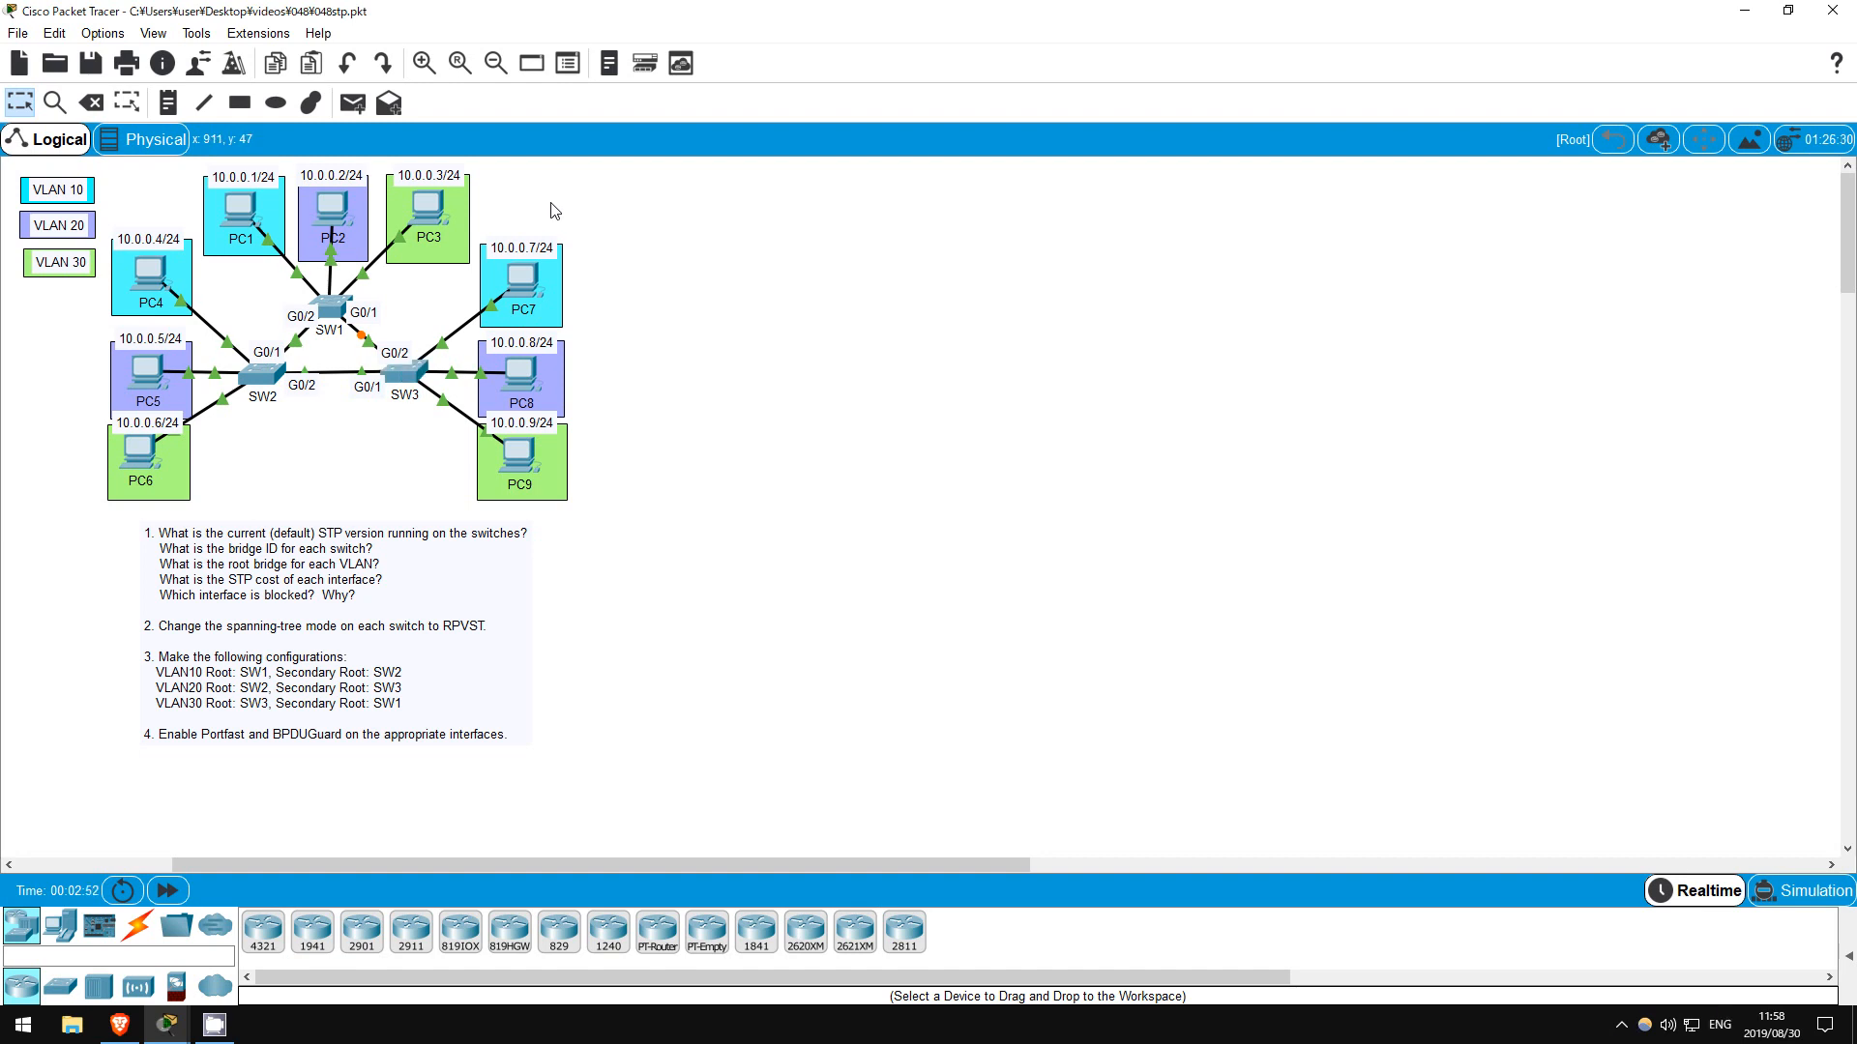
{"action": "mouse_move", "coordinate": [566, 197]}
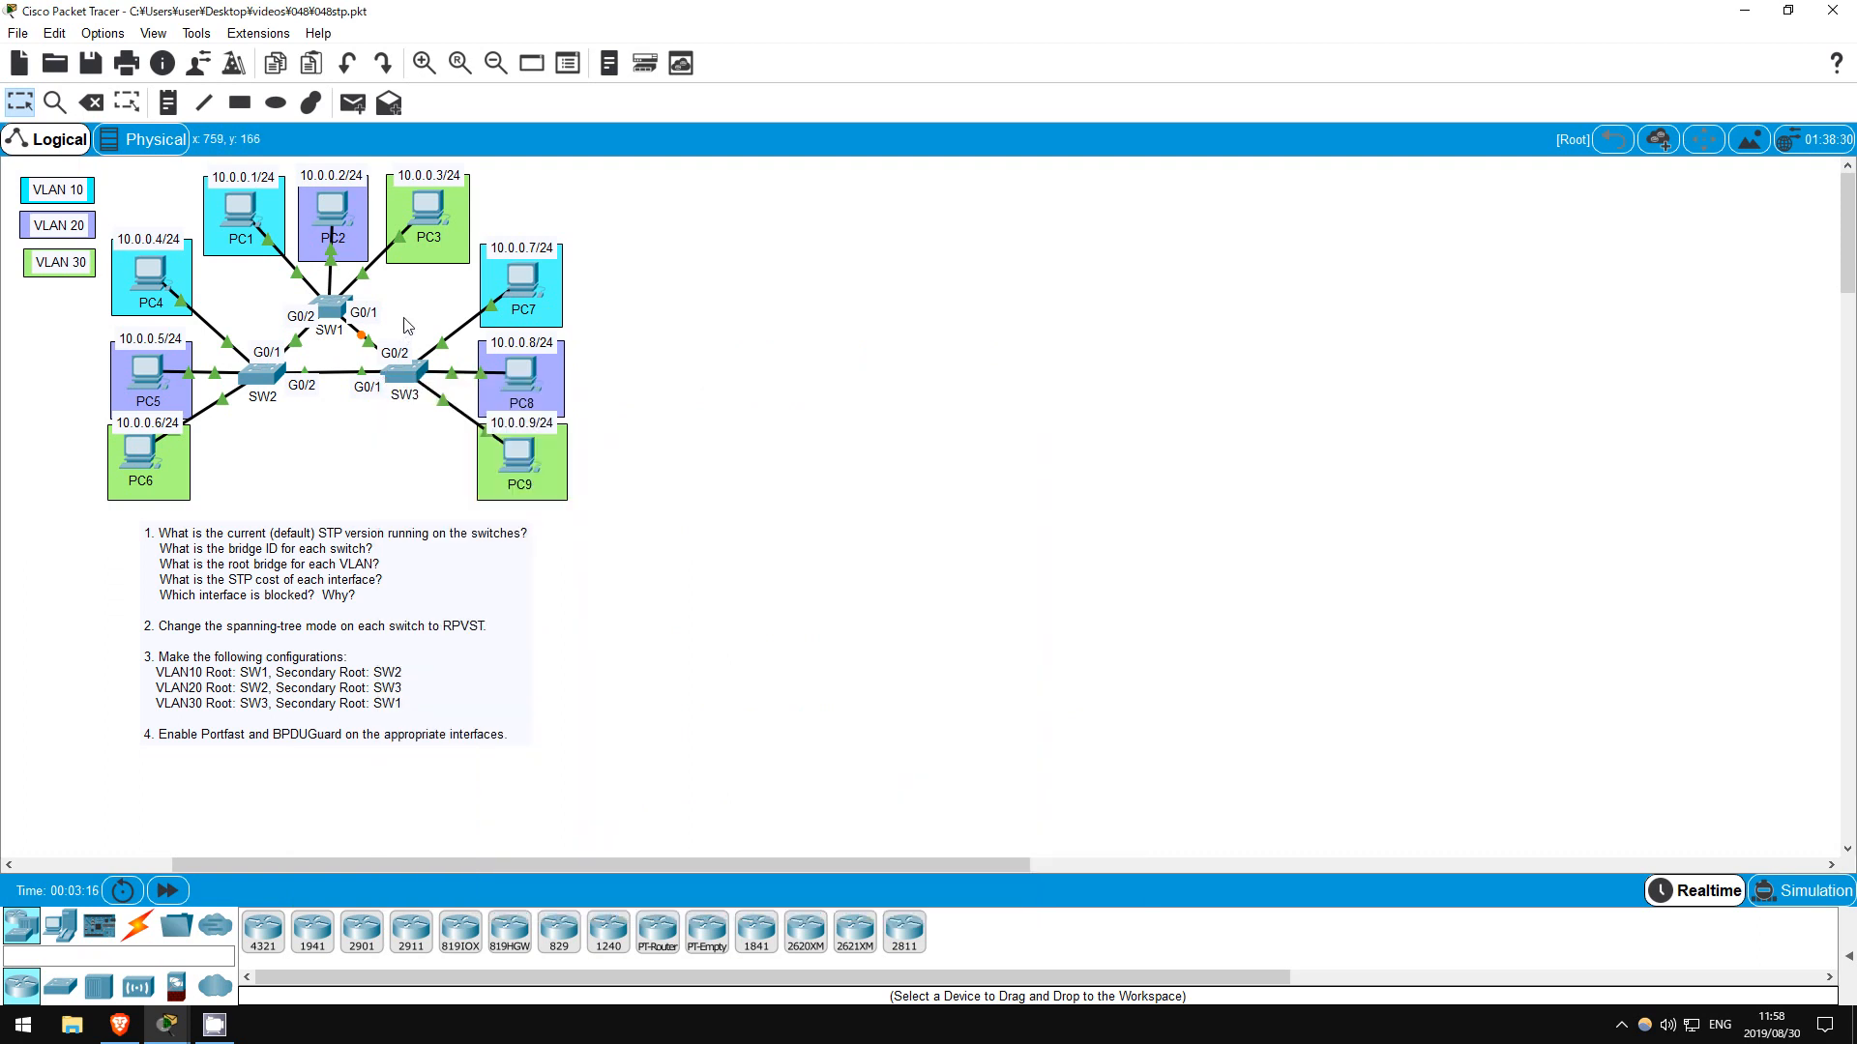
{"action": "mouse_move", "coordinate": [404, 325]}
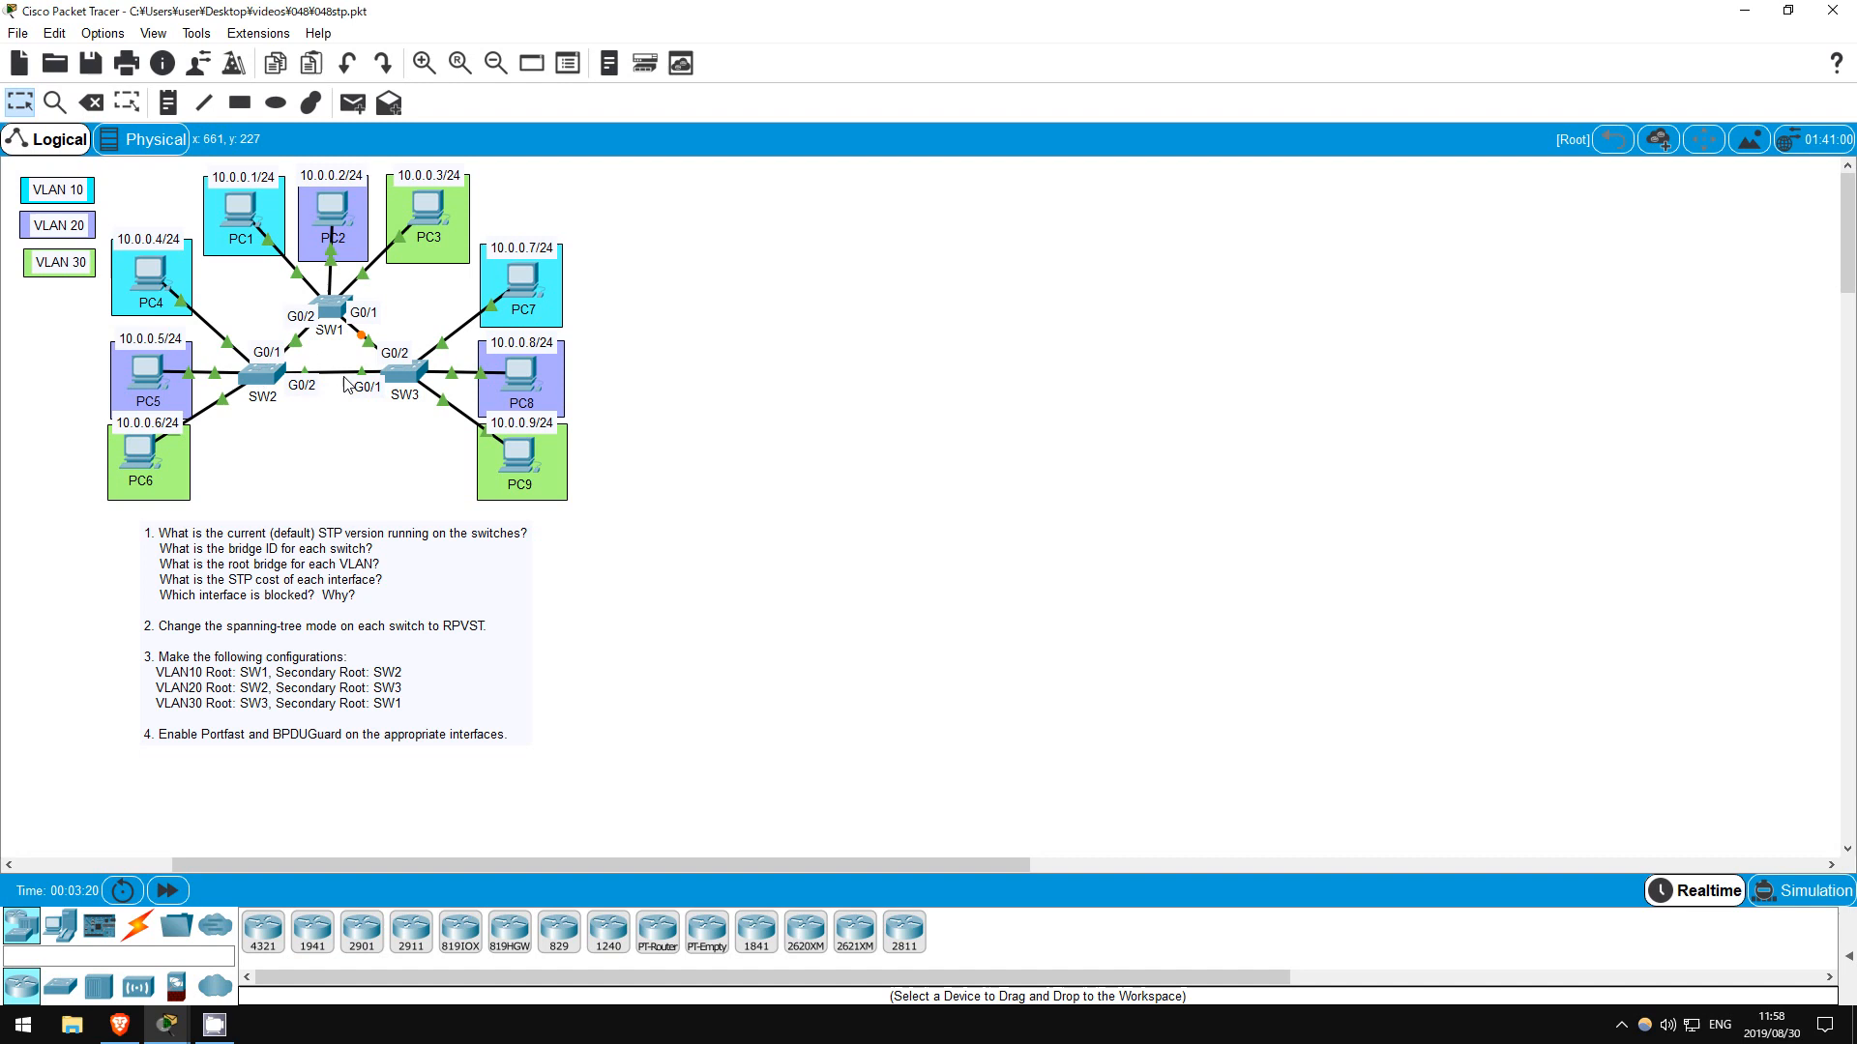
{"action": "mouse_move", "coordinate": [263, 381]}
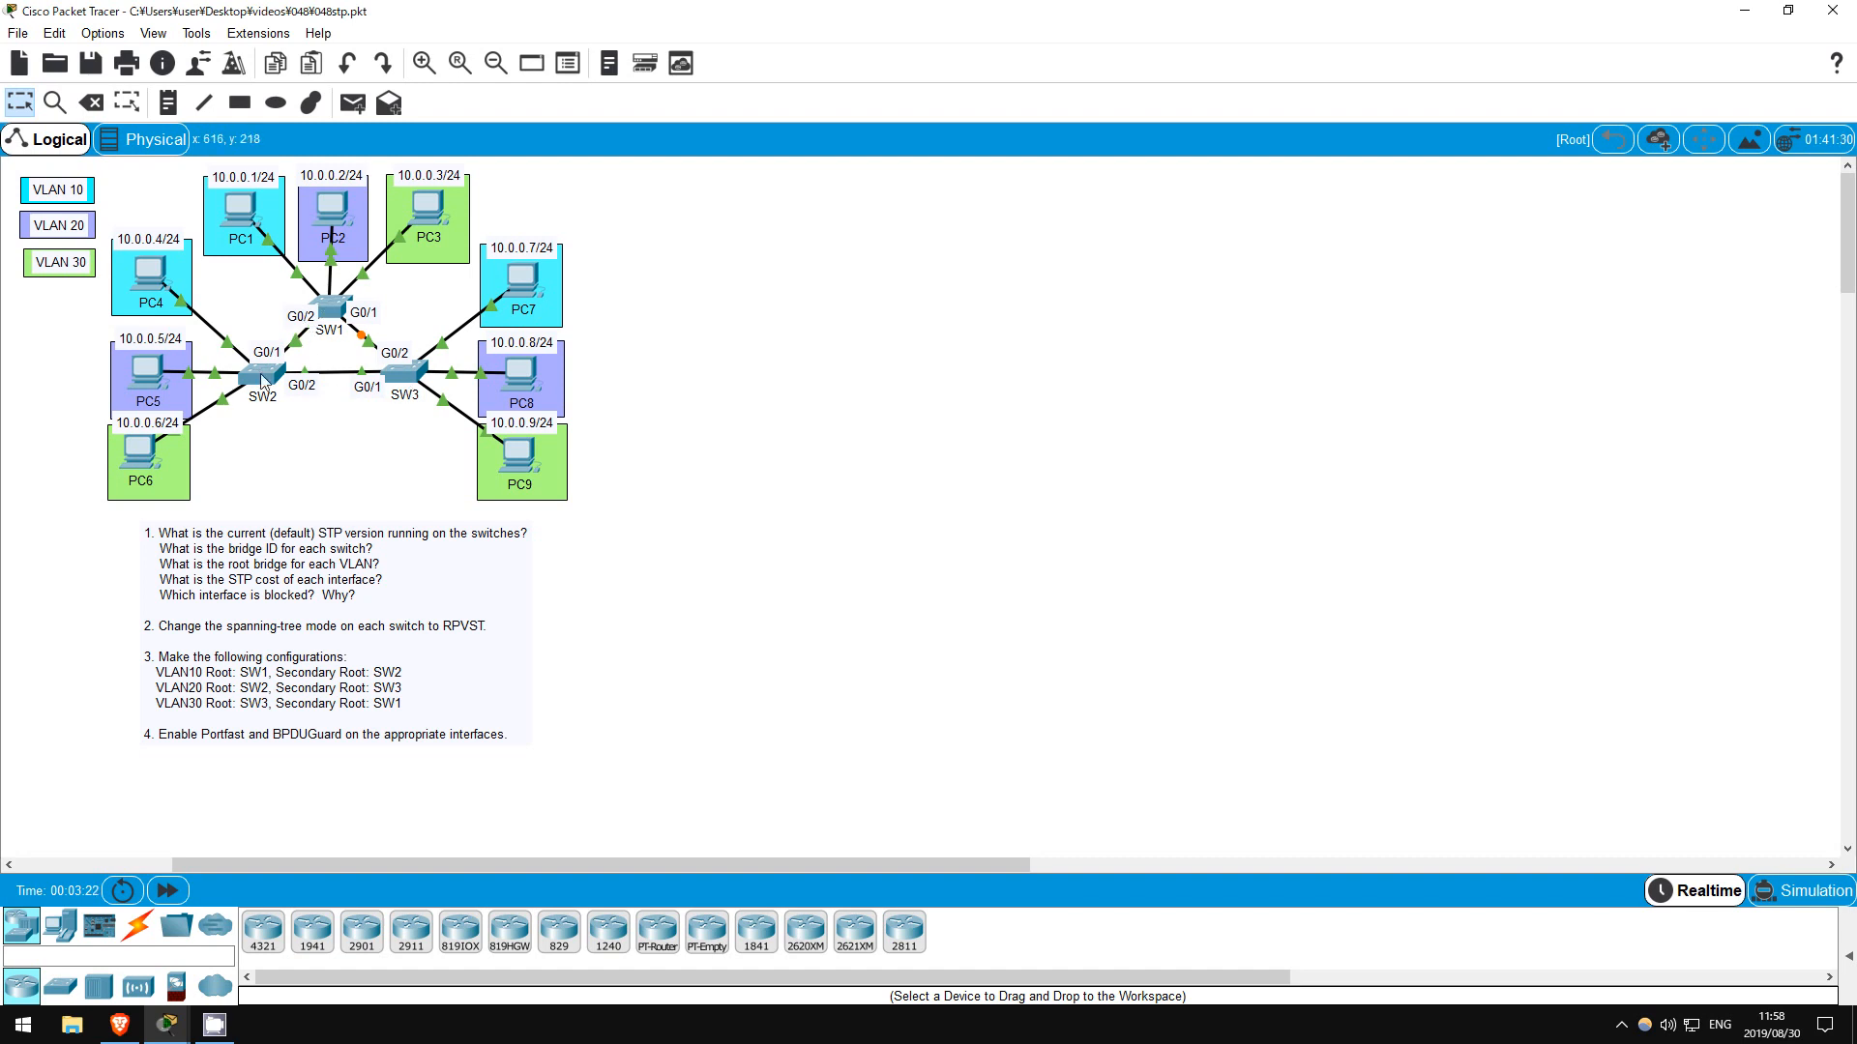
{"action": "mouse_move", "coordinate": [344, 329]}
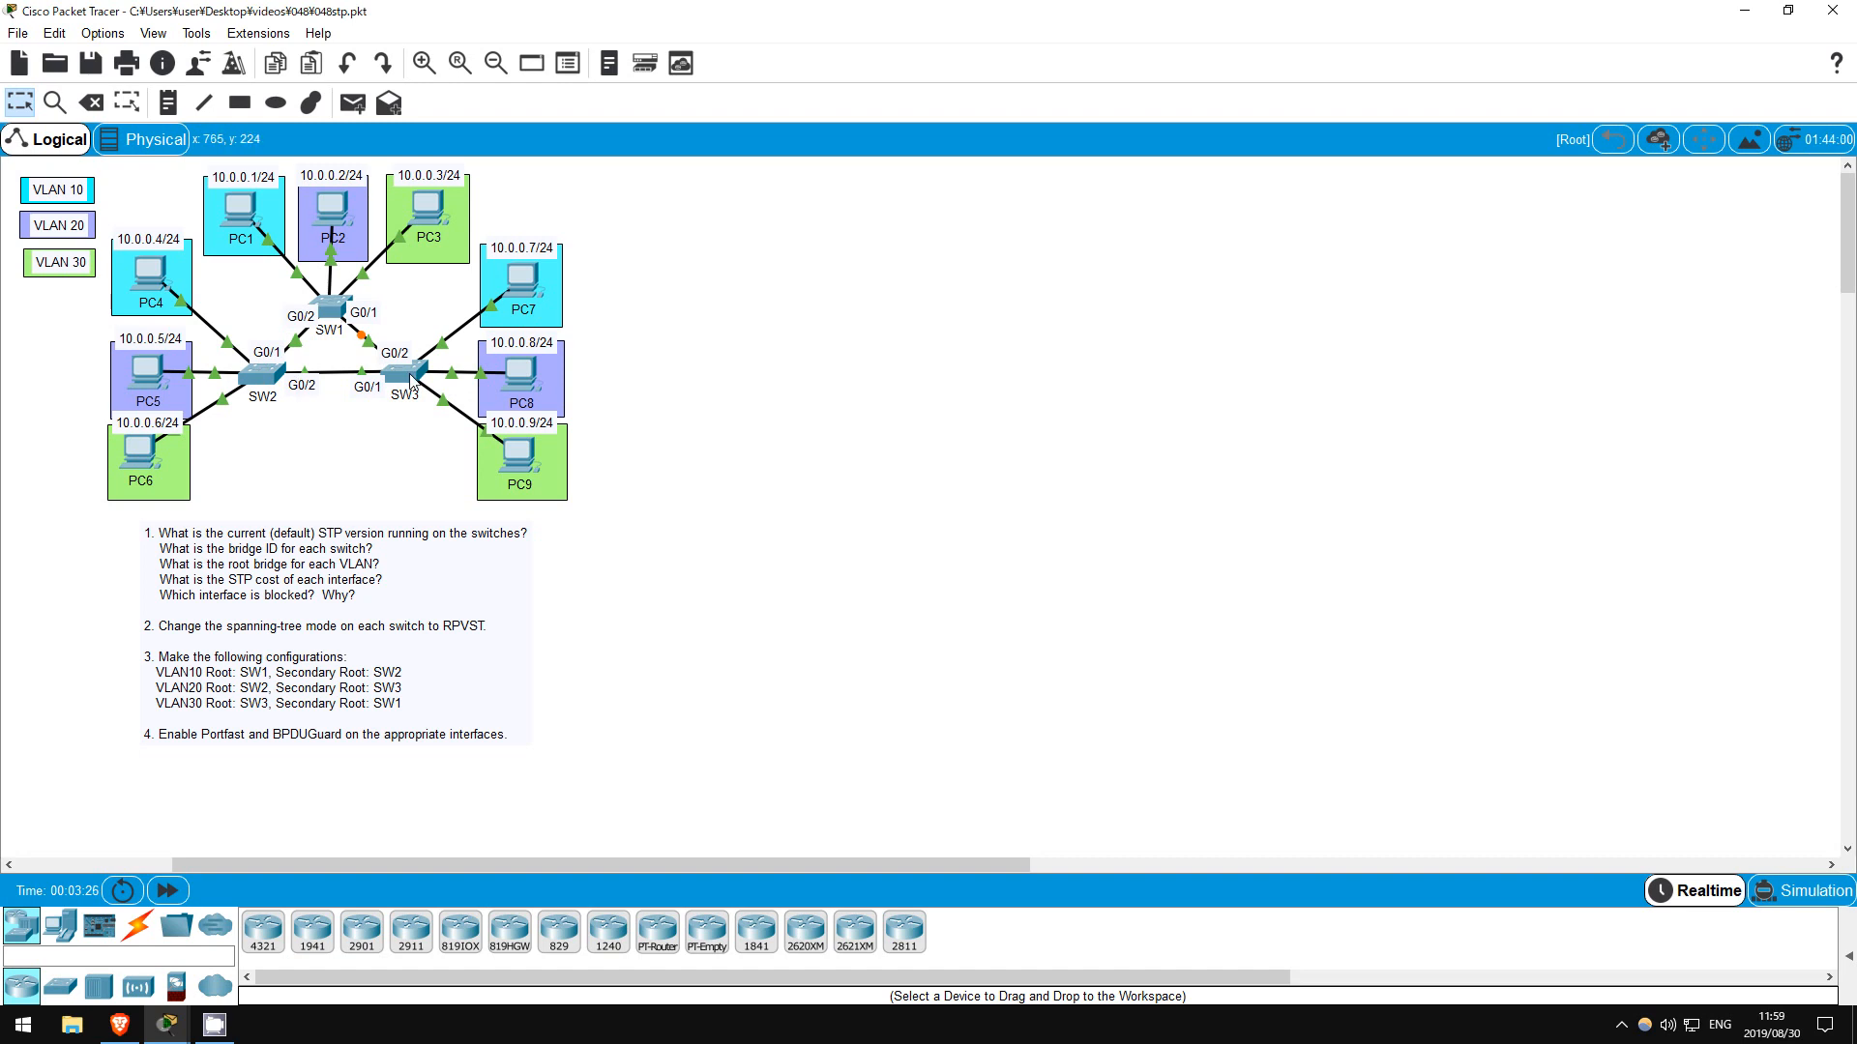
{"action": "mouse_move", "coordinate": [602, 292]}
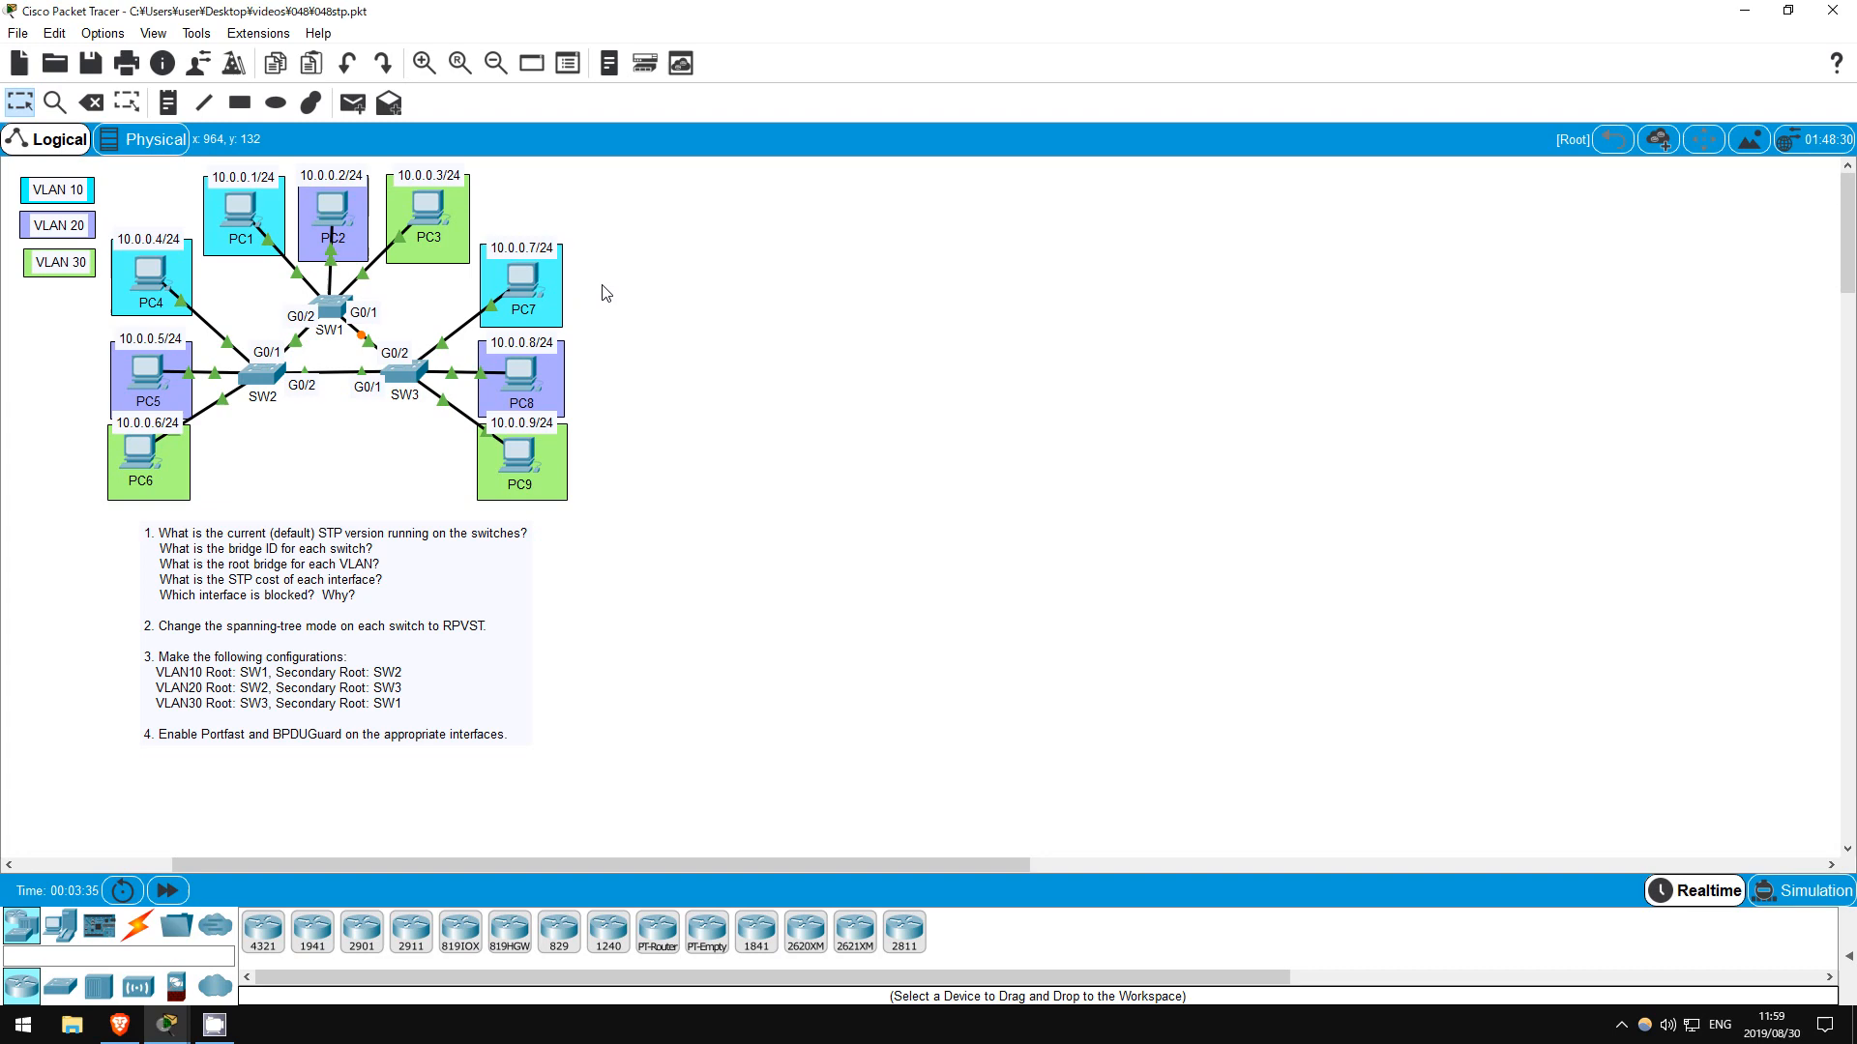
{"action": "mouse_move", "coordinate": [325, 309]}
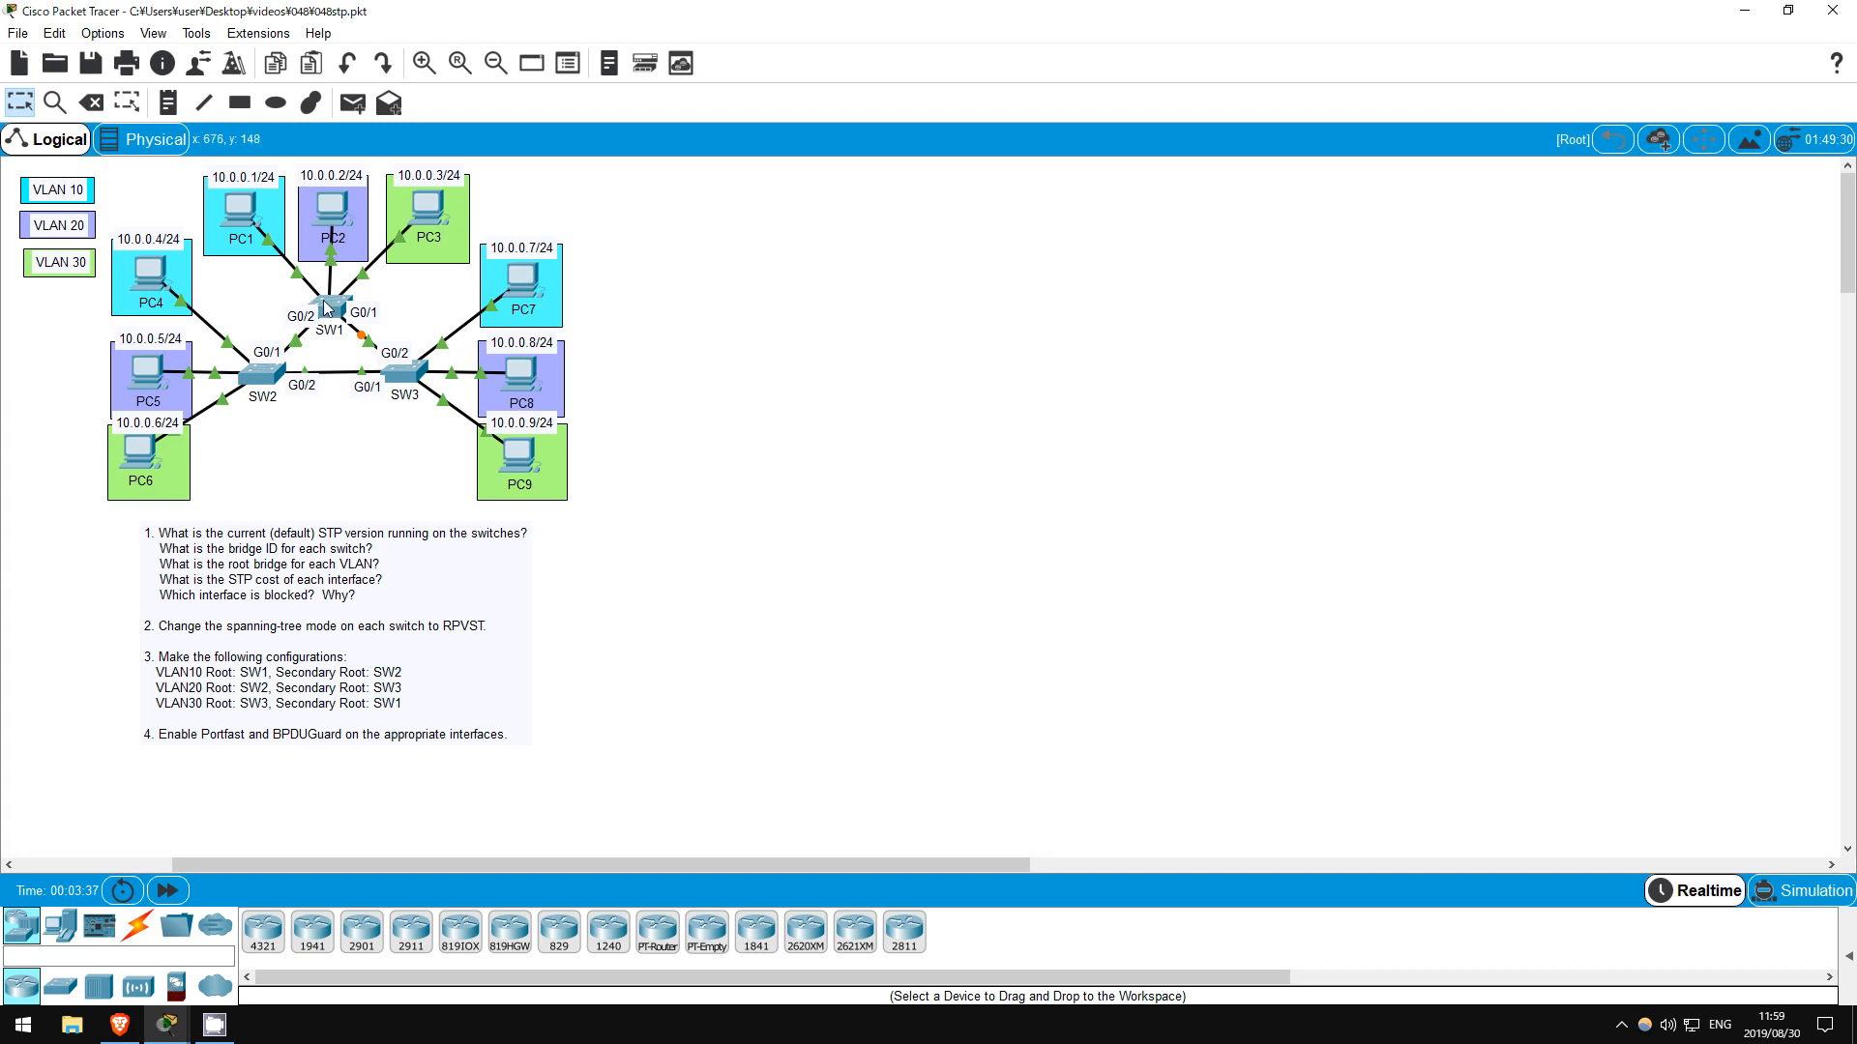
Enter privileged mode on SW1 and review its spanning-tree summary showing PVST mode across four VLANs
{"action": "left_click", "coordinate": [329, 305]}
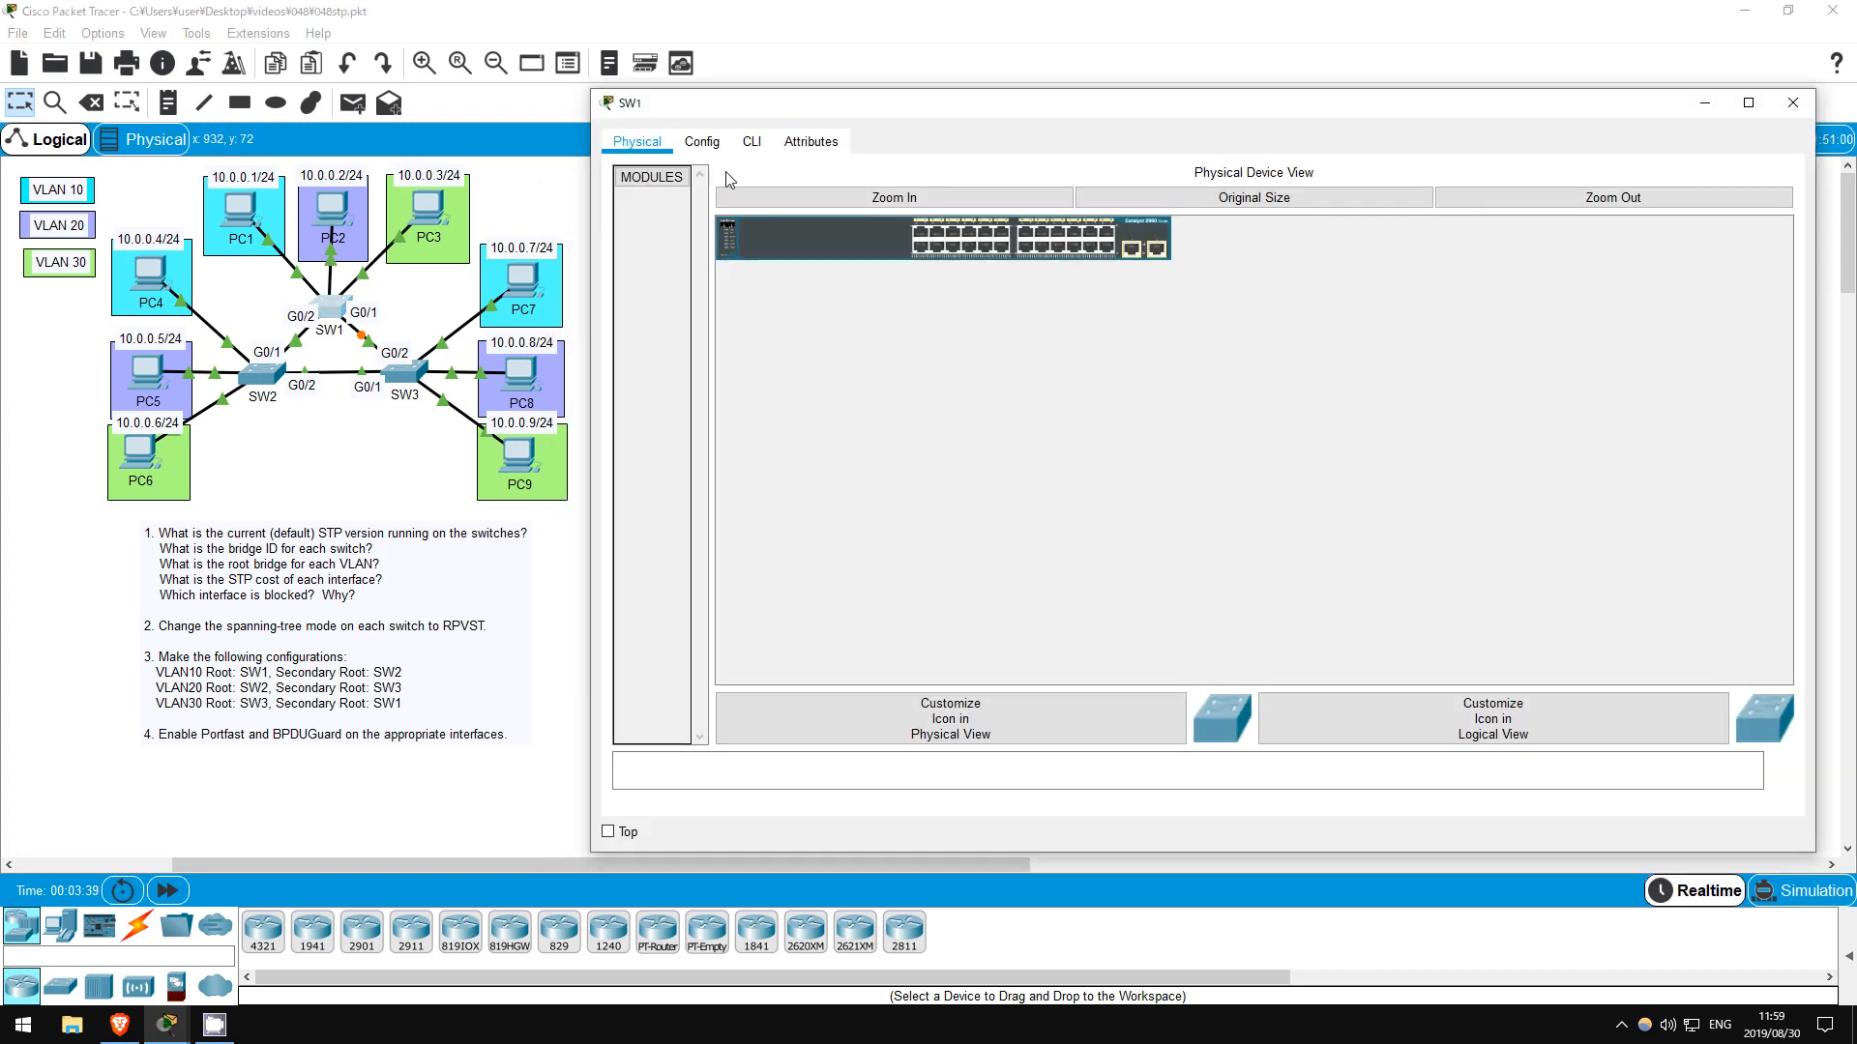
{"action": "left_click", "coordinate": [751, 141]}
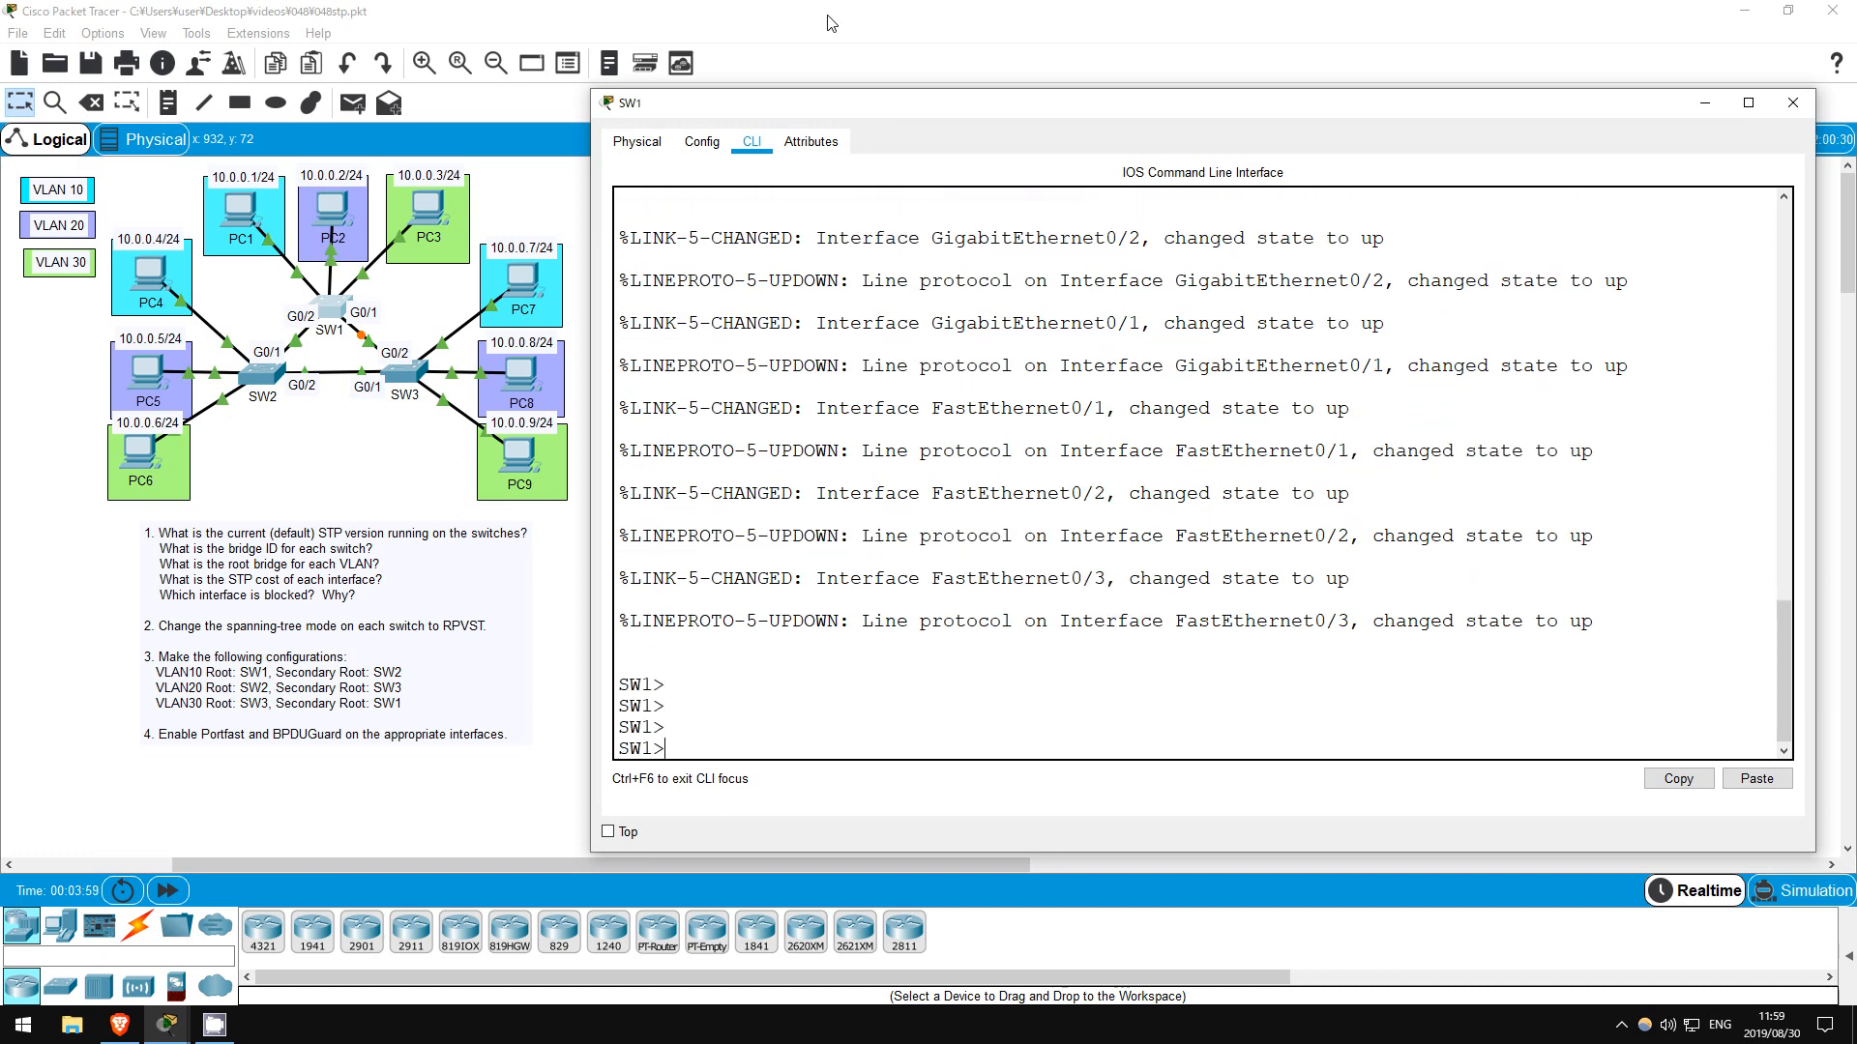
{"action": "type", "text": "e"}
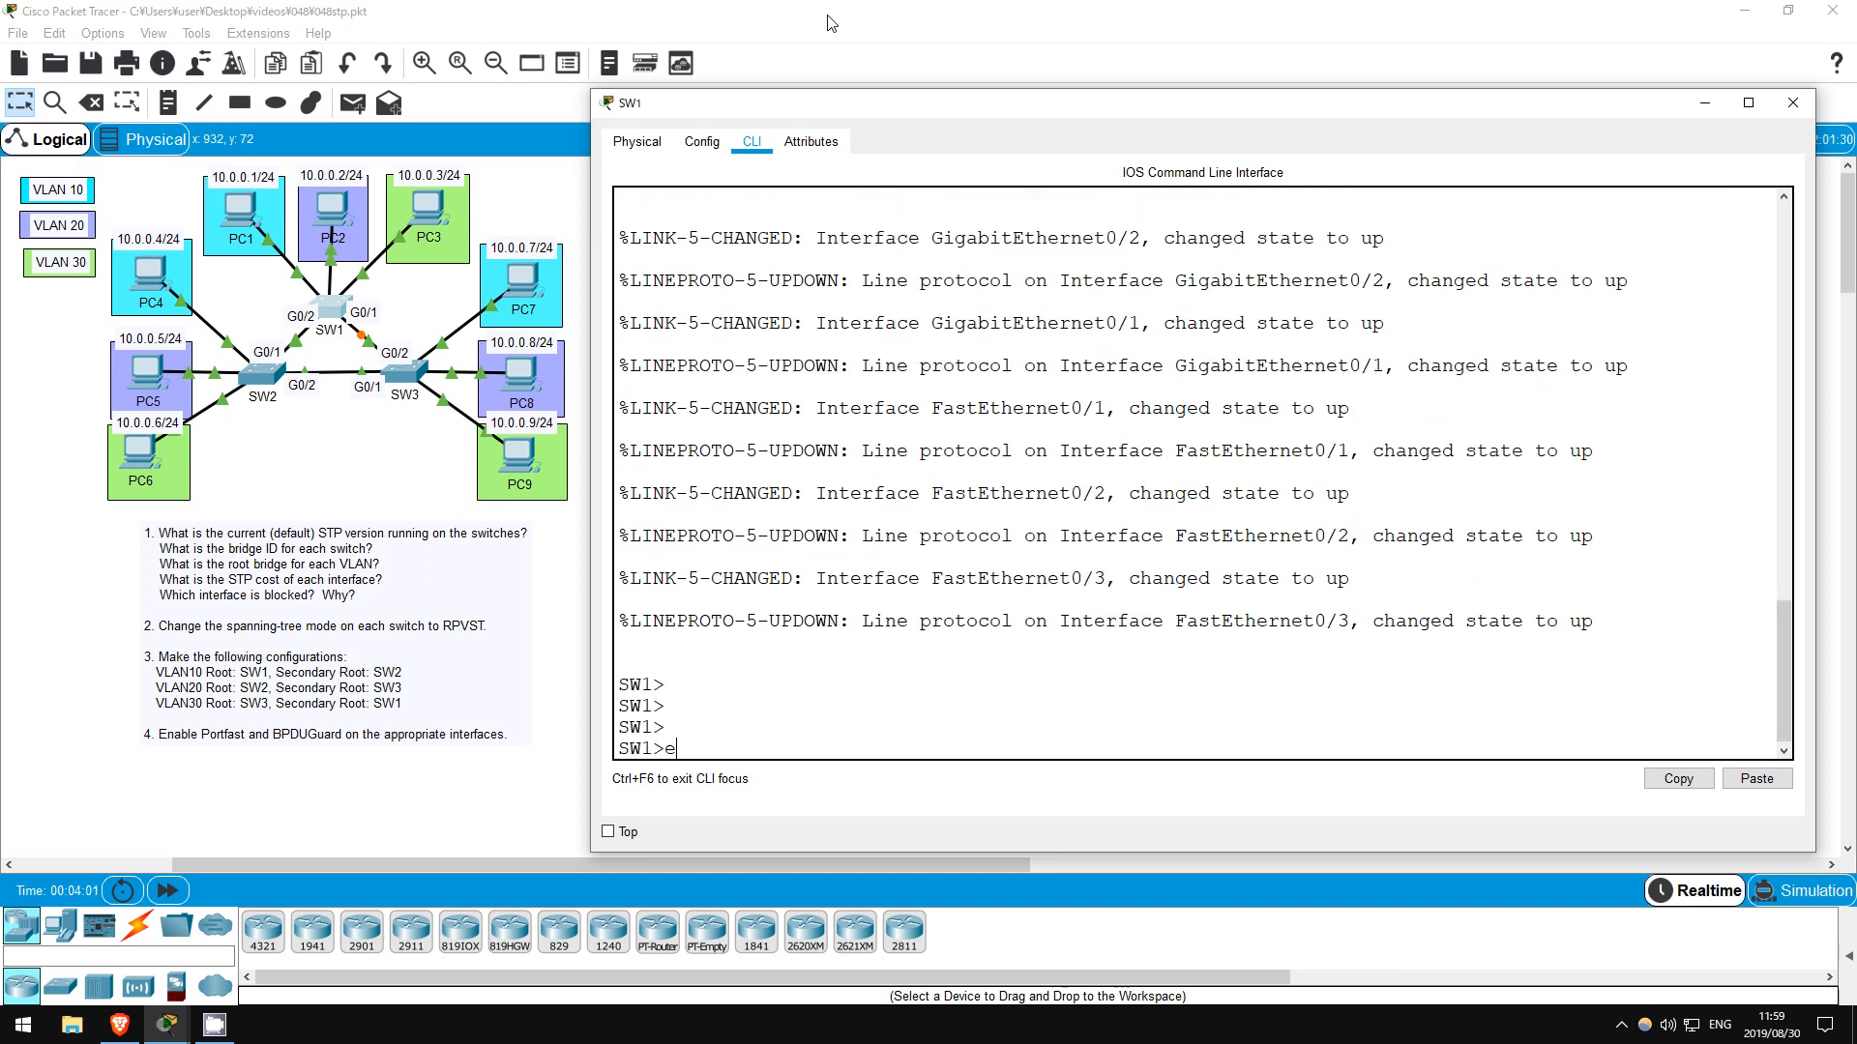
{"action": "type", "text": "n"}
{"action": "type", "text": "sh spanning-tree sum"}
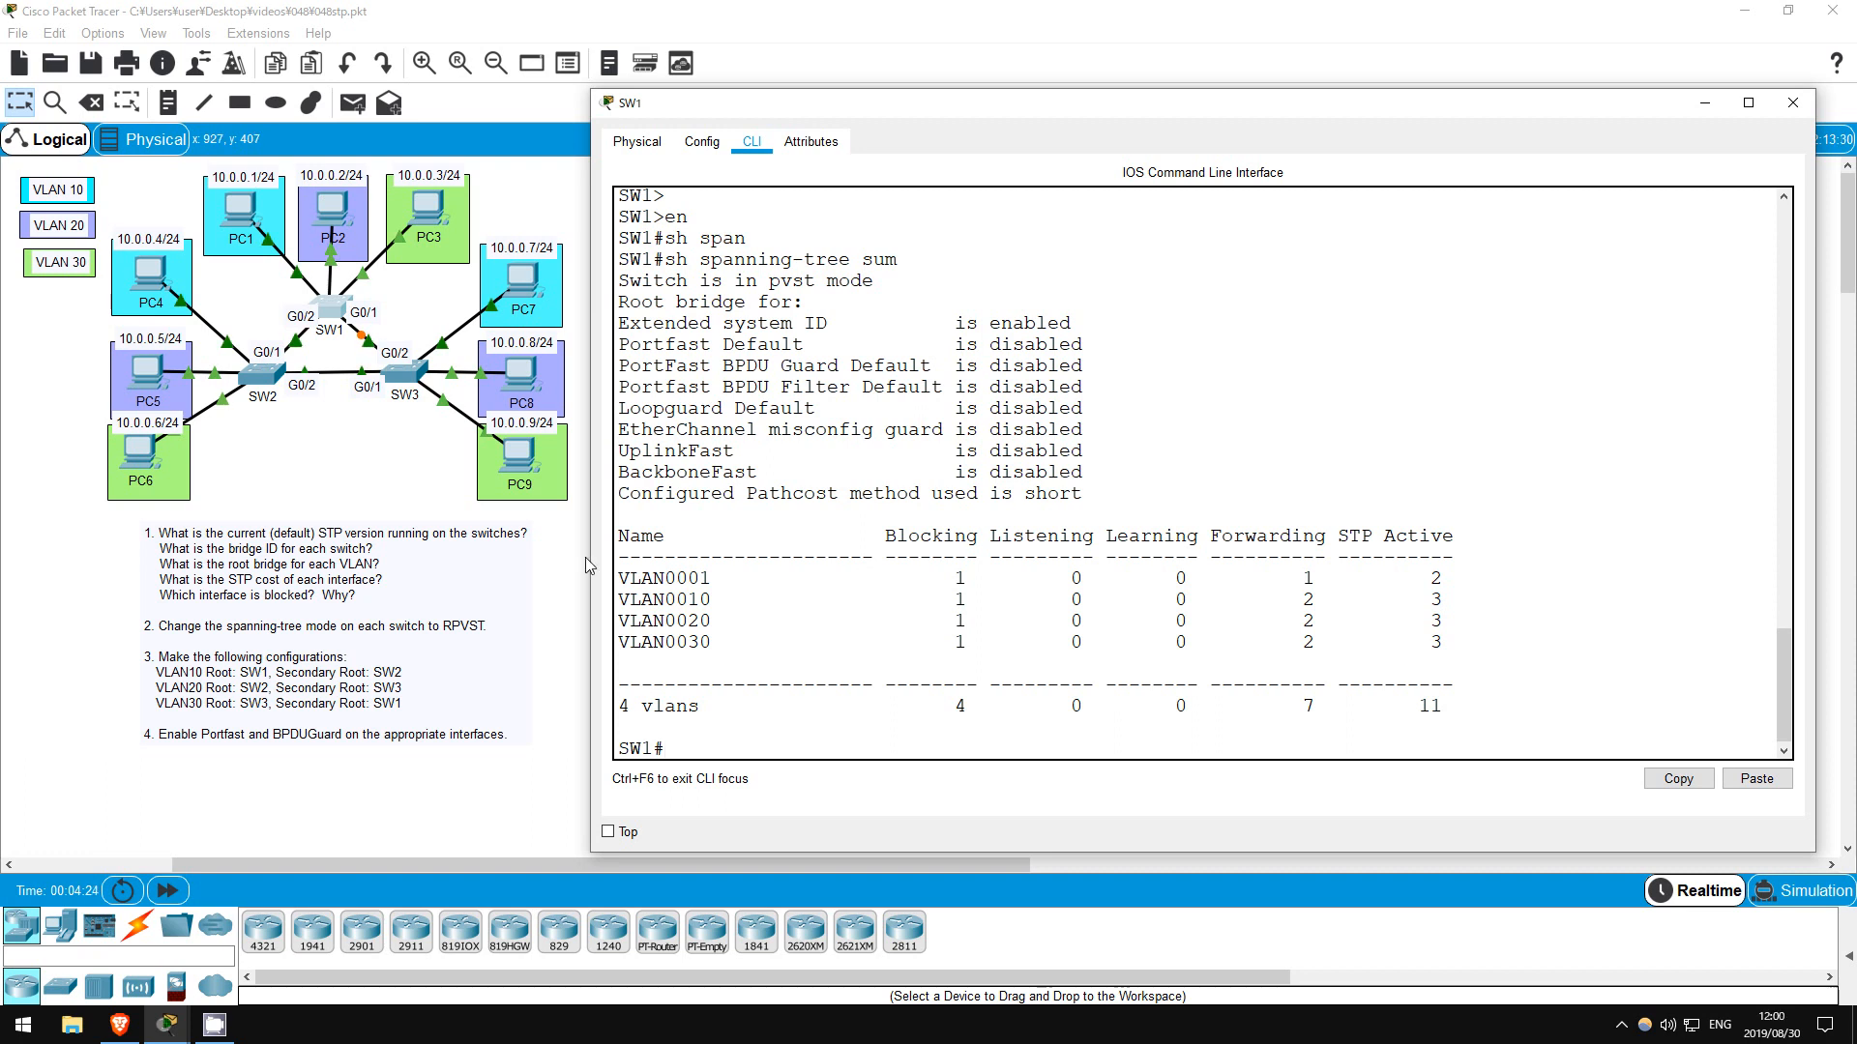
{"action": "mouse_move", "coordinate": [619, 578]}
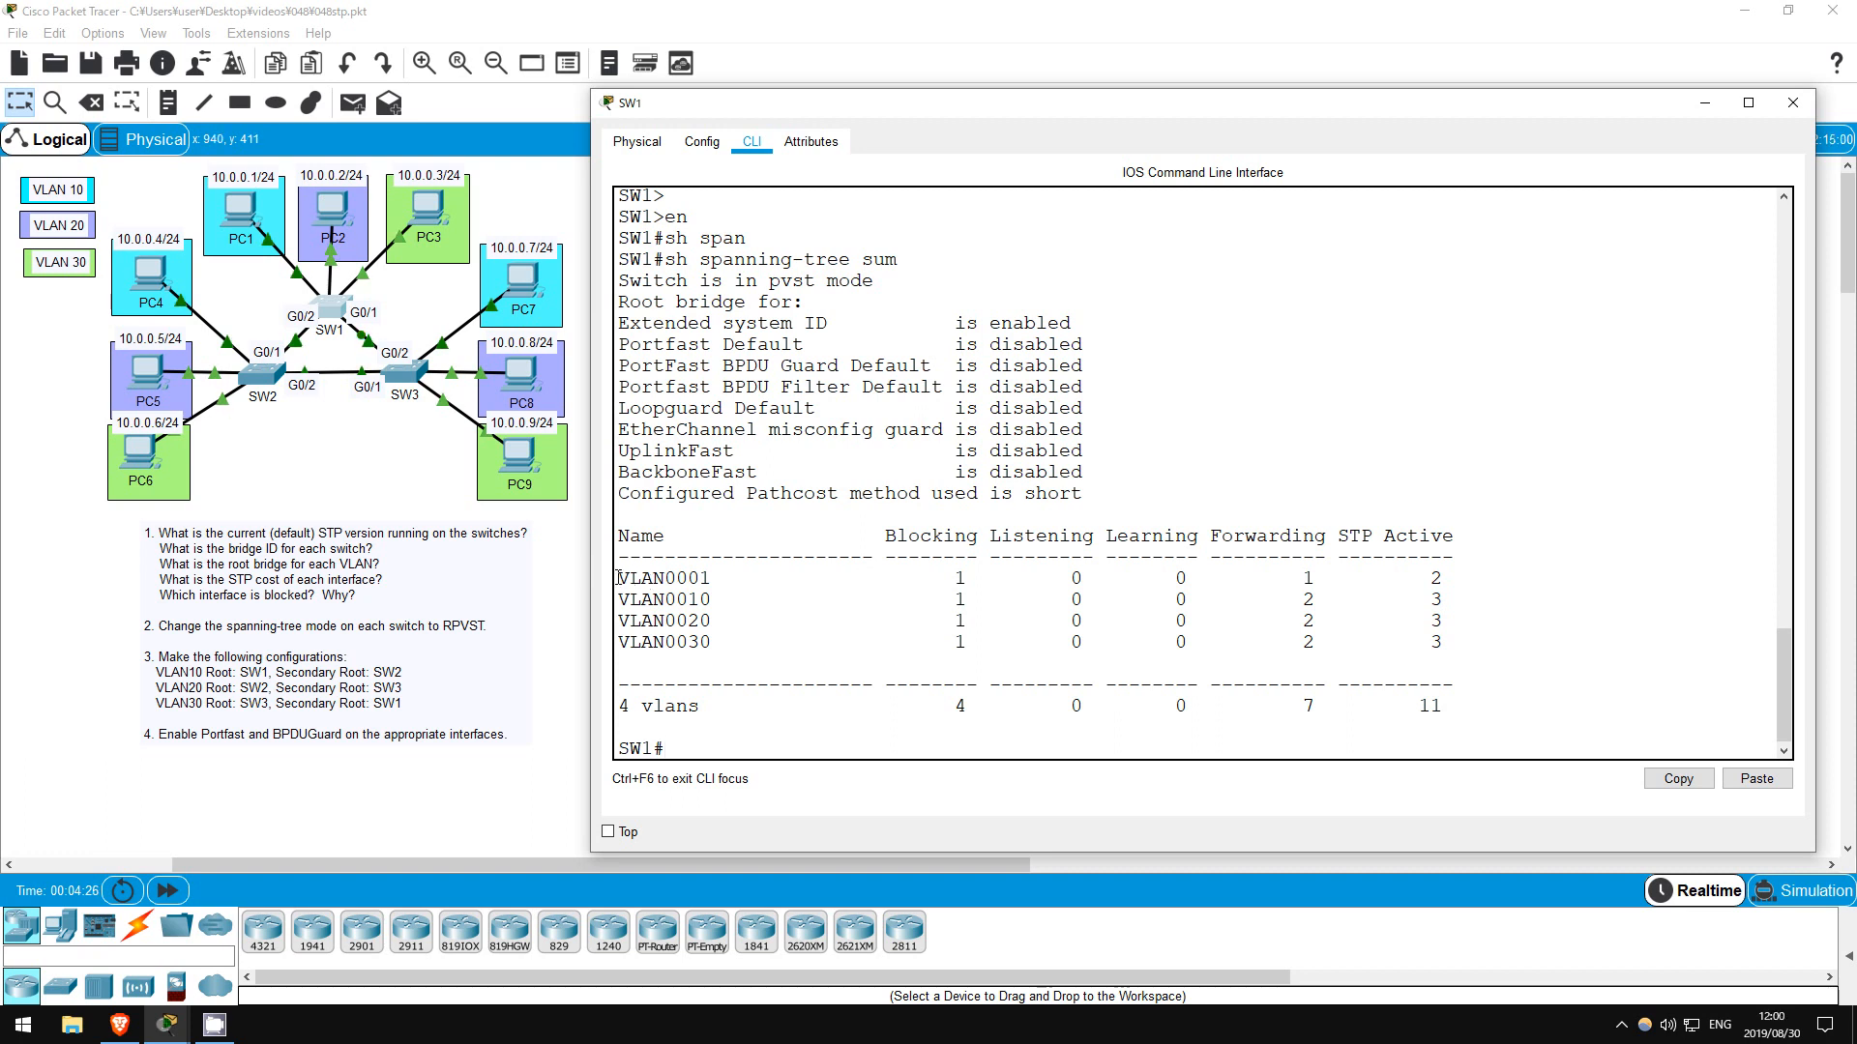
{"action": "double_click", "coordinate": [663, 576]}
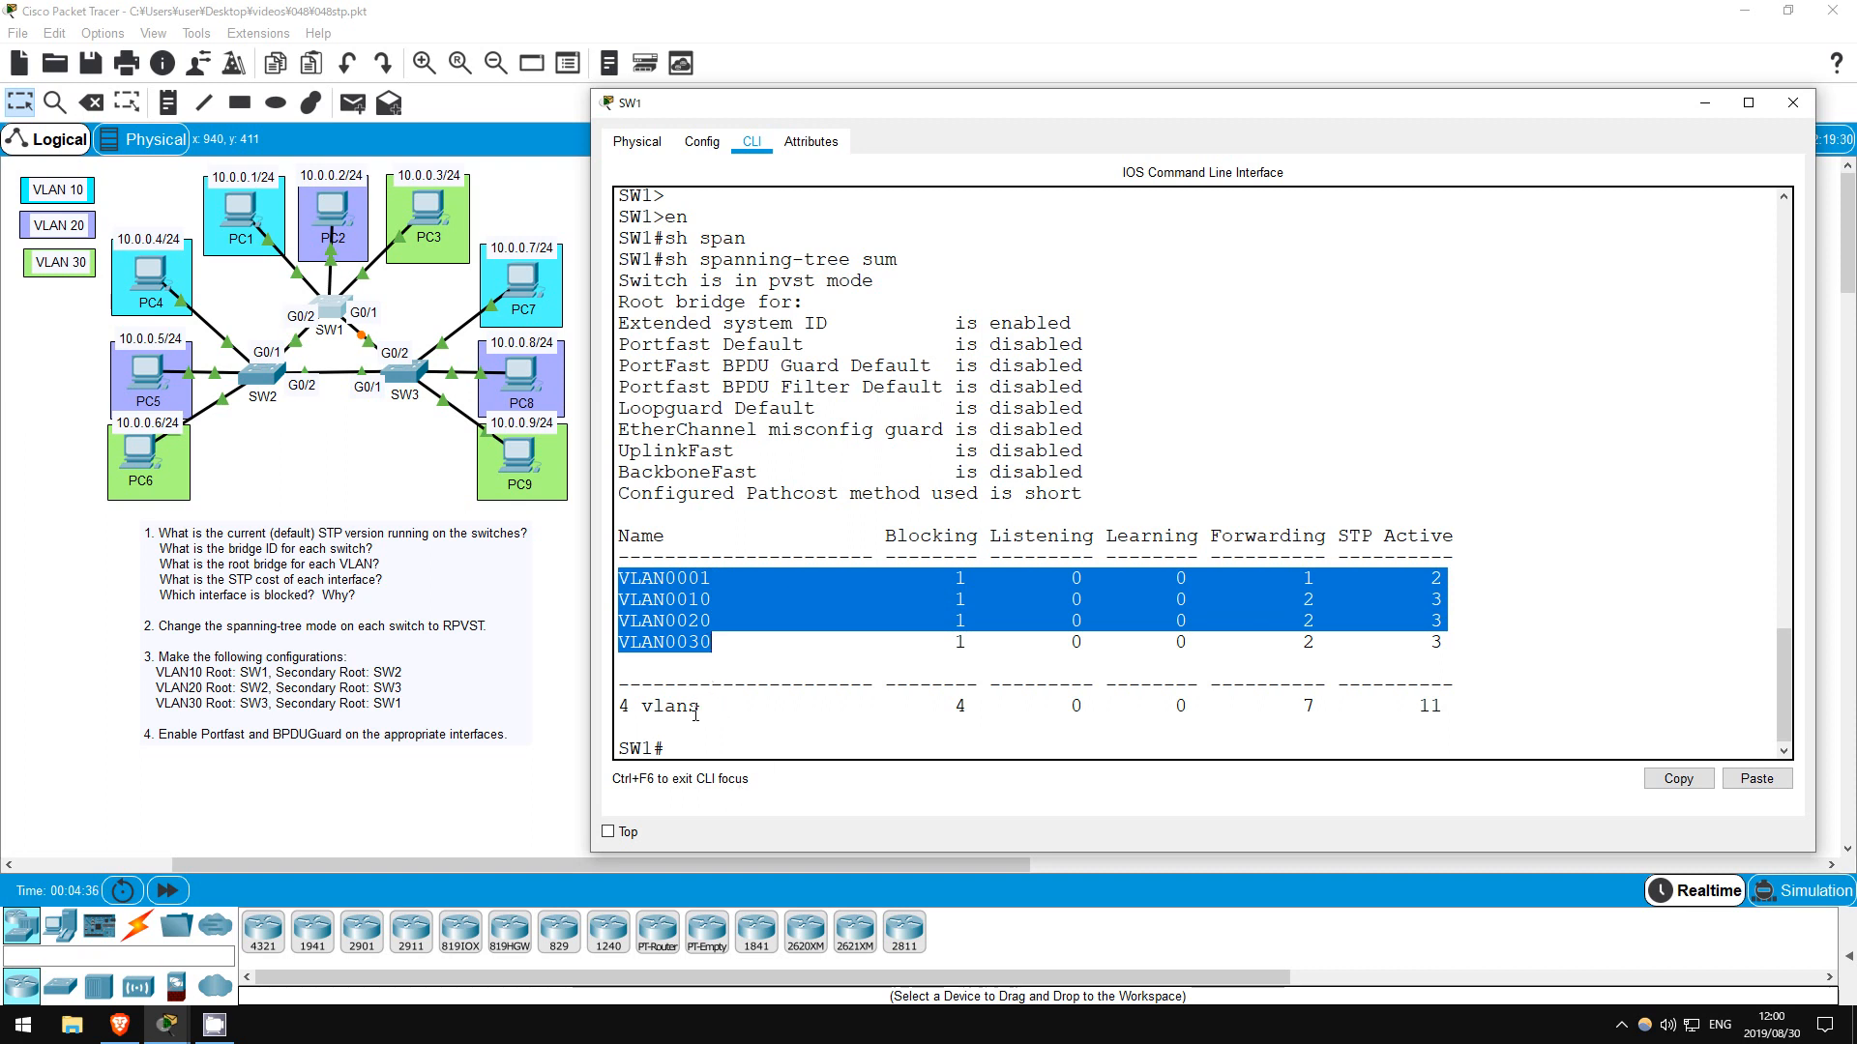
{"action": "left_click", "coordinate": [694, 708]}
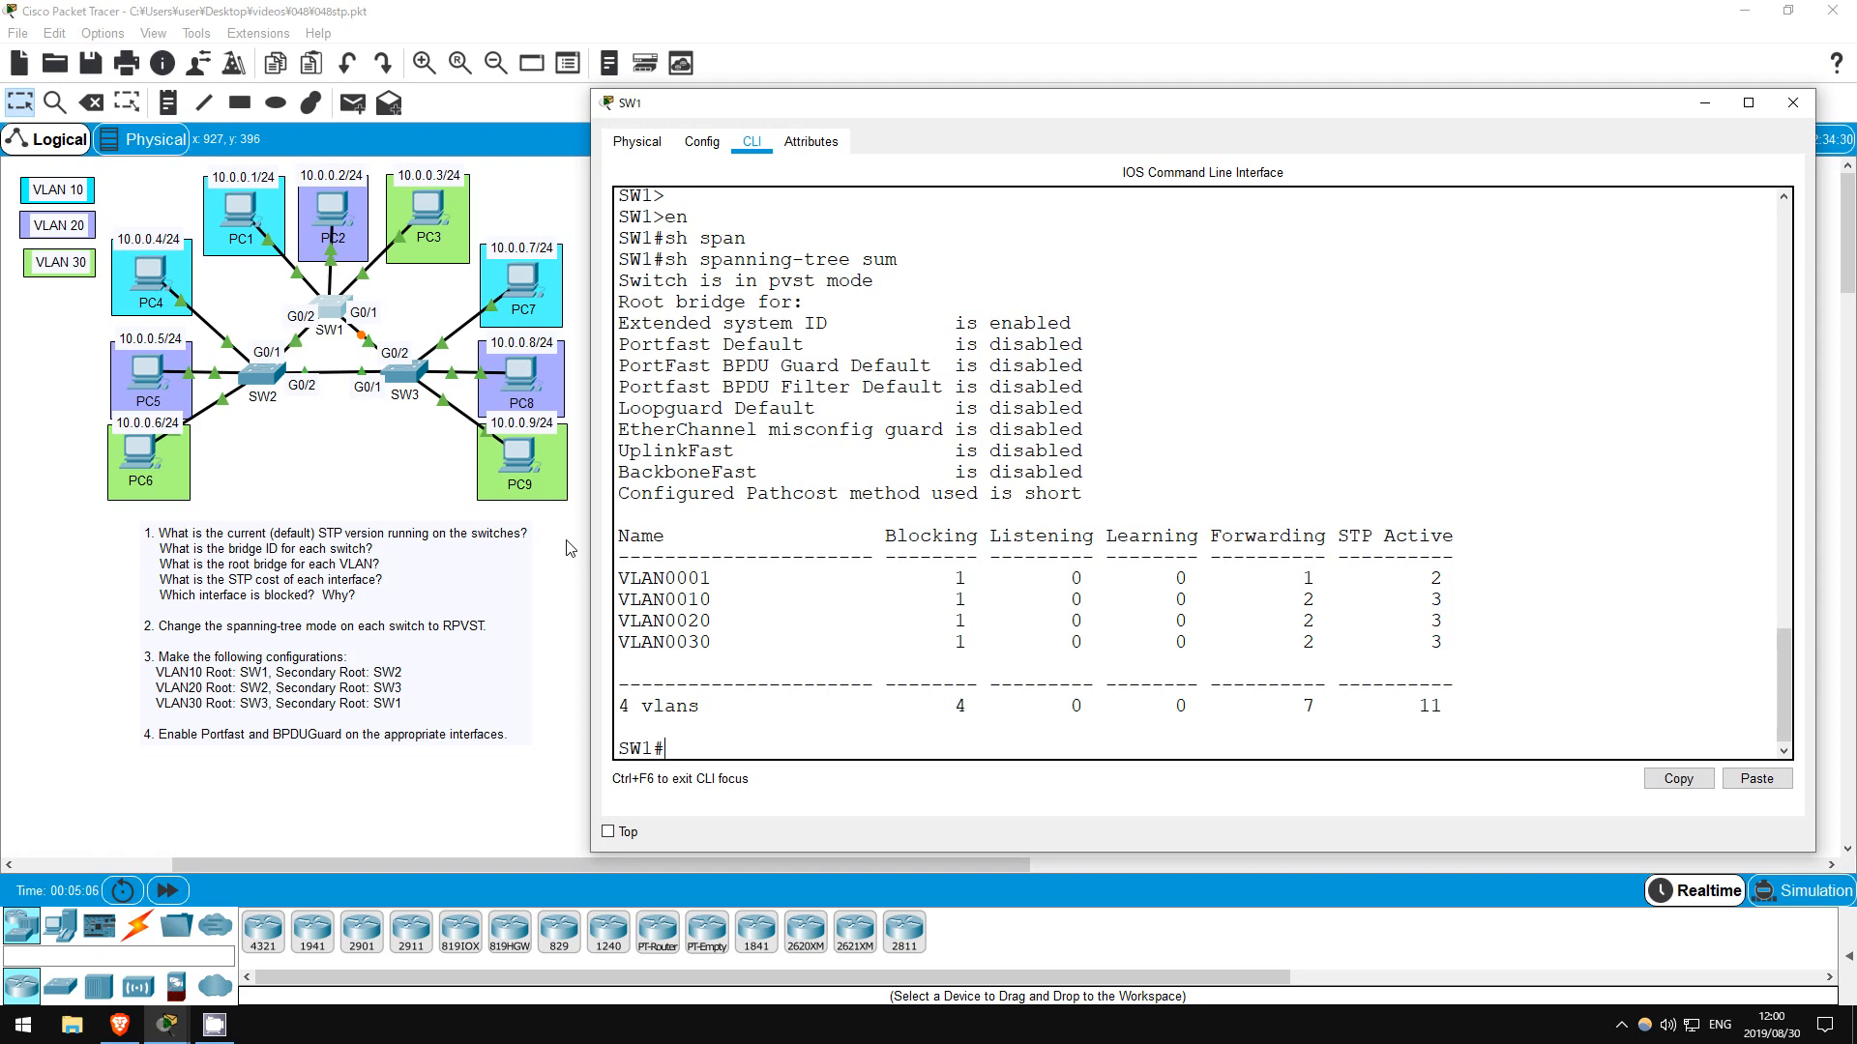
Run 'sh span' on SW1 and examine VLAN0001 root/bridge IDs and VLAN0010 details
{"action": "type", "text": "sh span"}
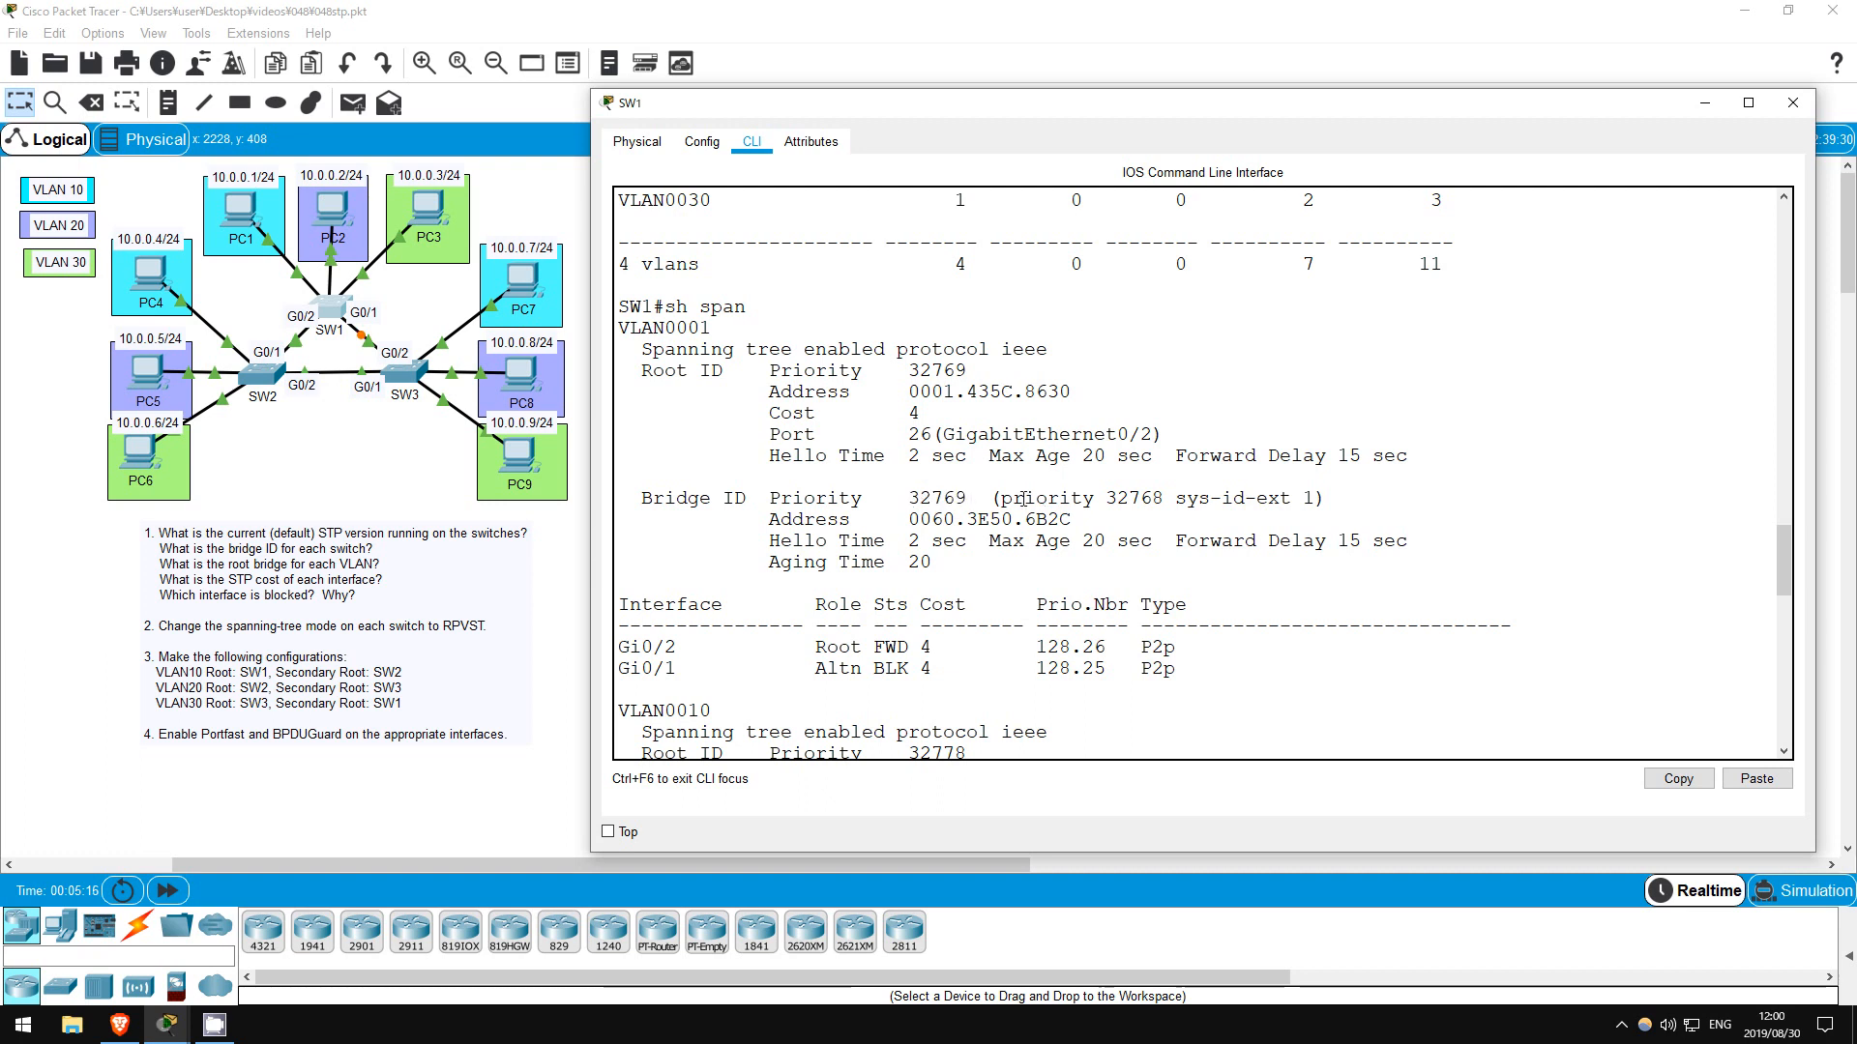
{"action": "left_click_drag", "start_coordinate": [998, 497], "coordinate": [1166, 497]}
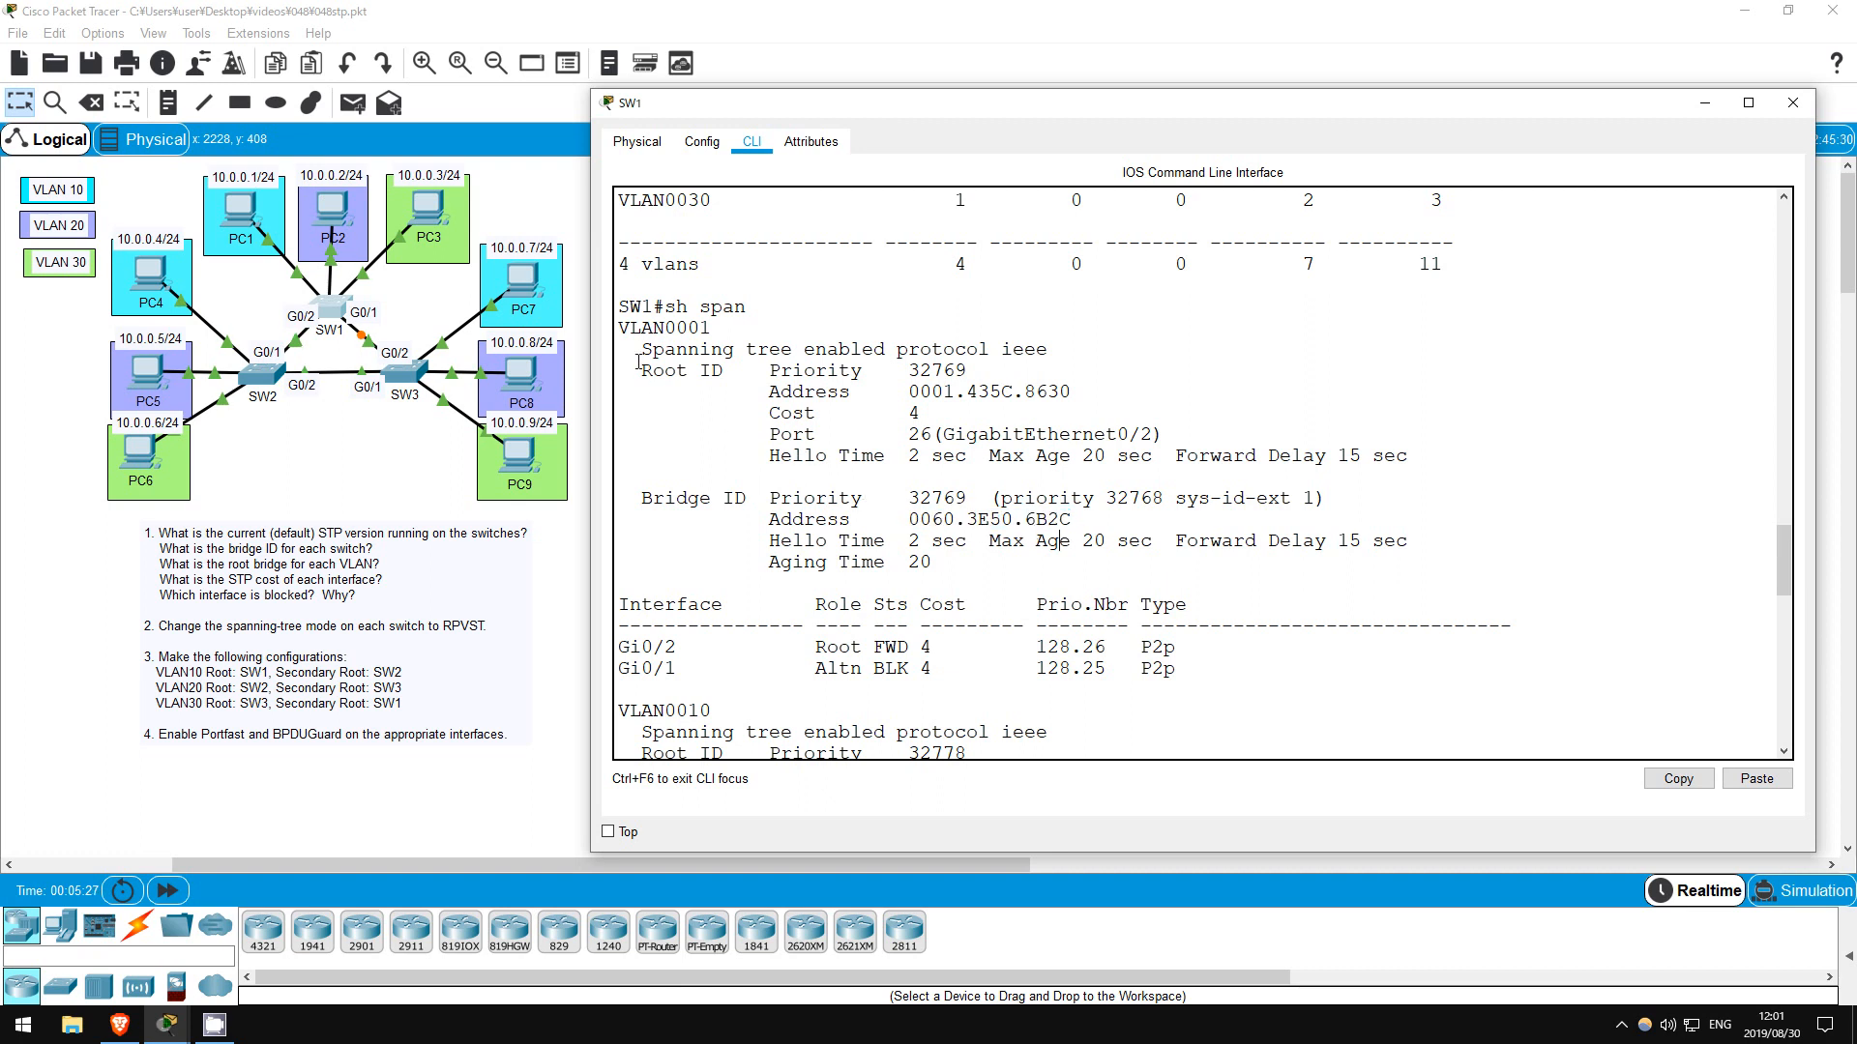
{"action": "left_click_drag", "start_coordinate": [640, 362], "coordinate": [1410, 457]}
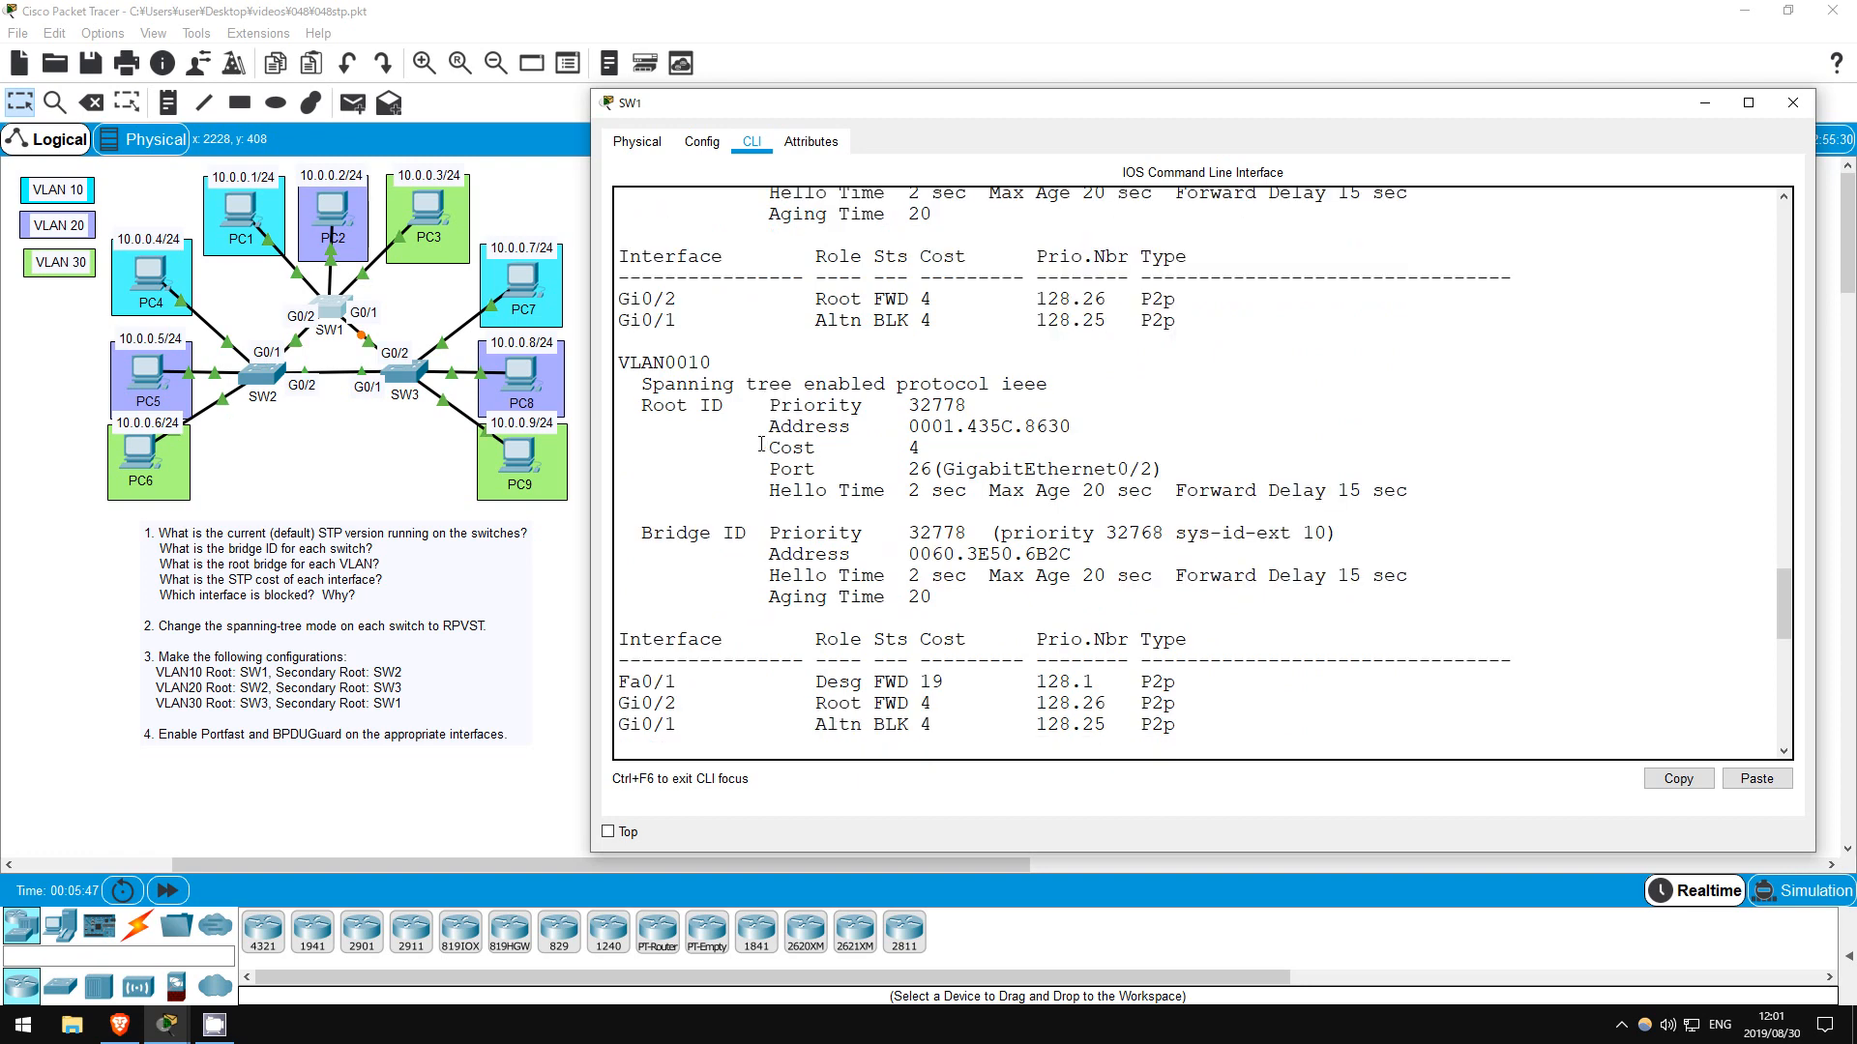
{"action": "double_click", "coordinate": [936, 532]}
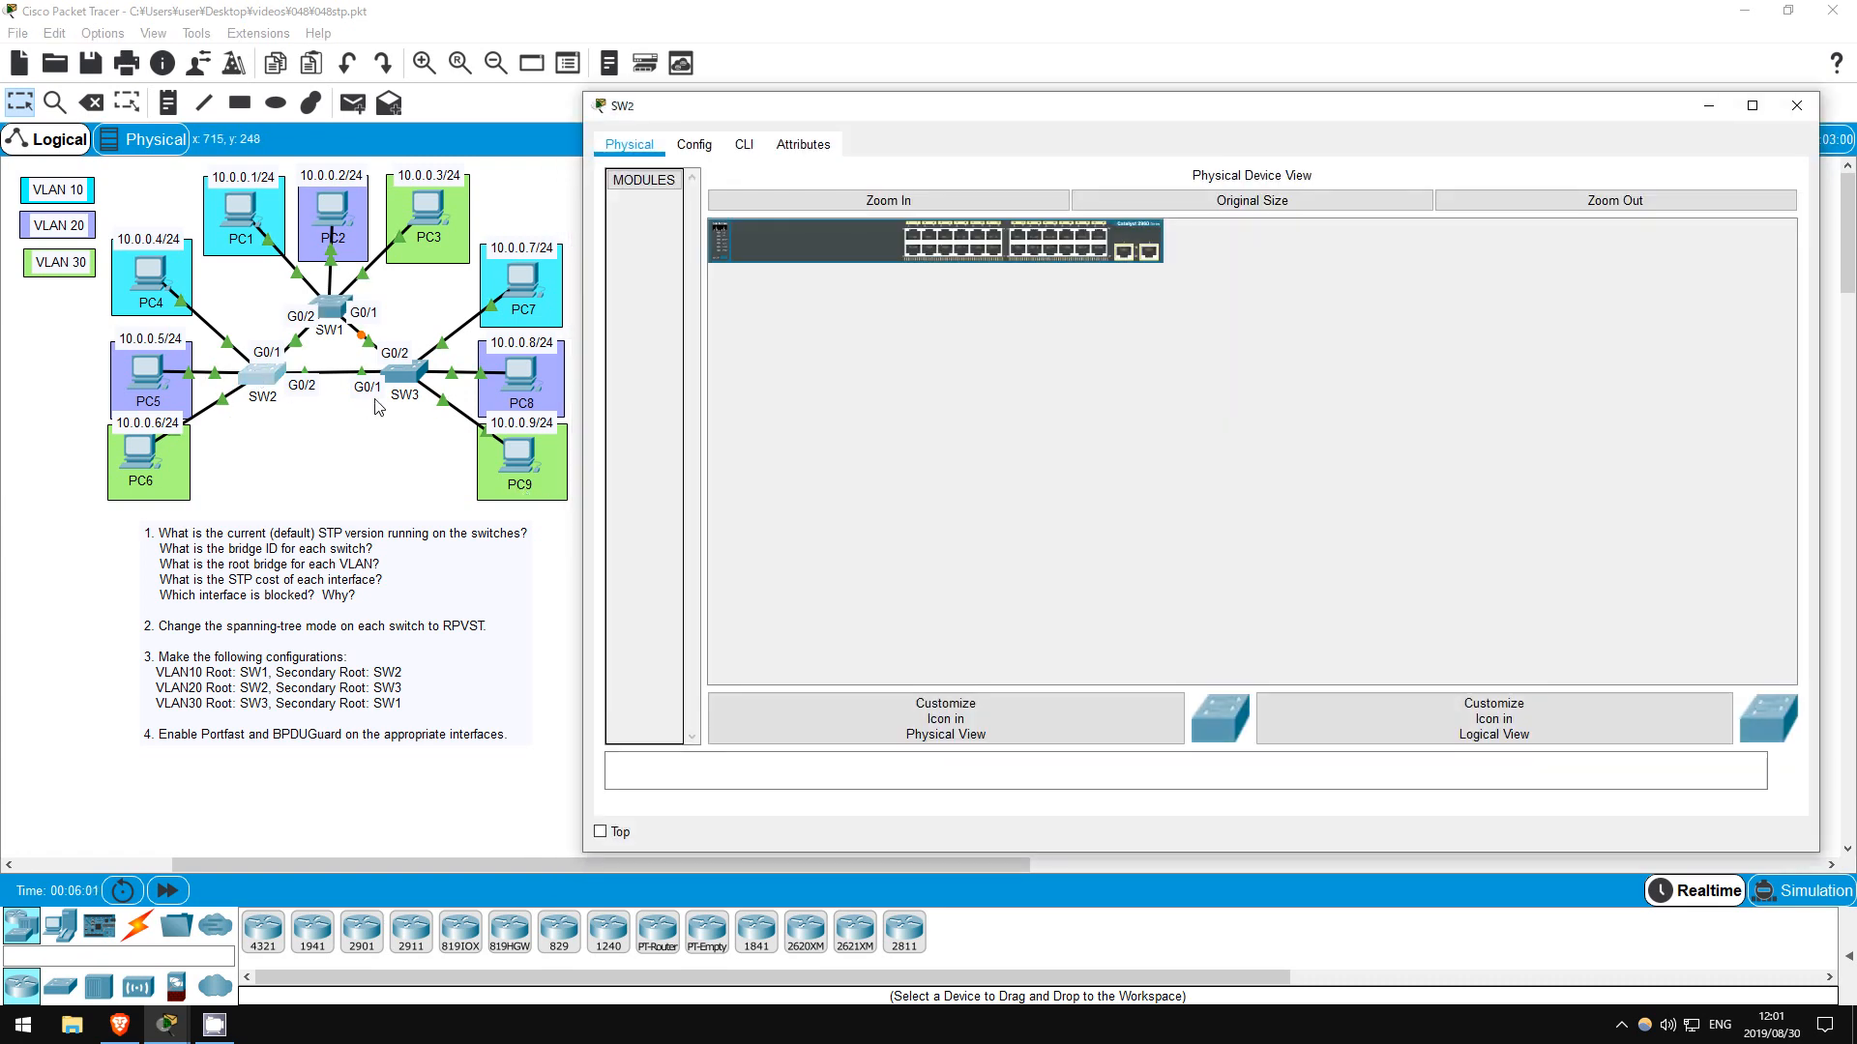
On SW2's CLI page through the output, noting VLAN0001 bridge priority 32769 and VLAN0010 root priority 32778
{"action": "left_click", "coordinate": [743, 143]}
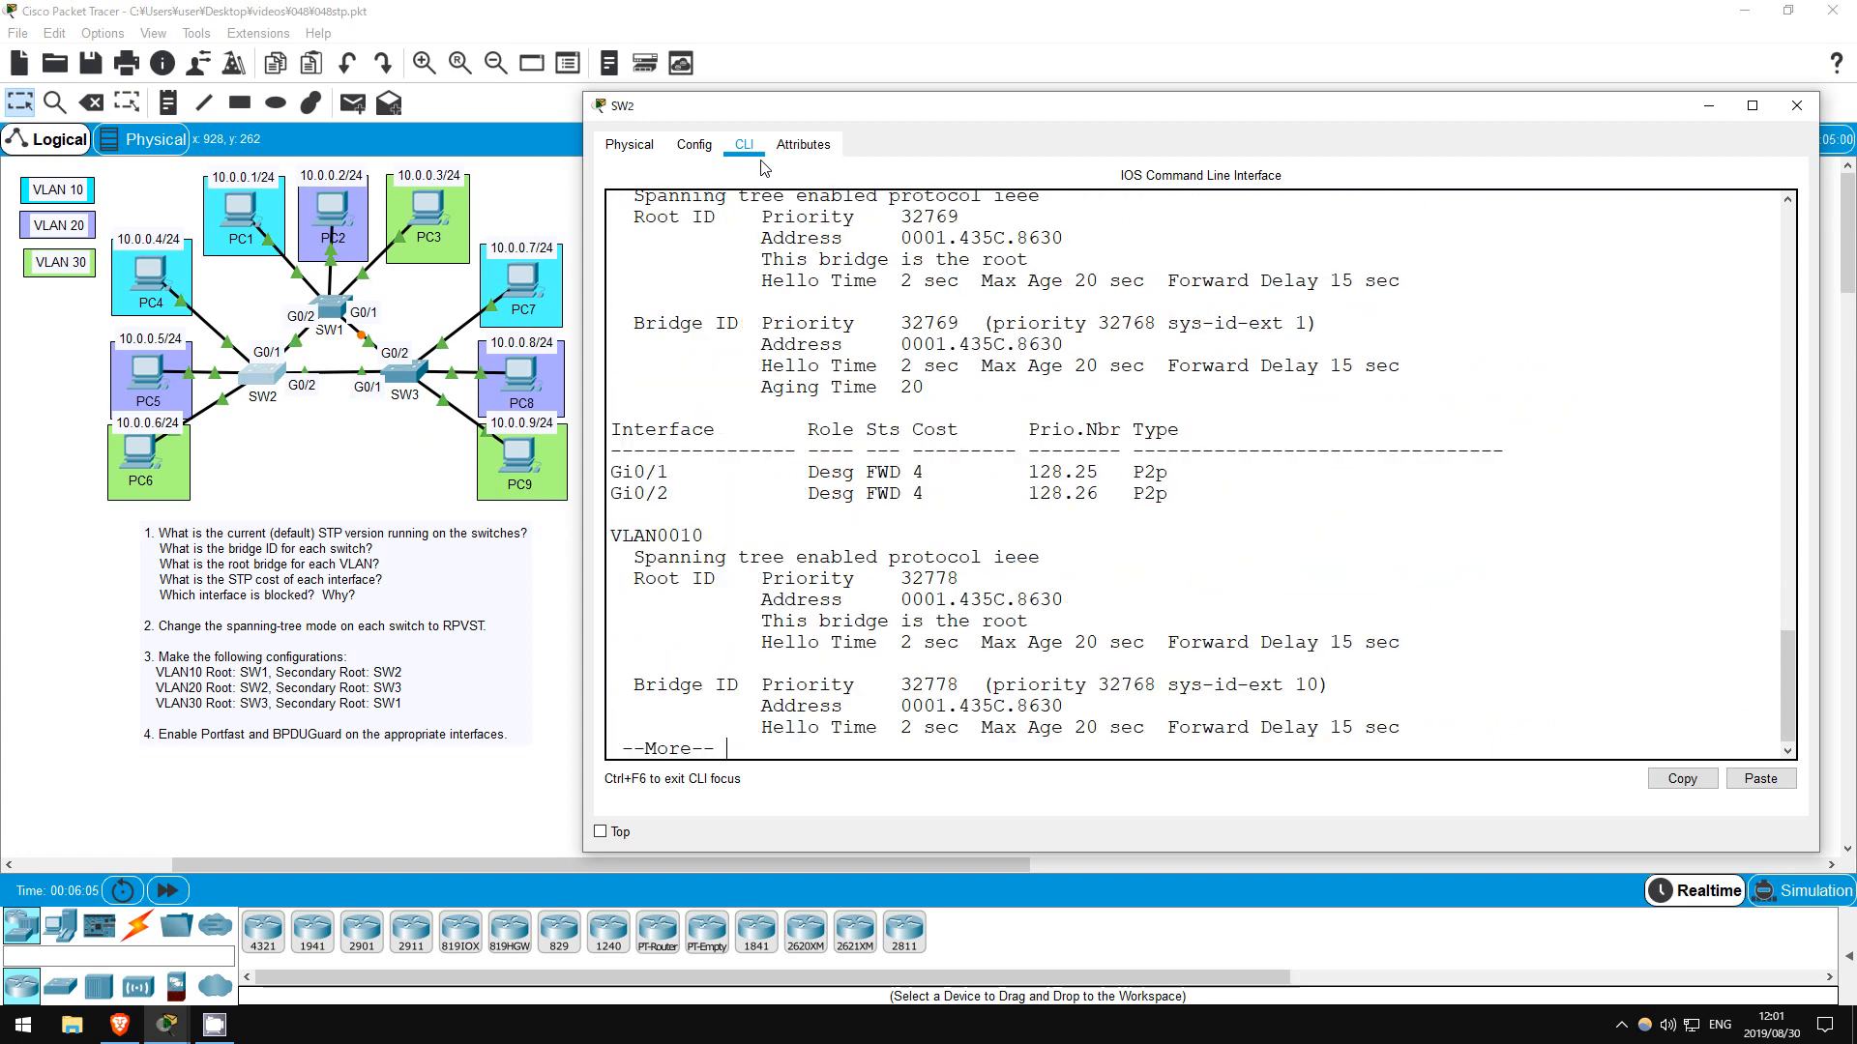
{"action": "key", "text": "space"}
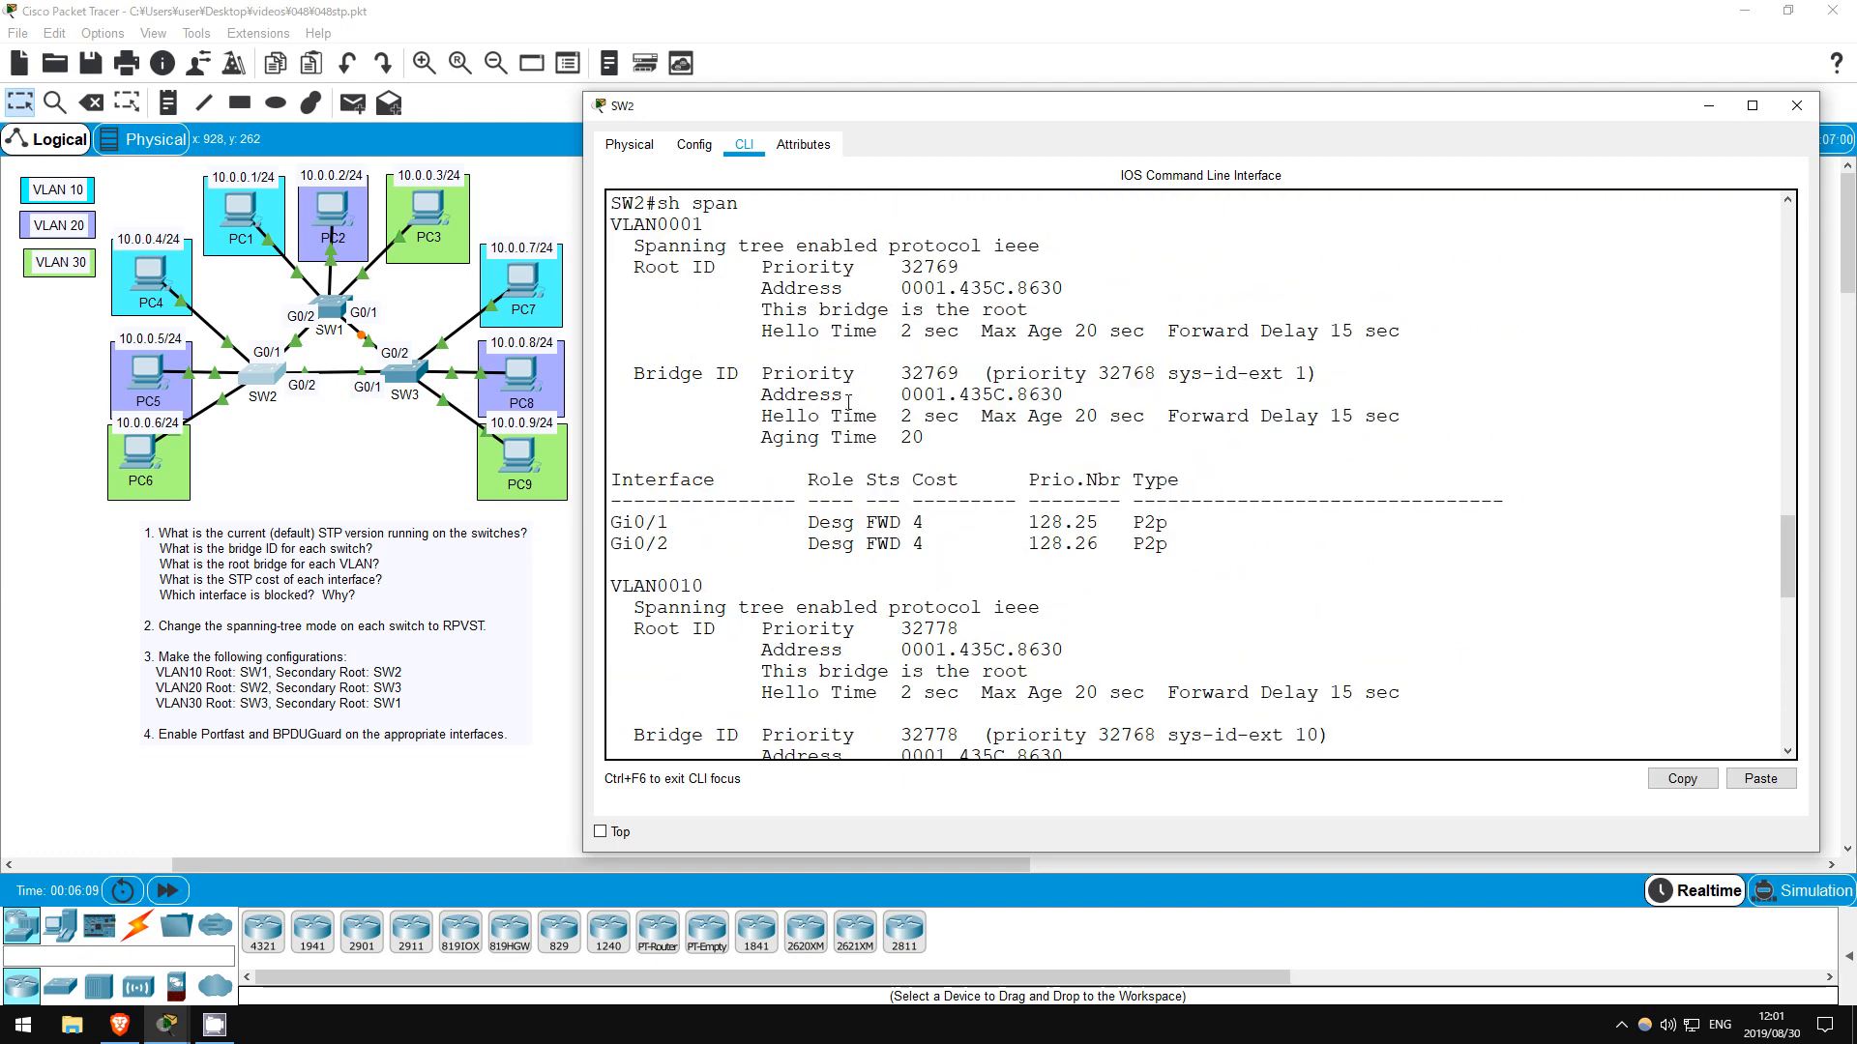
{"action": "double_click", "coordinate": [932, 373]}
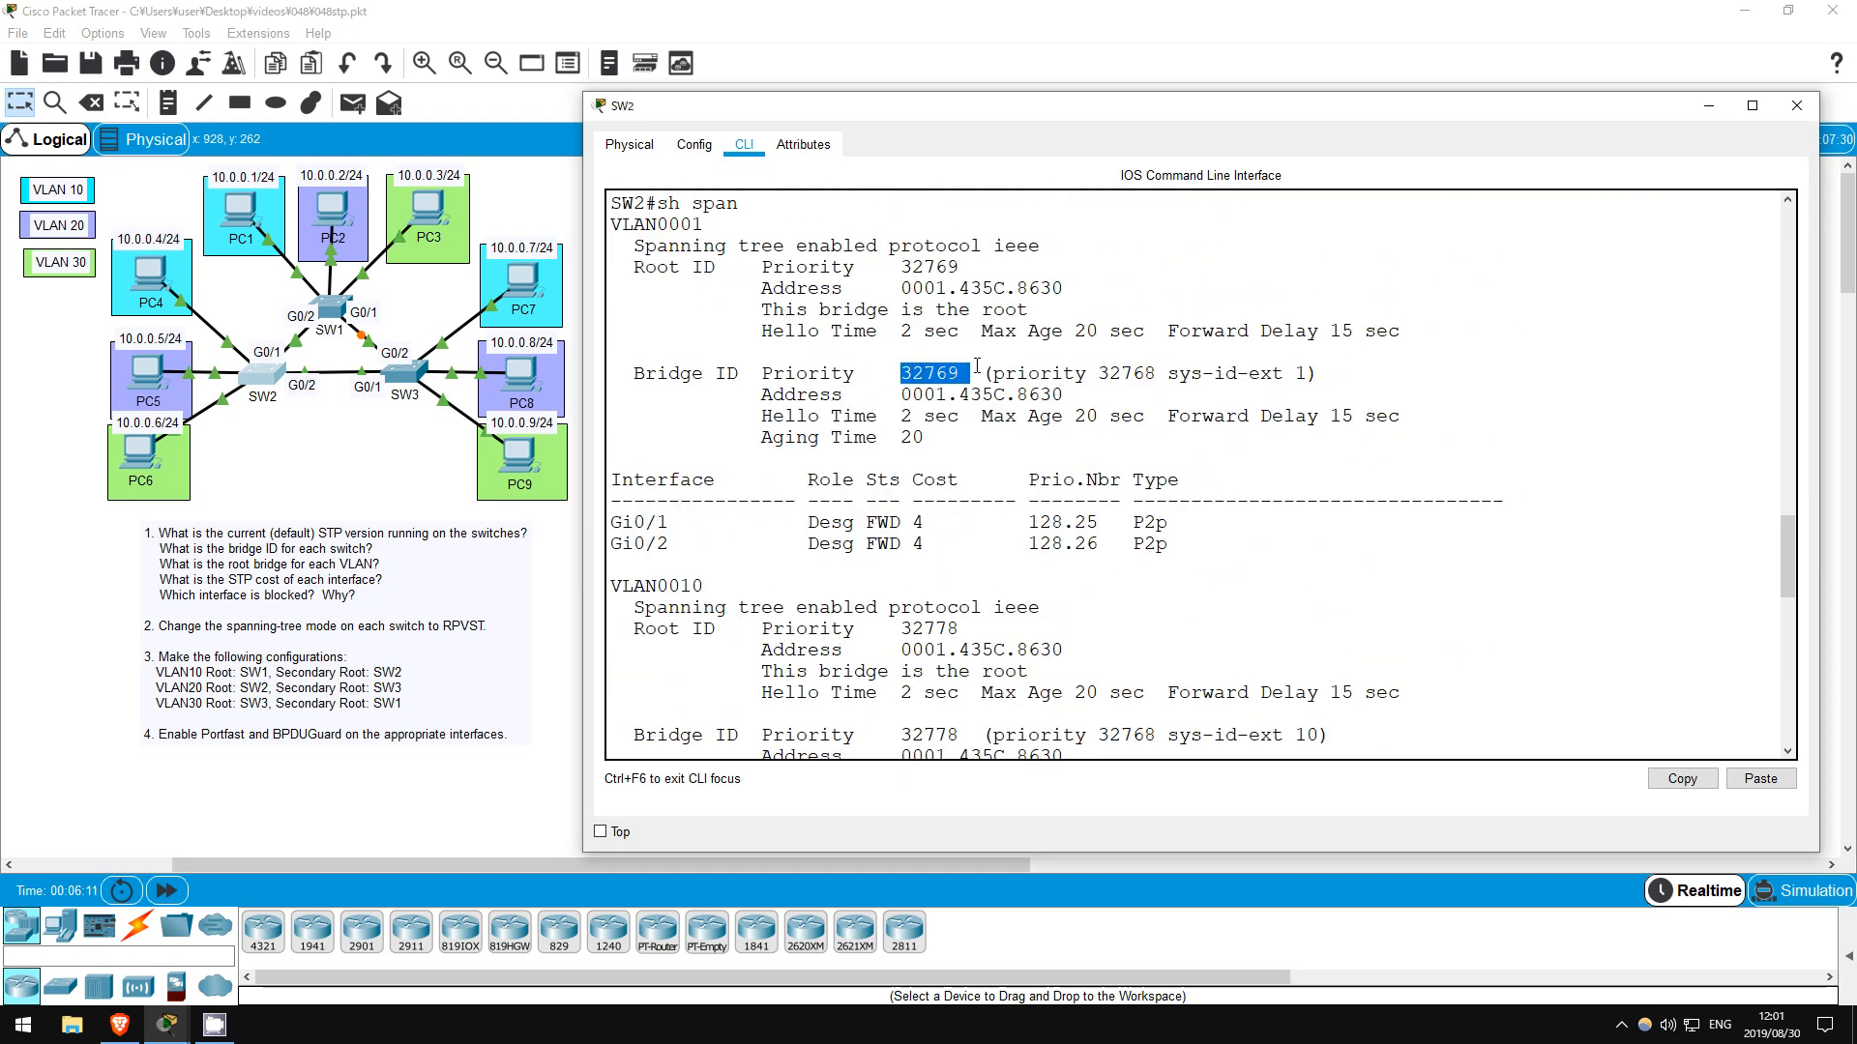
{"action": "scroll", "scroll_direction": "down", "scroll_amount": 3}
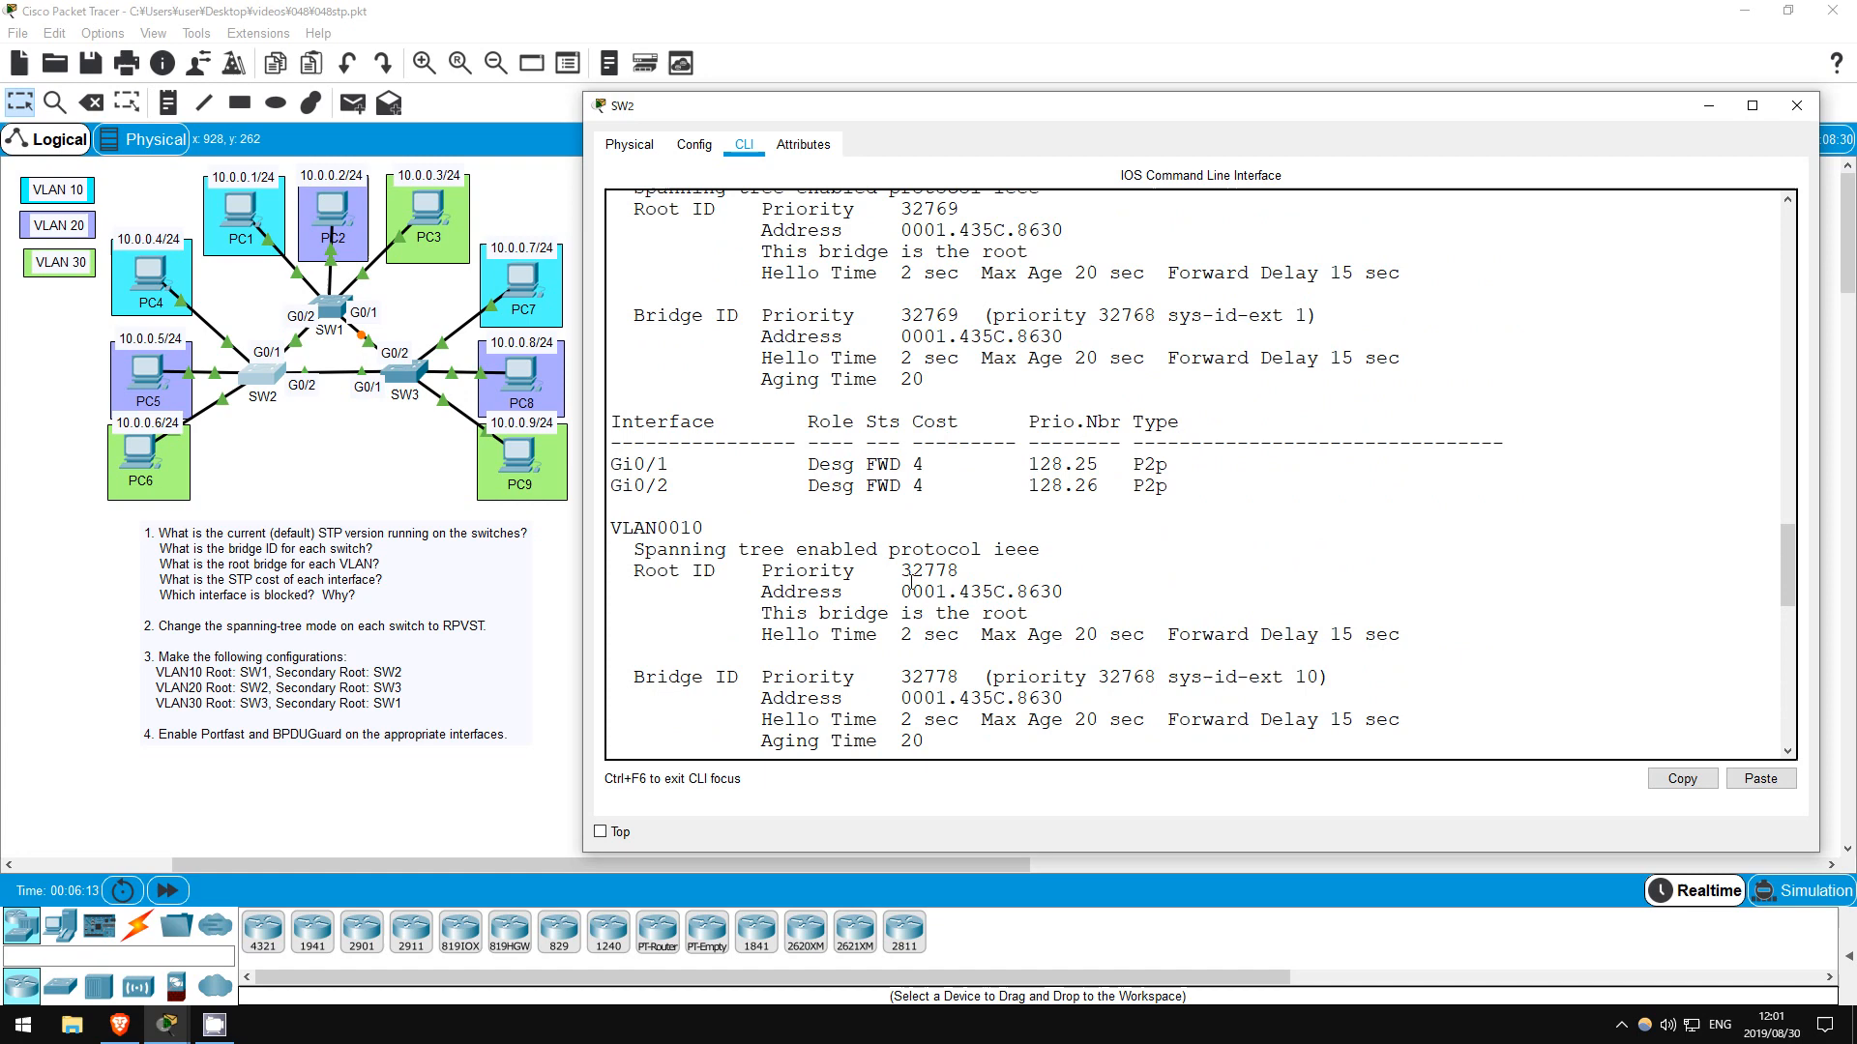
{"action": "double_click", "coordinate": [928, 677]}
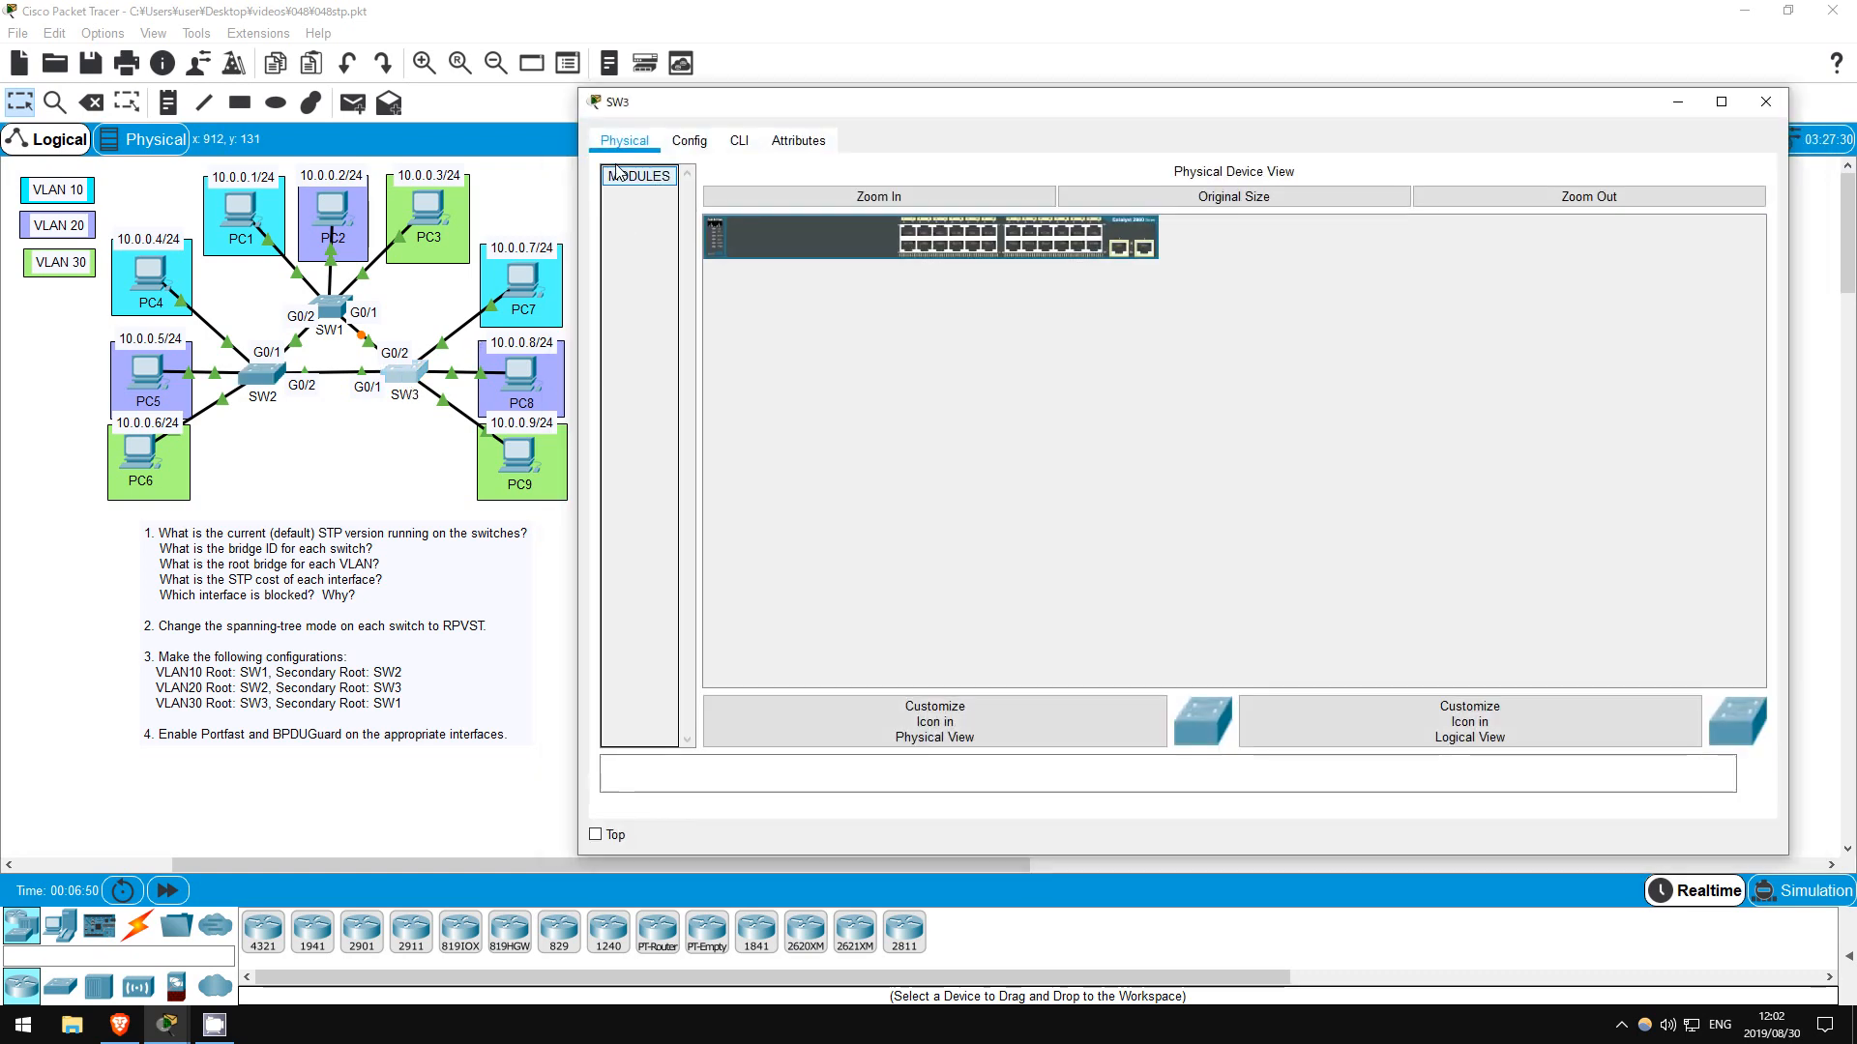
Show SW3's spanning-tree output, note bridge address 0004.9A73.4E46 and per-VLAN ports, then close SW3's window
{"action": "left_click", "coordinate": [737, 140]}
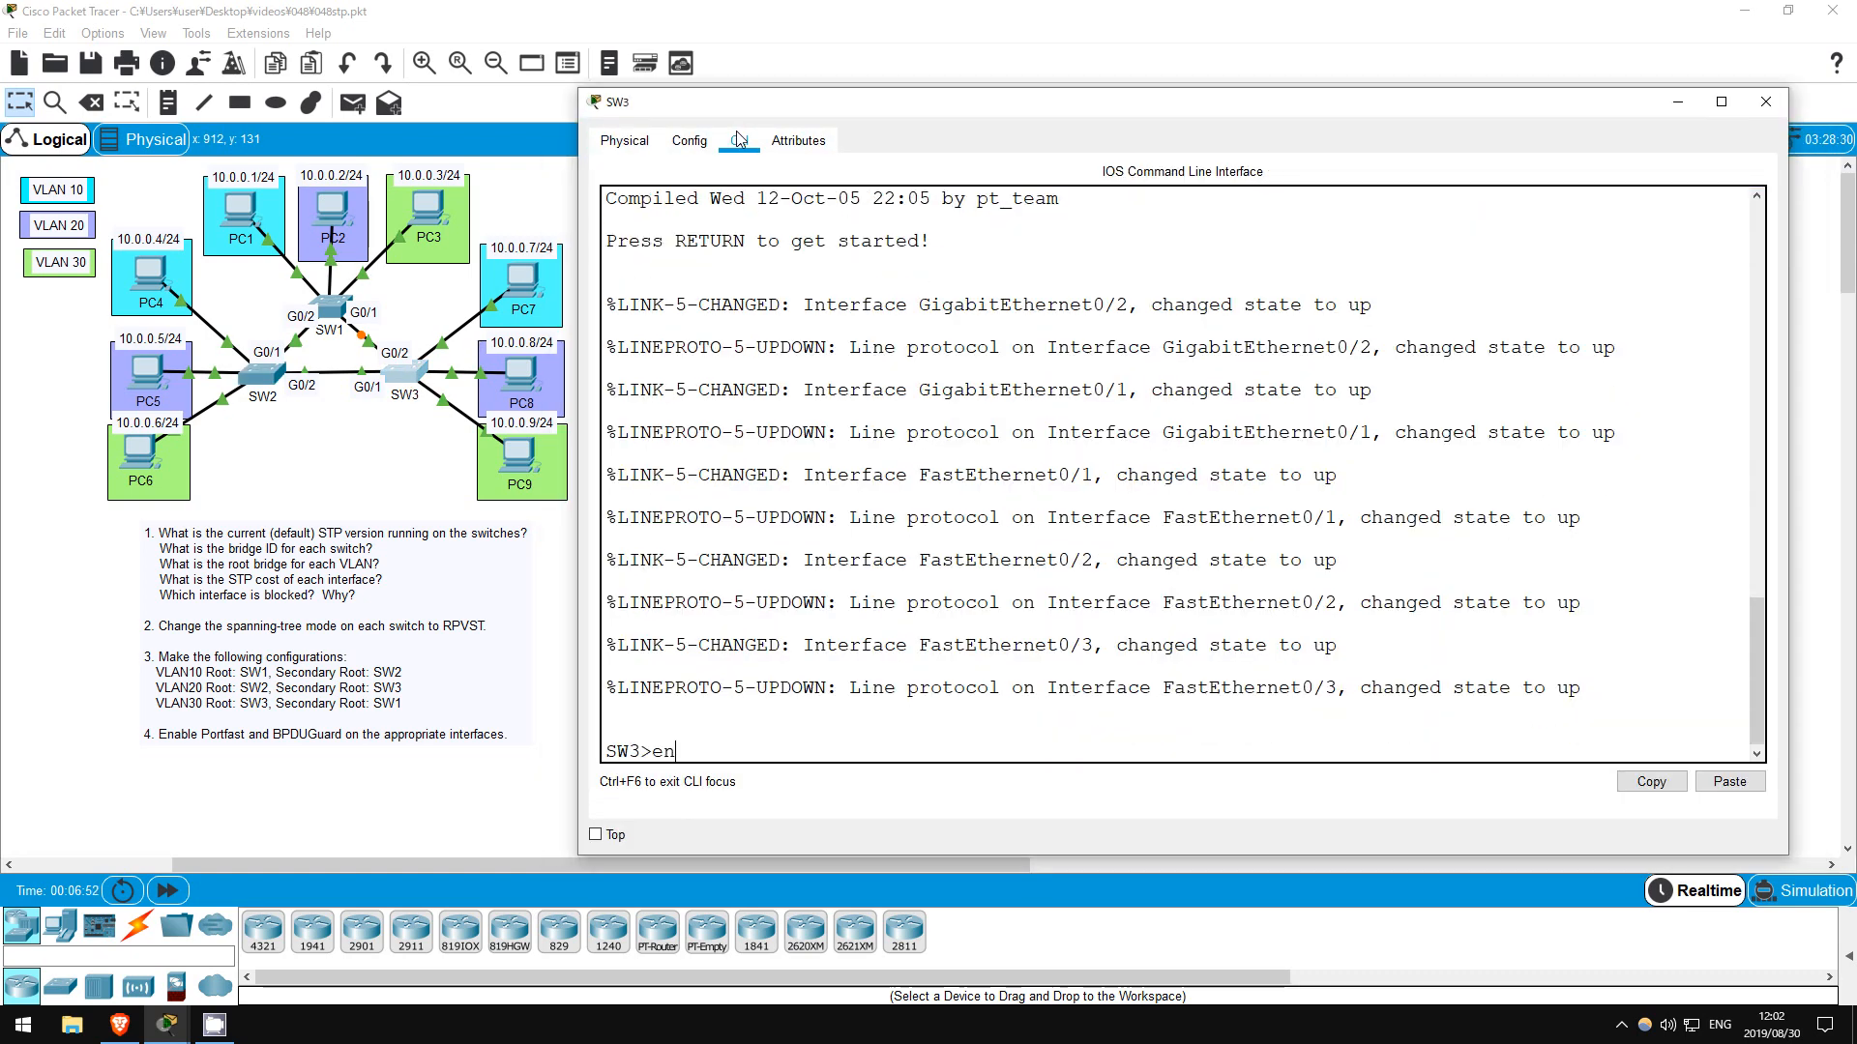
{"action": "type", "text": "show spa"}
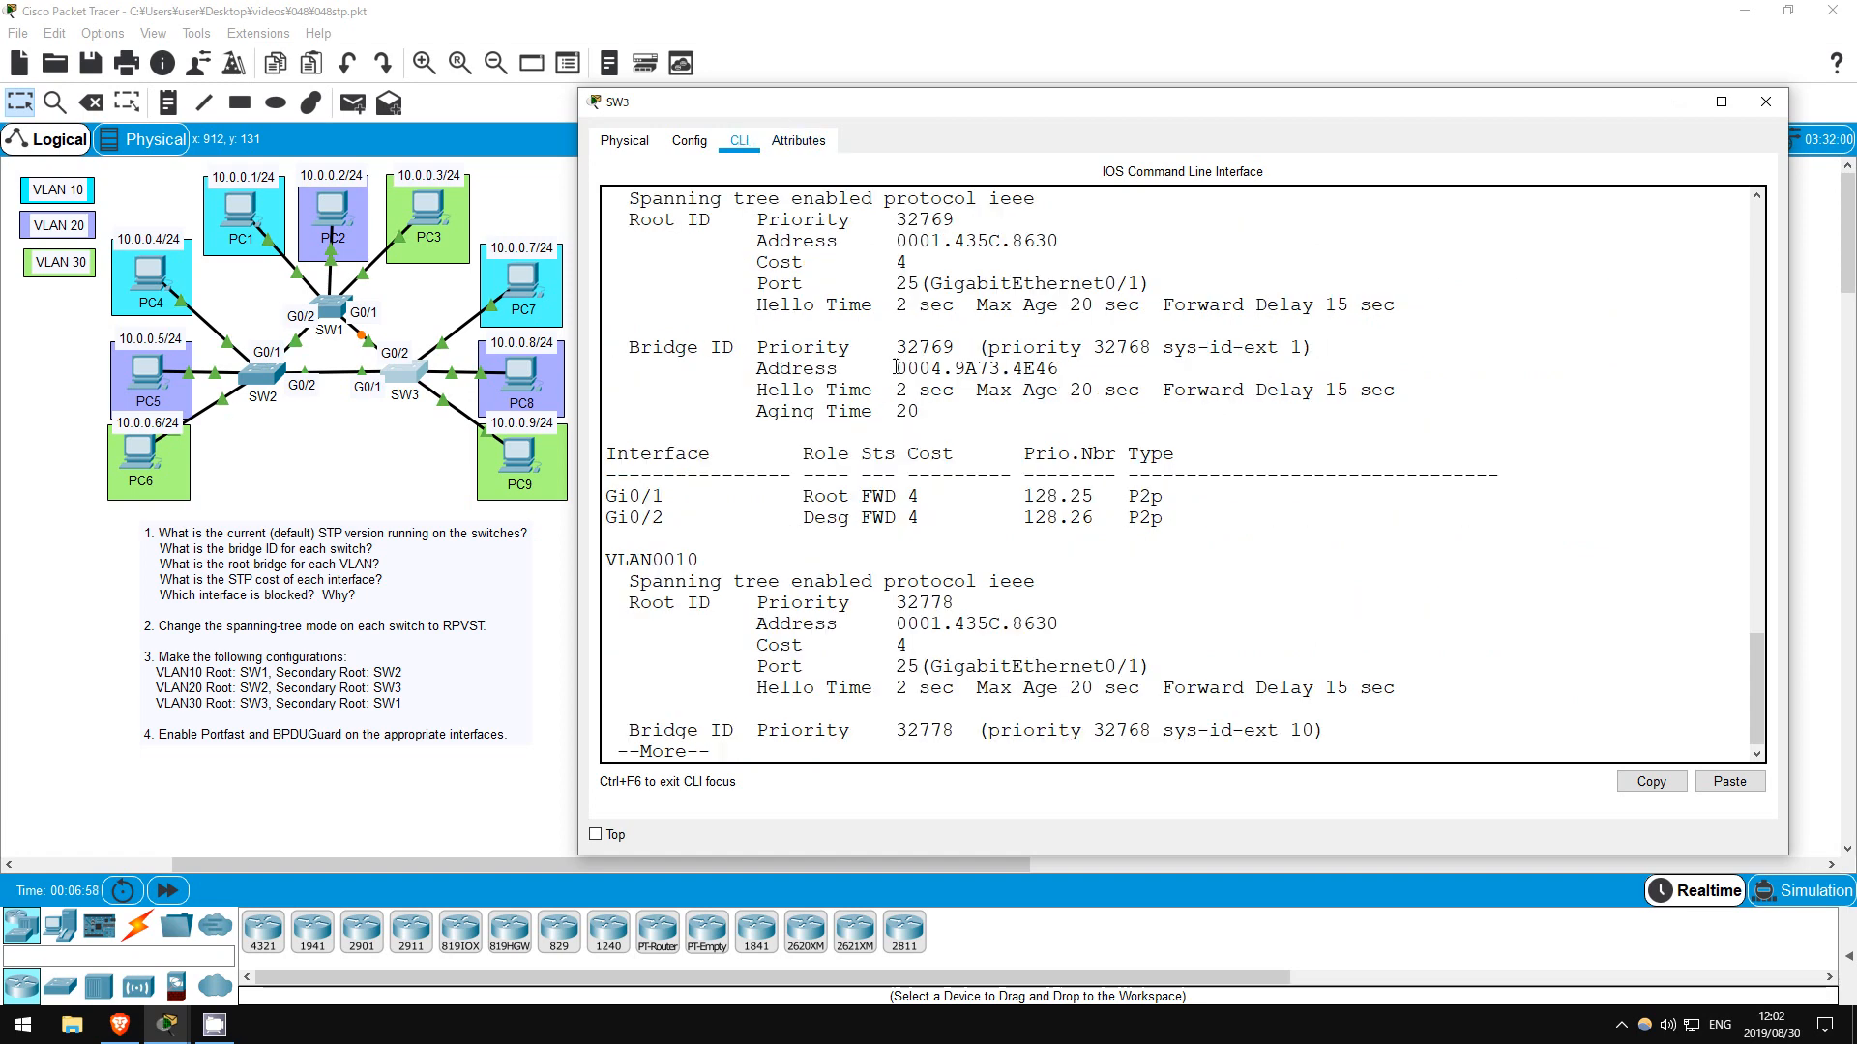
{"action": "double_click", "coordinate": [911, 368]}
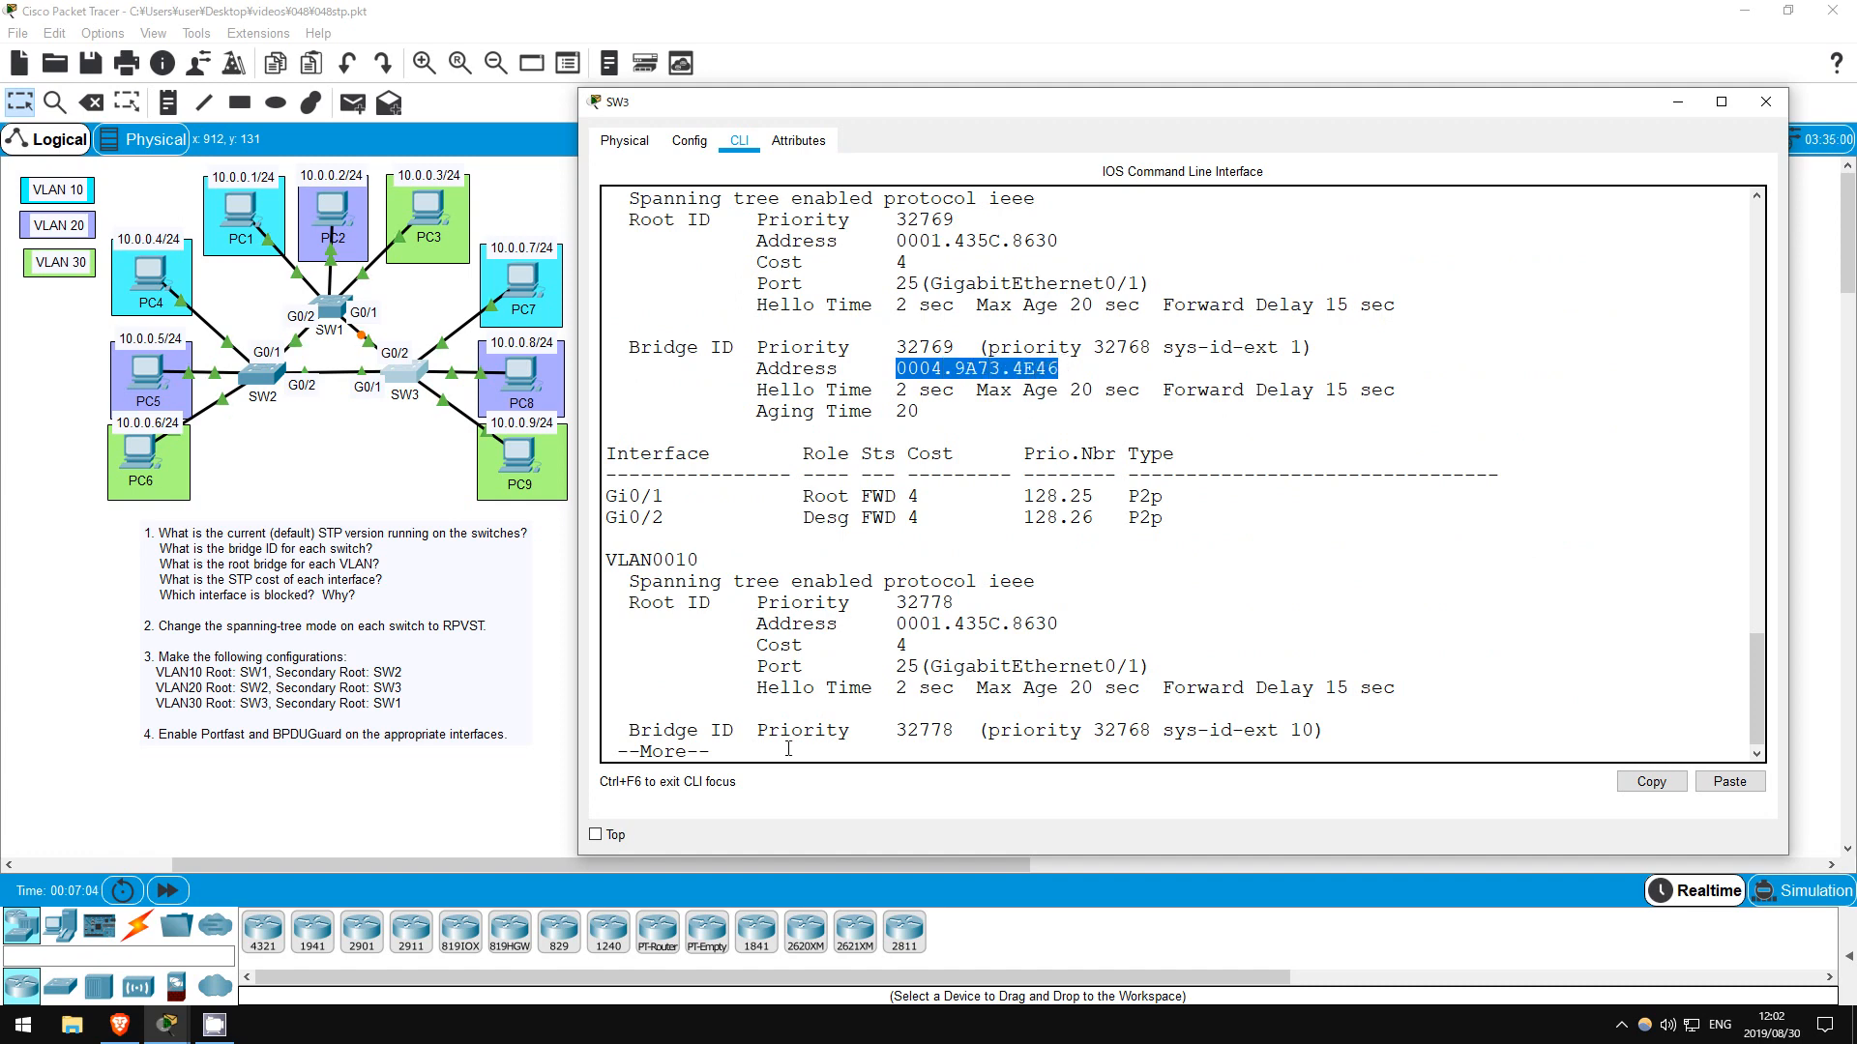
{"action": "key", "text": "space"}
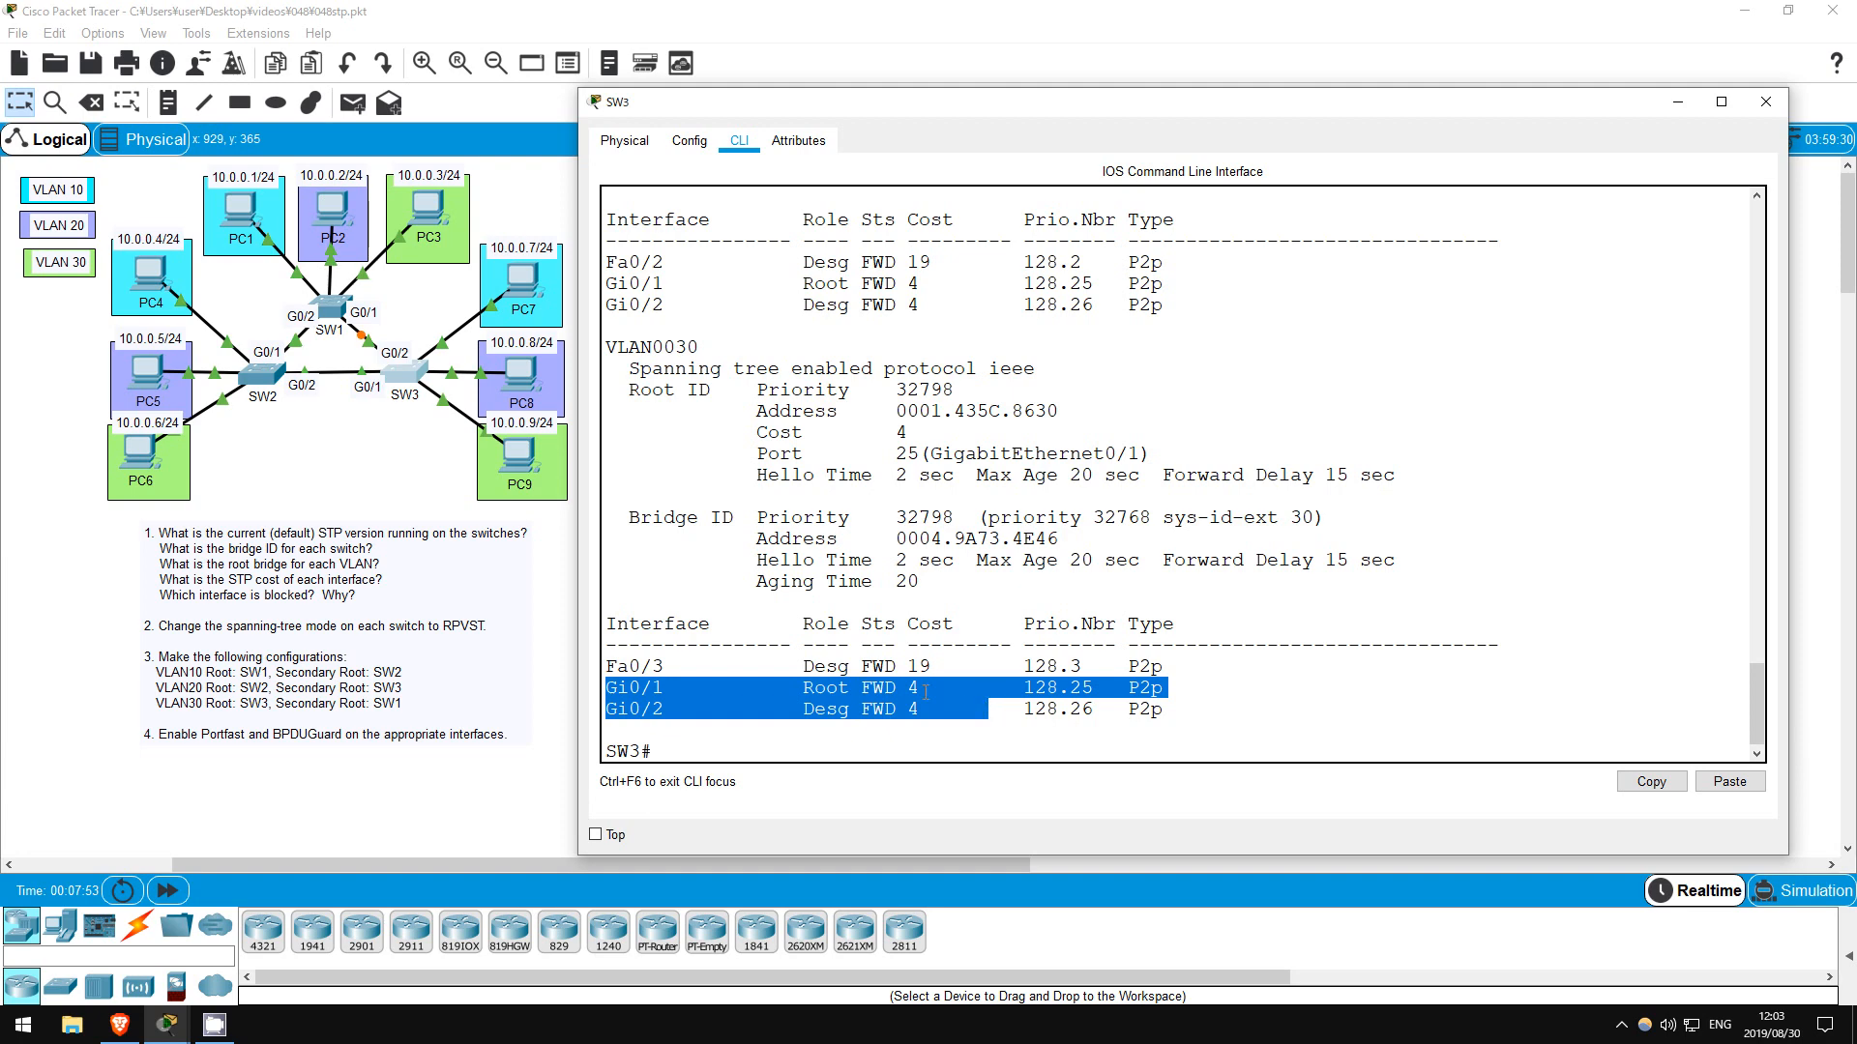
{"action": "left_click", "coordinate": [670, 679]}
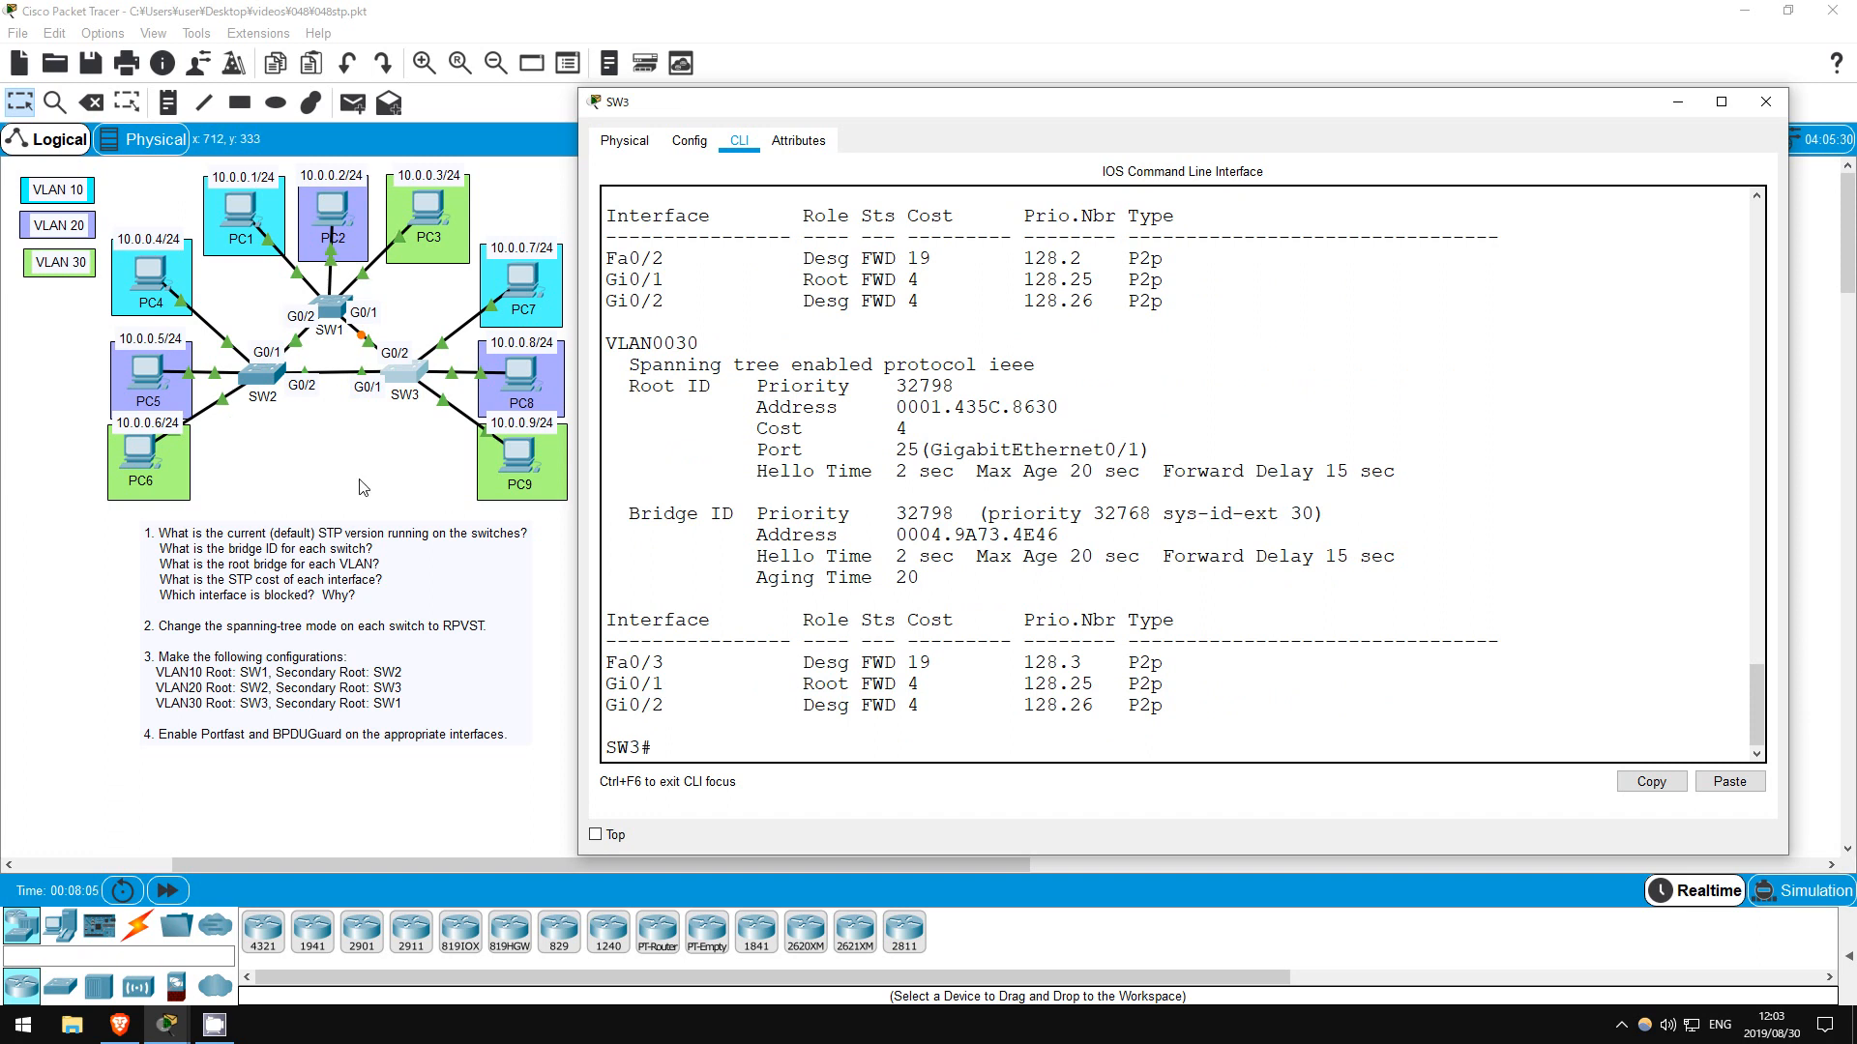
{"action": "left_click", "coordinate": [1764, 100]}
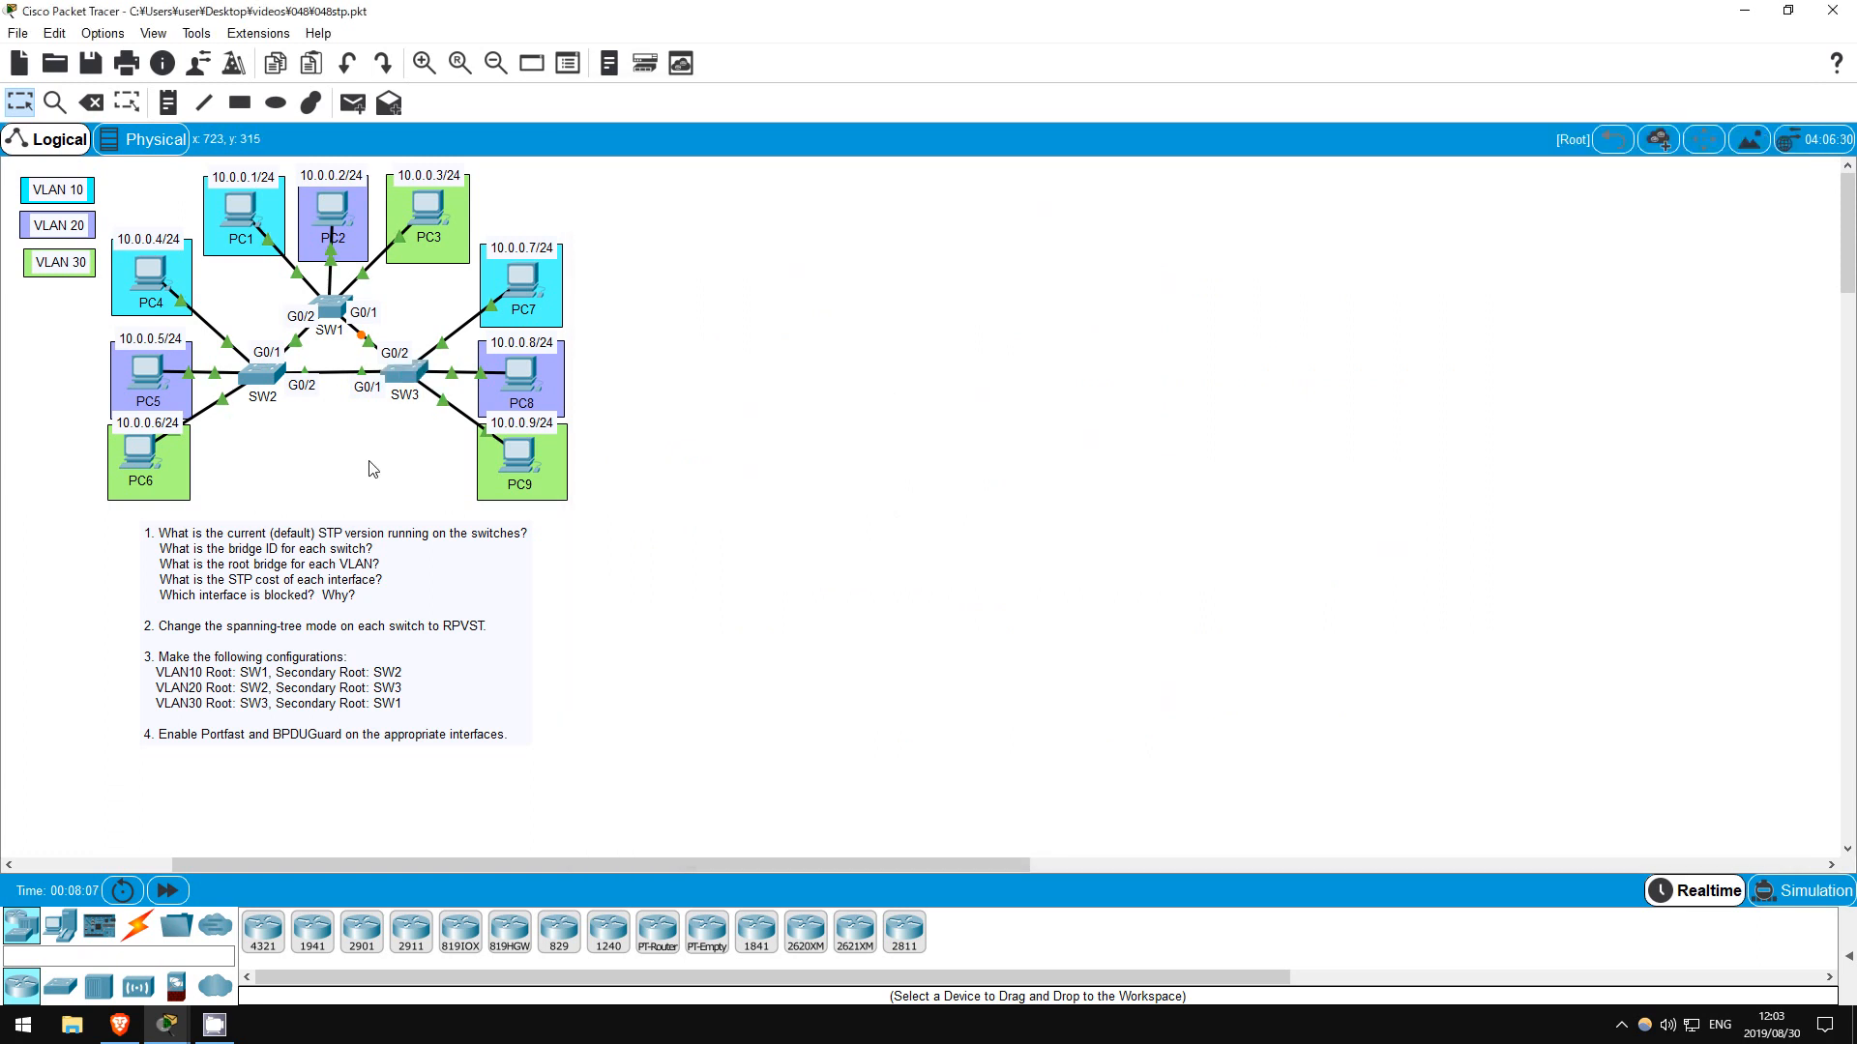
{"action": "mouse_move", "coordinate": [362, 344]}
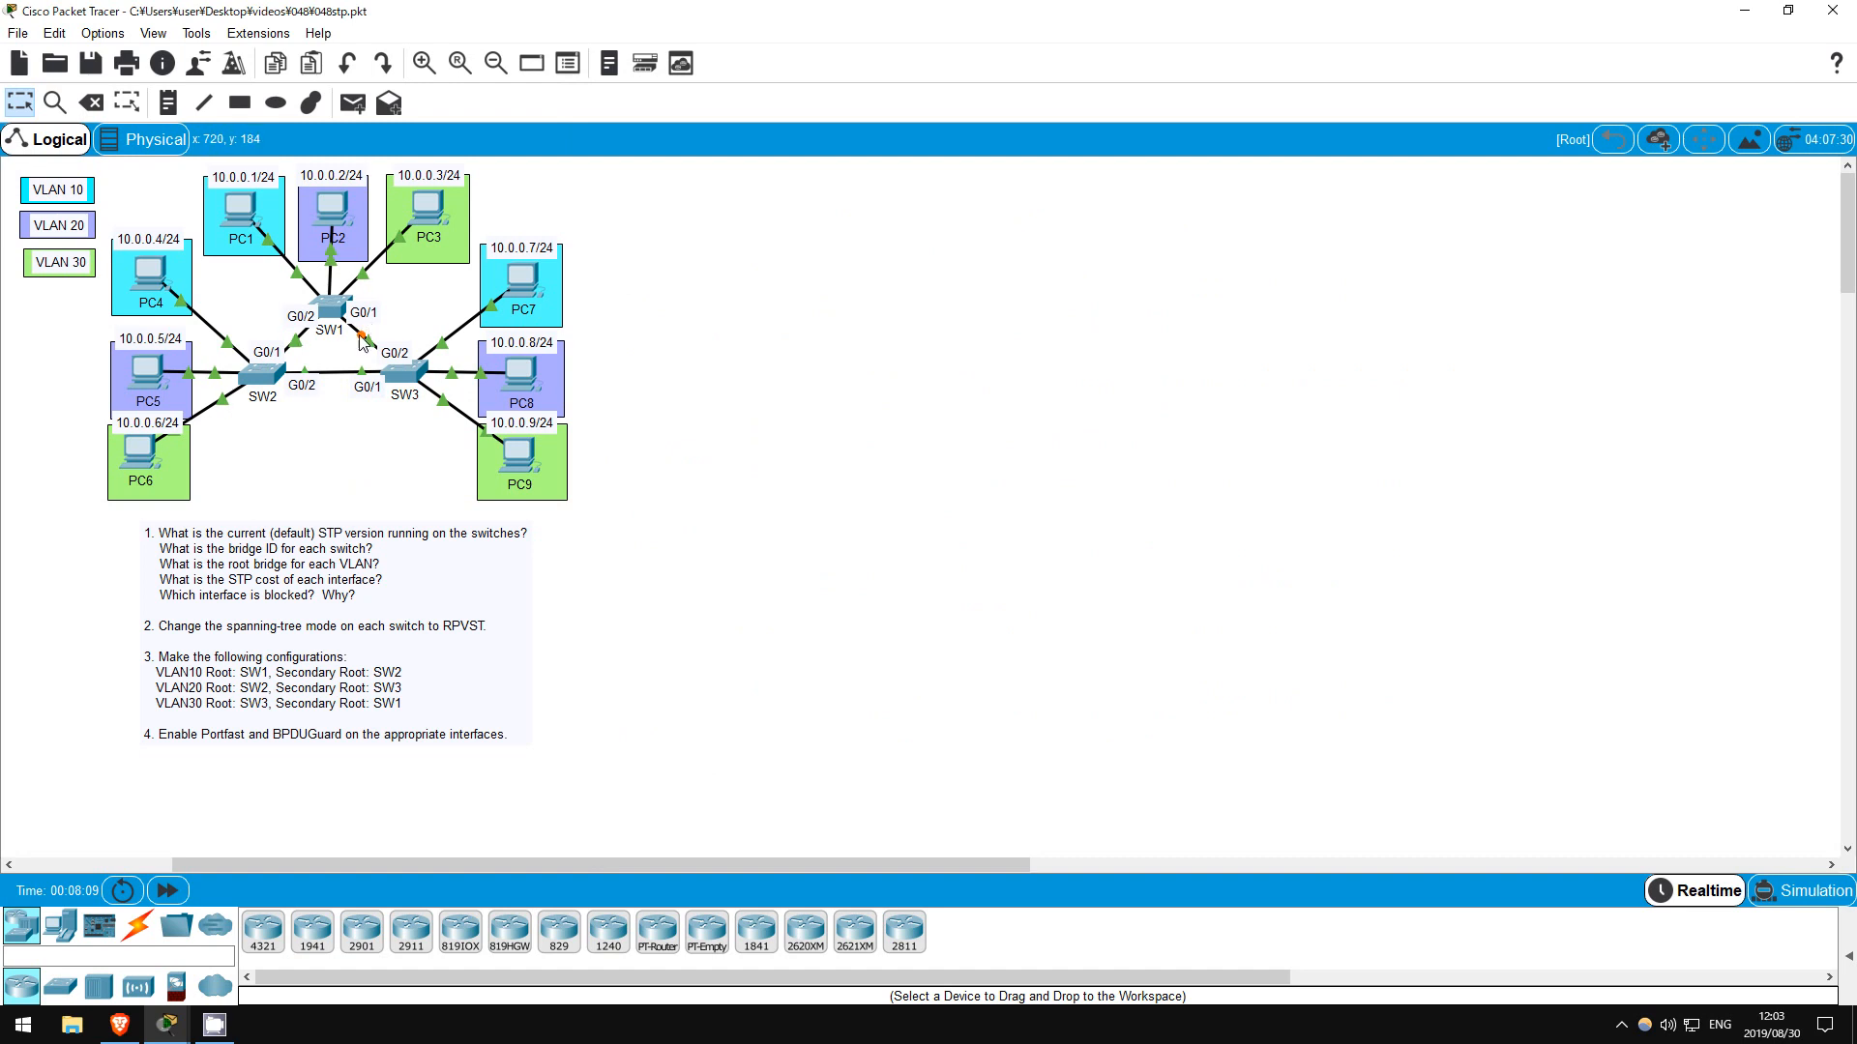
{"action": "mouse_move", "coordinate": [364, 344]}
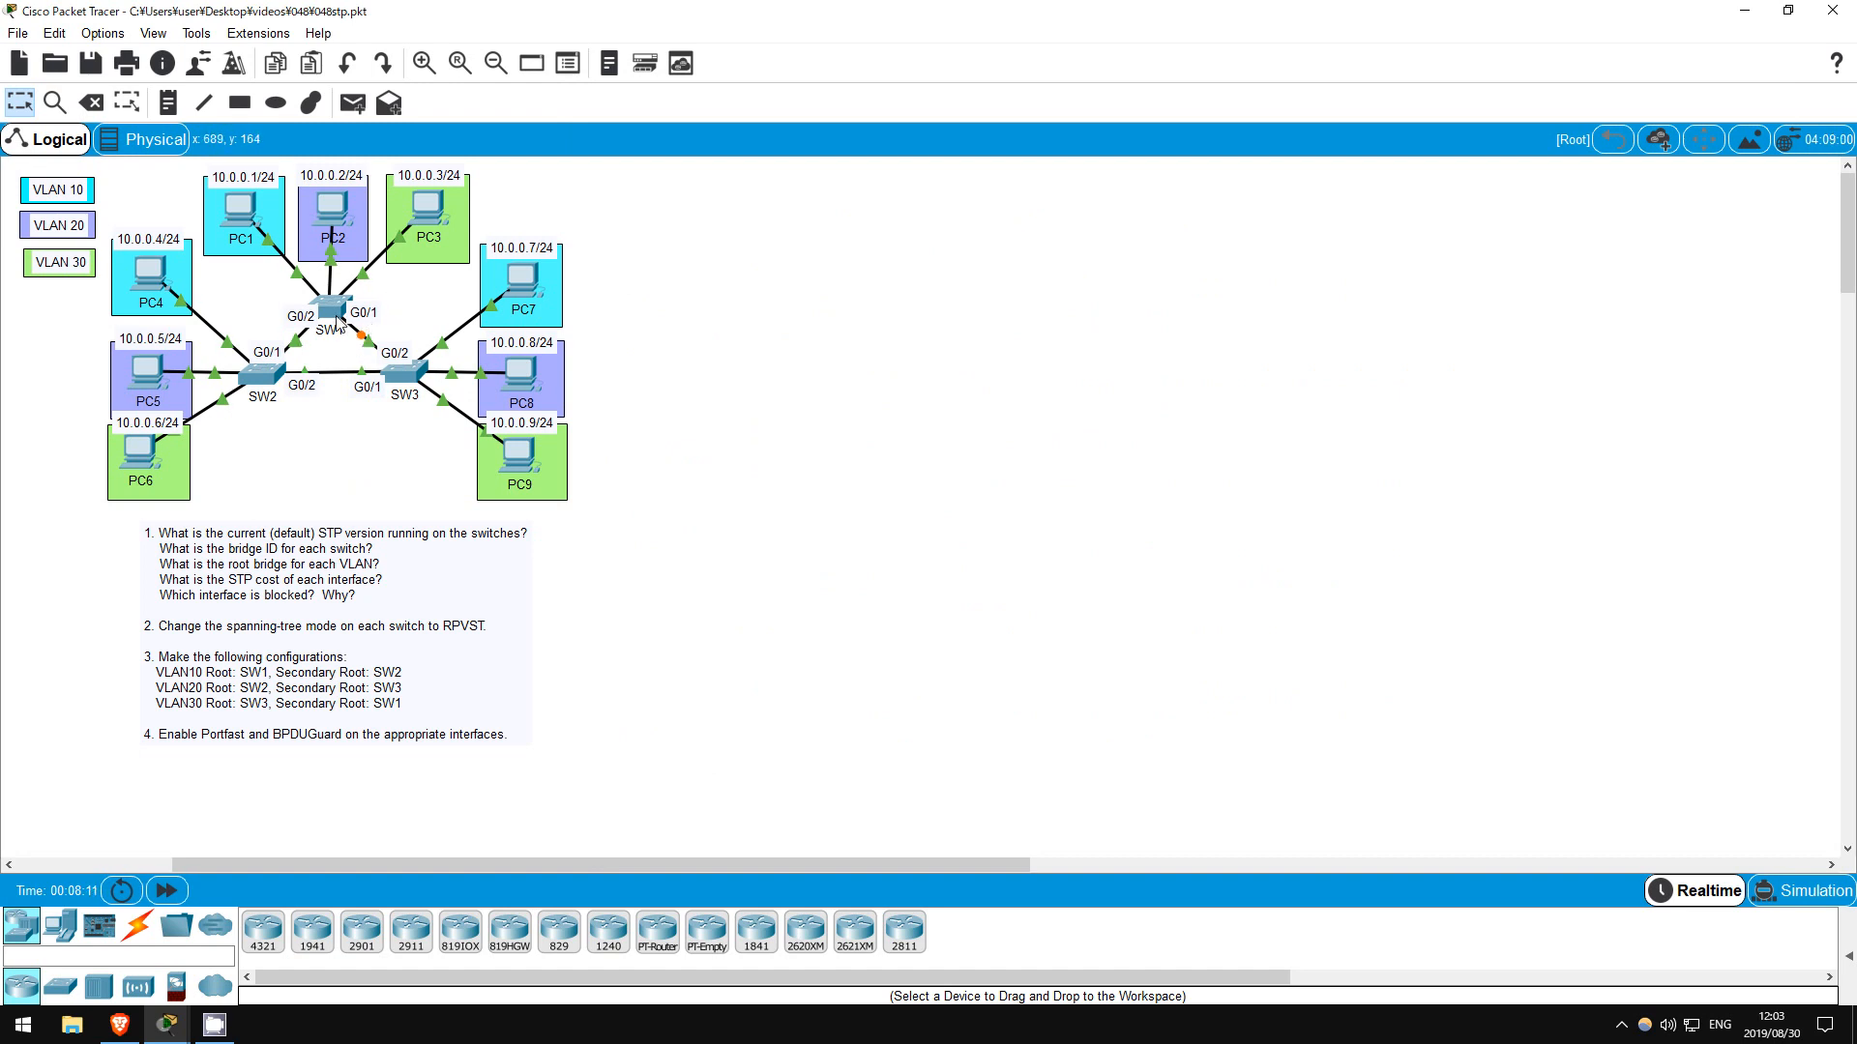
Run 'sh span' on SW1 and scroll through per-VLAN output showing Gi0/1 as blocked alternate port
{"action": "left_click", "coordinate": [329, 309]}
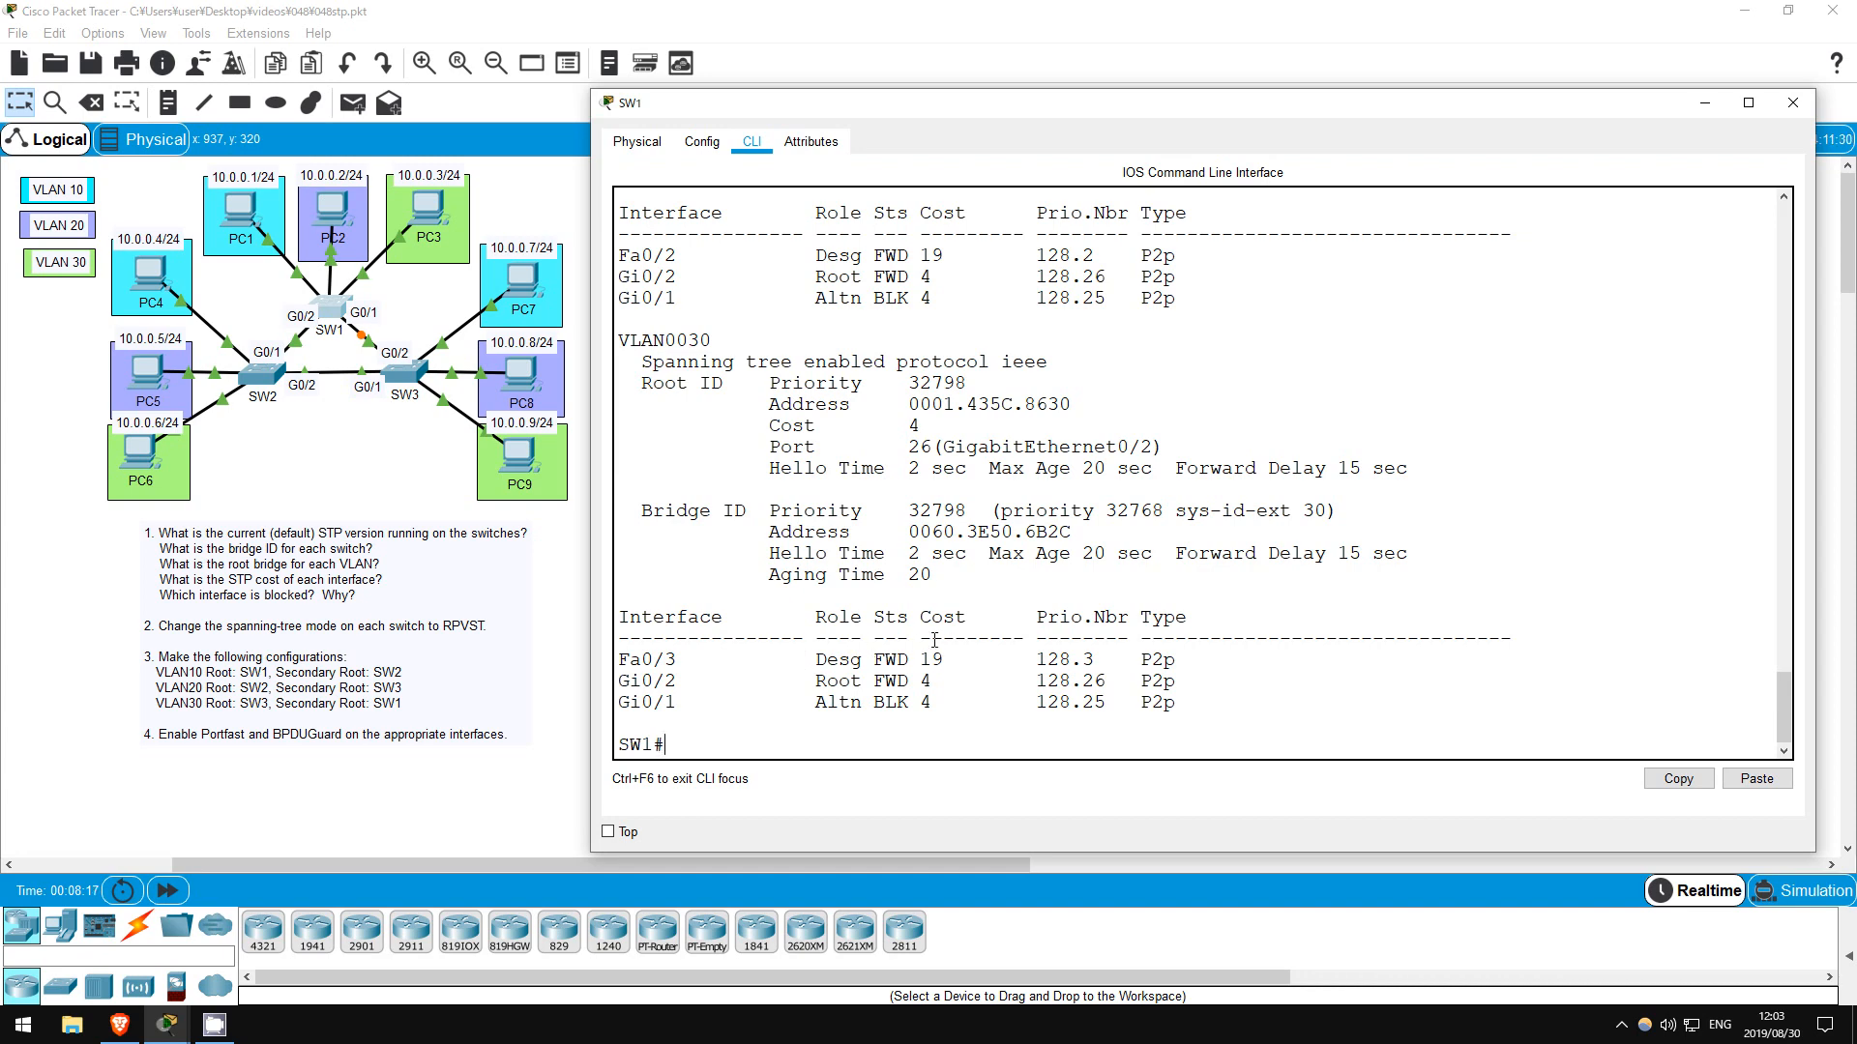
{"action": "scroll", "scroll_direction": "down", "scroll_amount": 3}
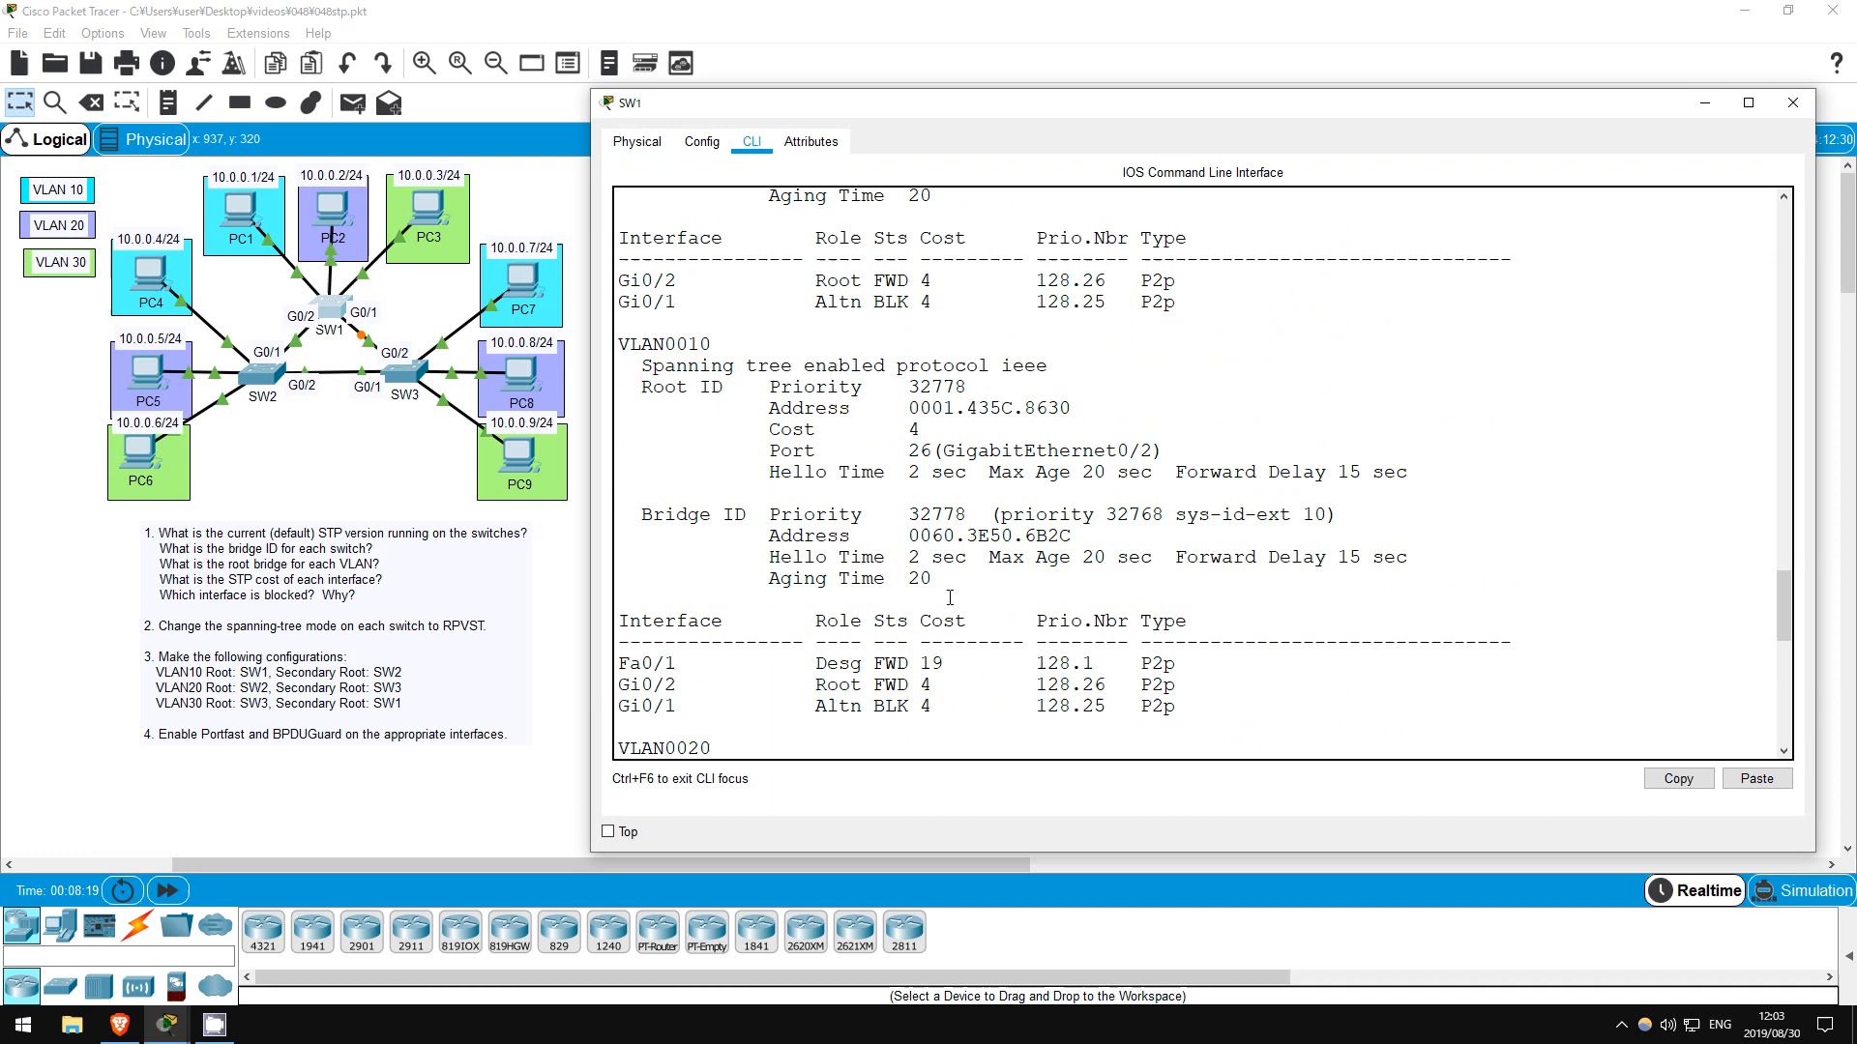
{"action": "type", "text": "sh span"}
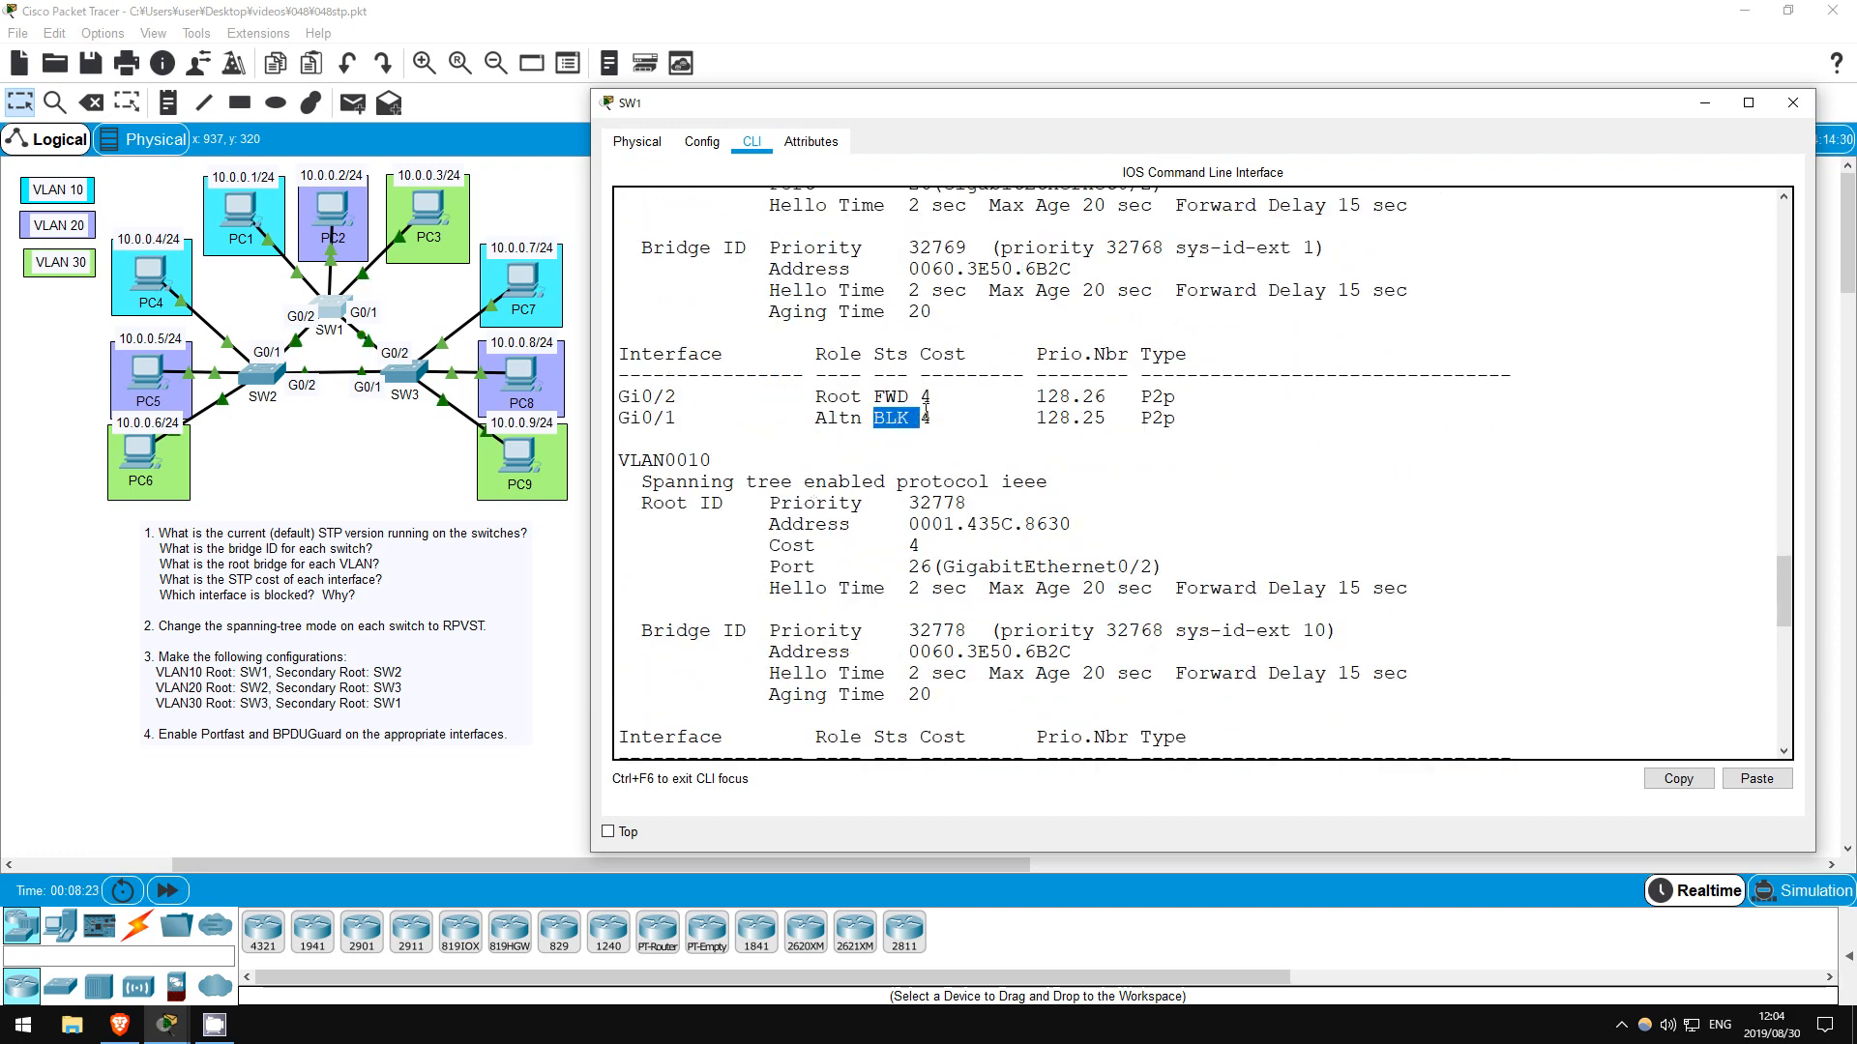
{"action": "scroll", "scroll_direction": "down", "scroll_amount": 3}
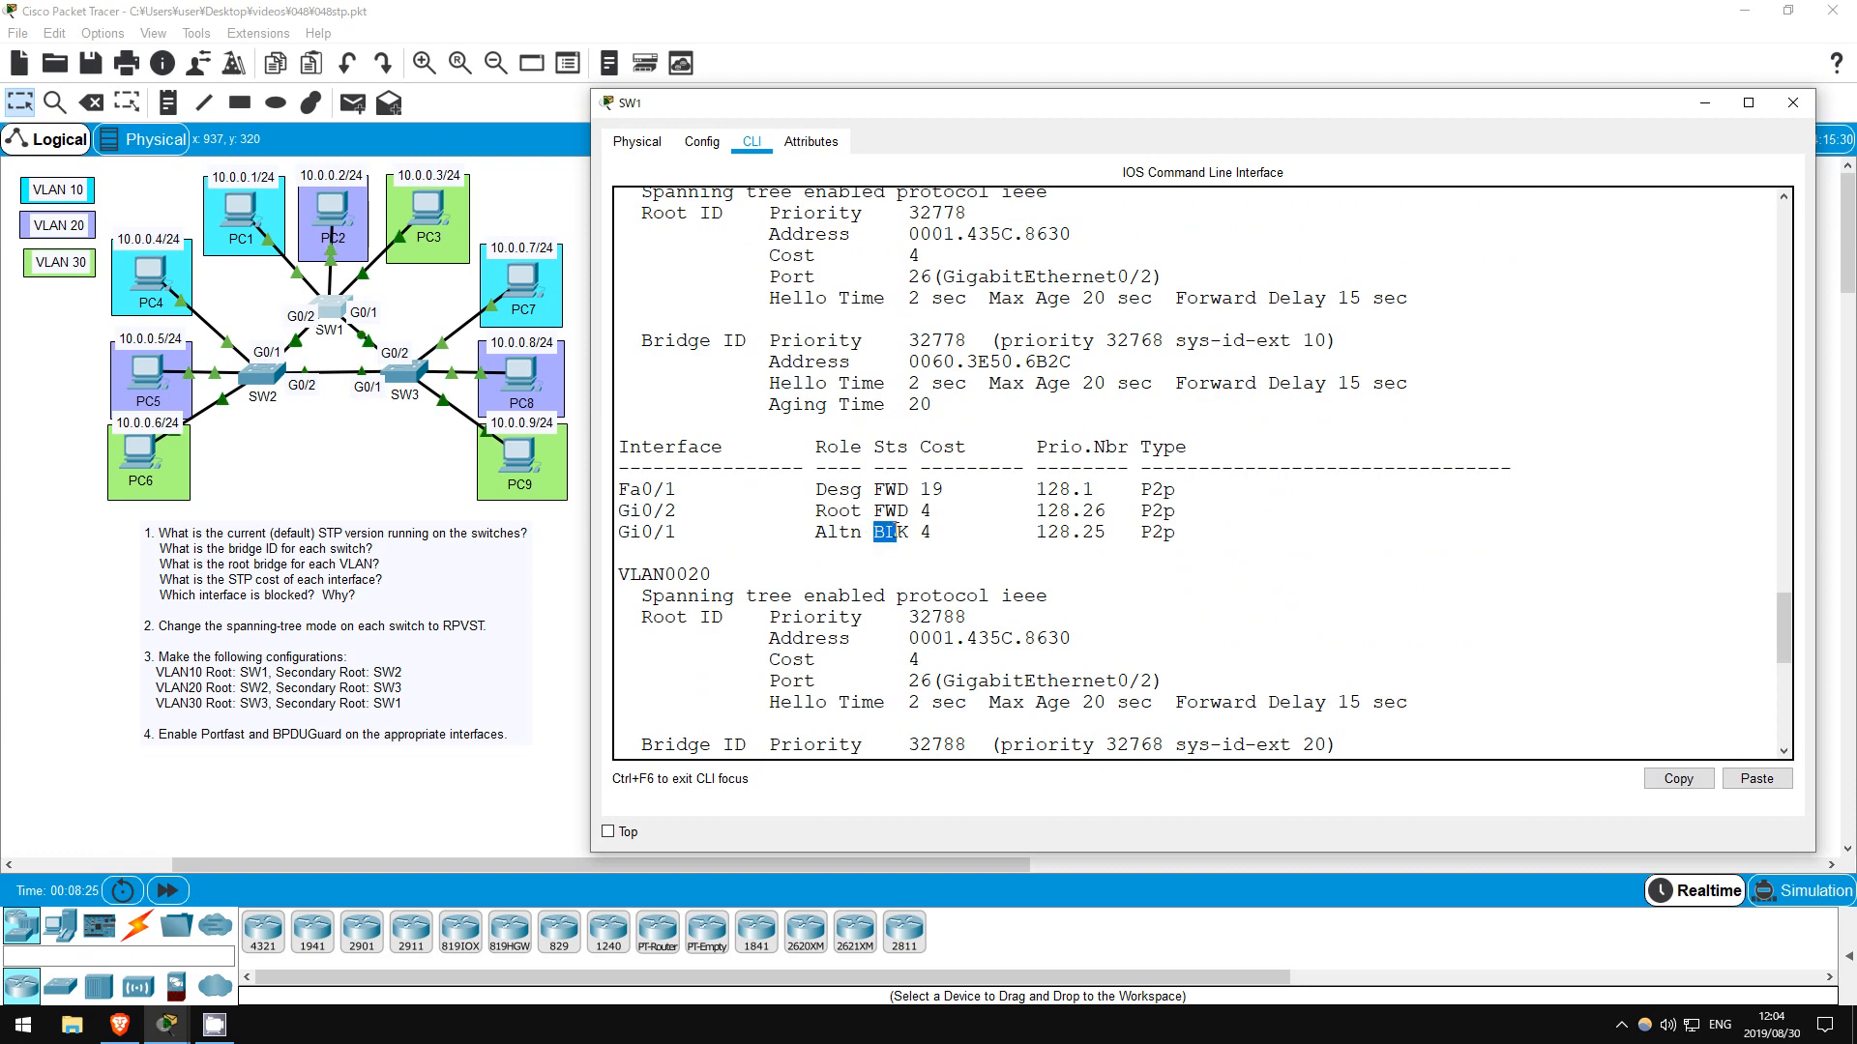
{"action": "scroll", "scroll_direction": "down", "scroll_amount": 3}
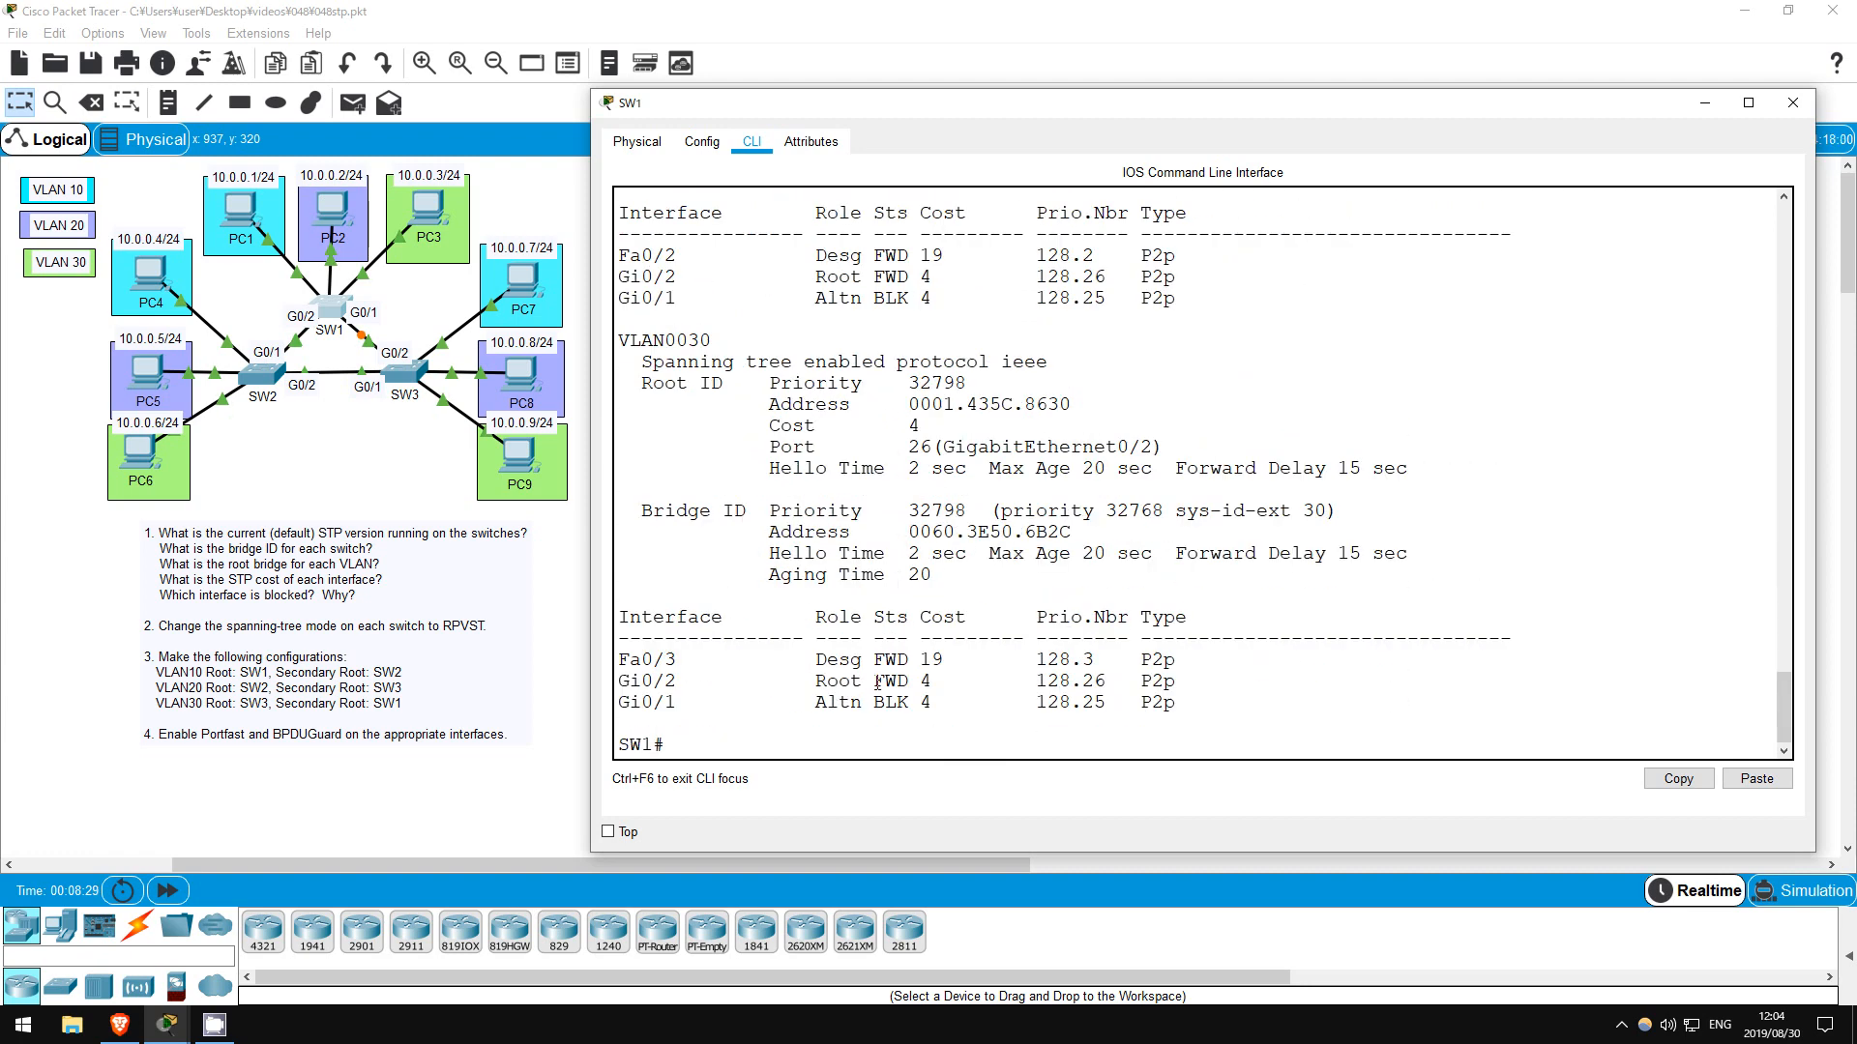
{"action": "mouse_move", "coordinate": [374, 451]}
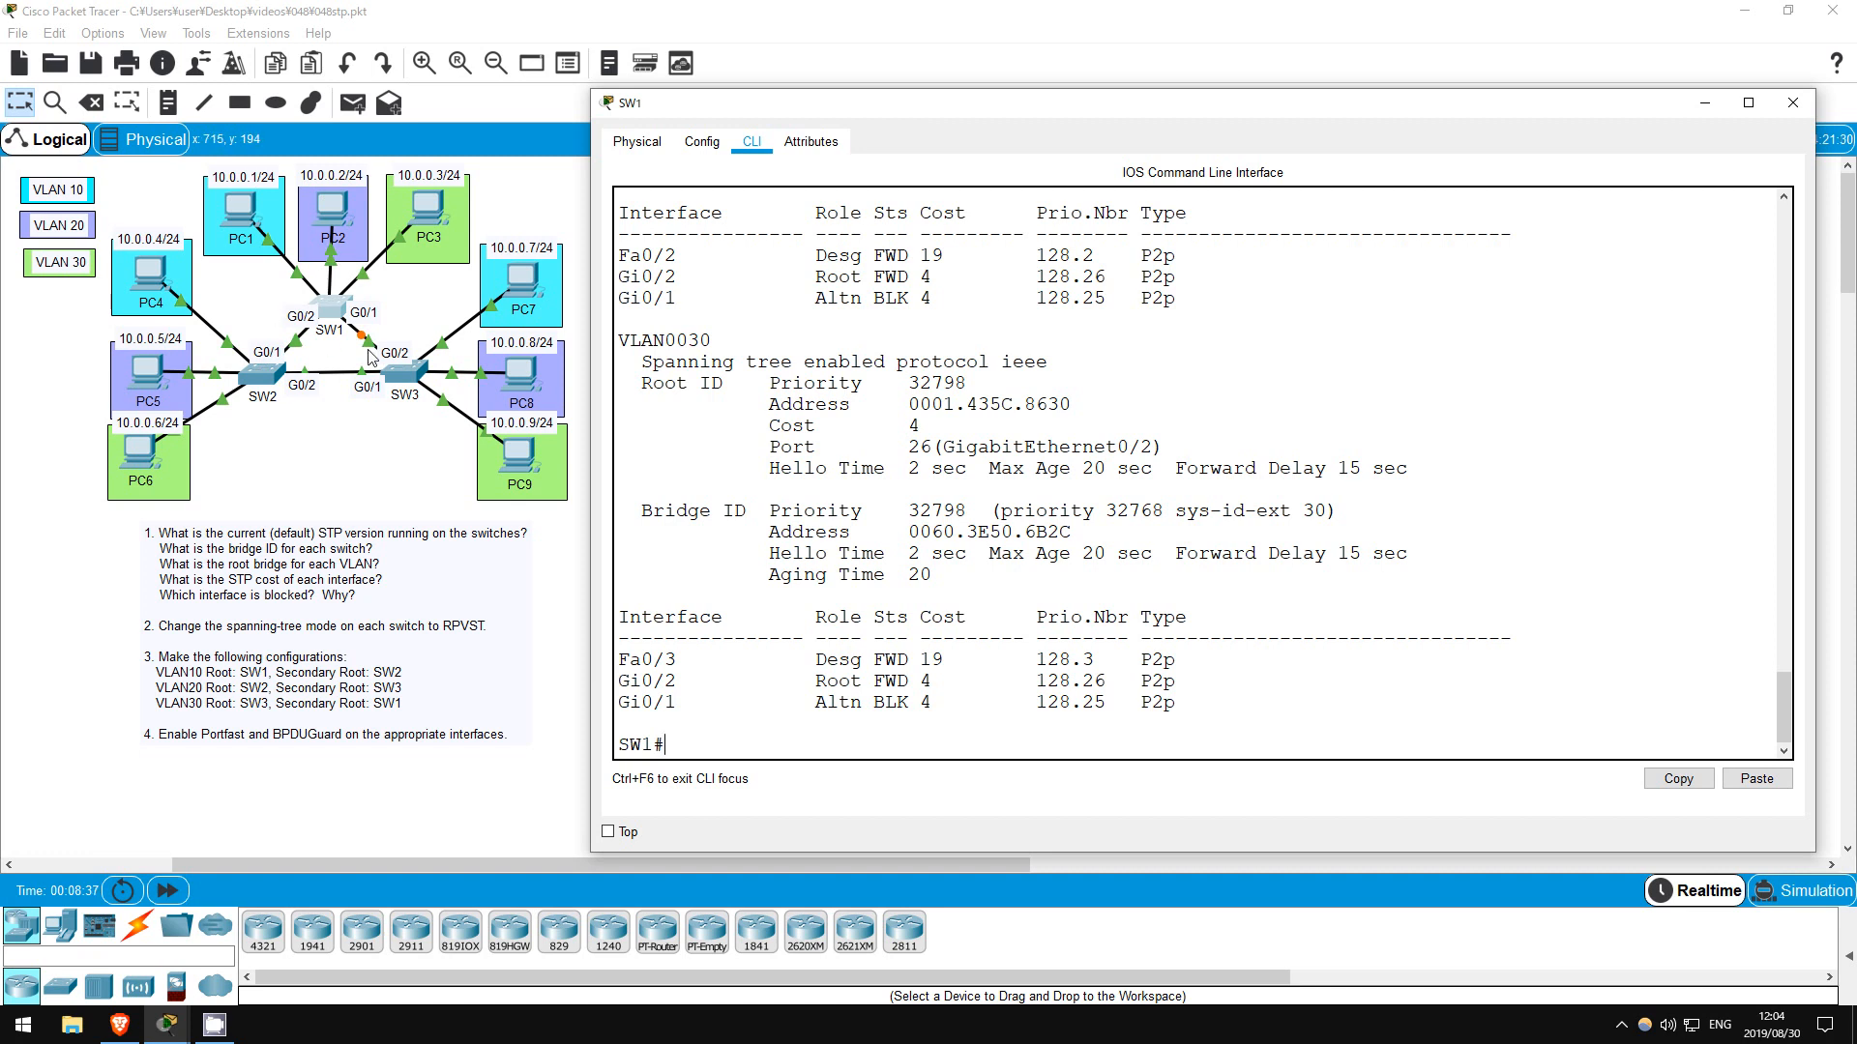
{"action": "mouse_move", "coordinate": [393, 379]}
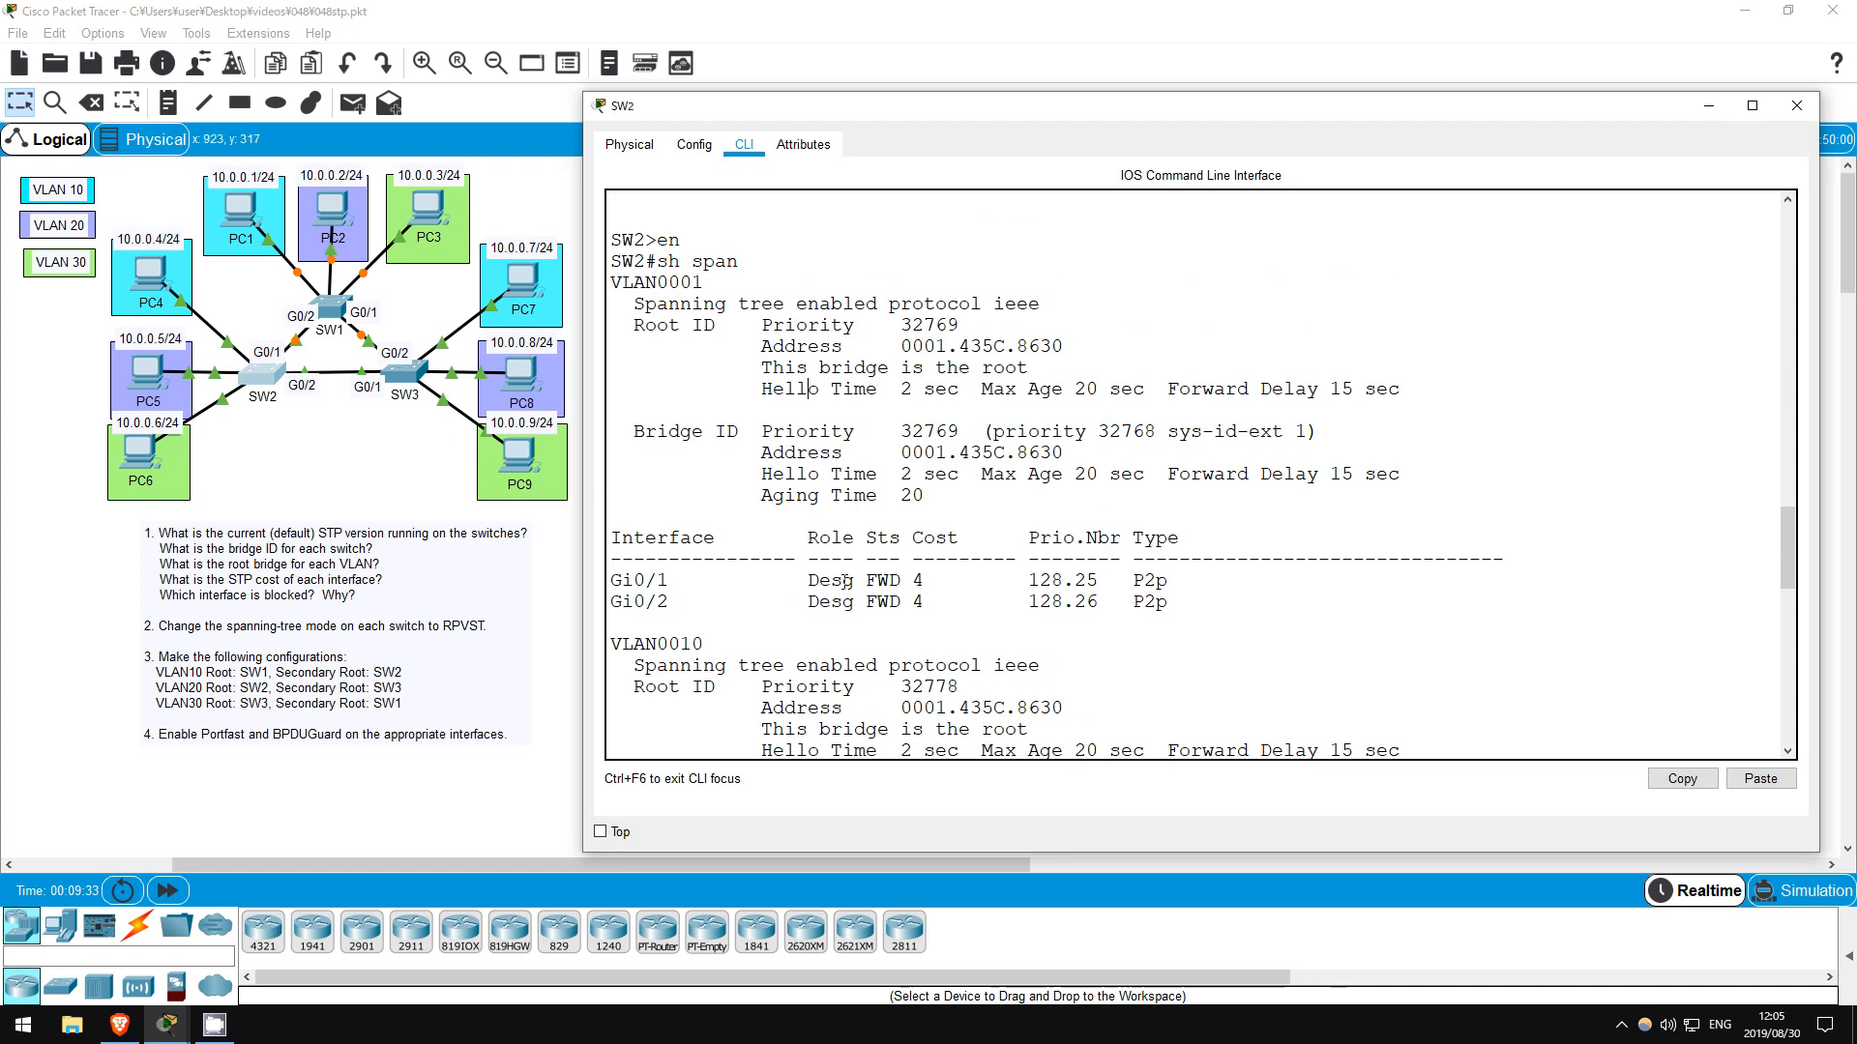
Configure 'spanning-tree mode rapid-pvst' on SW2 and SW3 from global config, then close SW3's window
{"action": "type", "text": "conf t"}
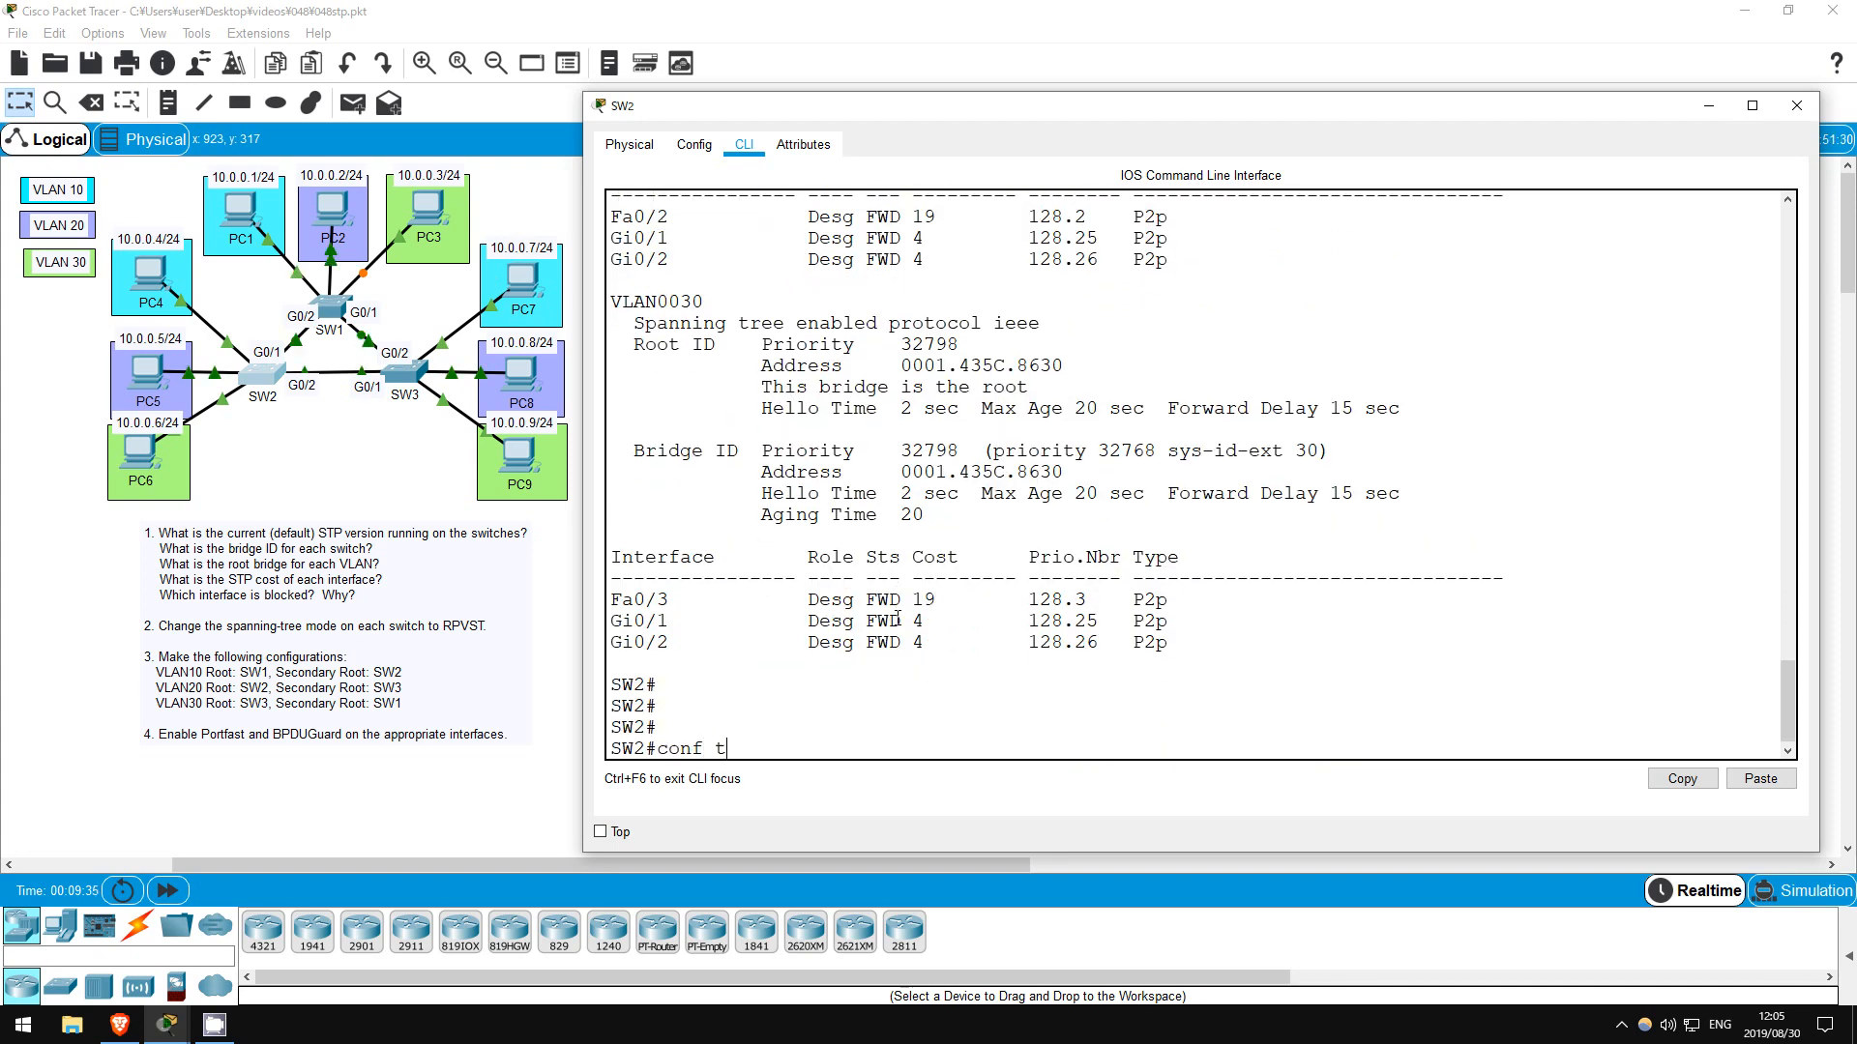
{"action": "type", "text": "span mode rapid-pvst"}
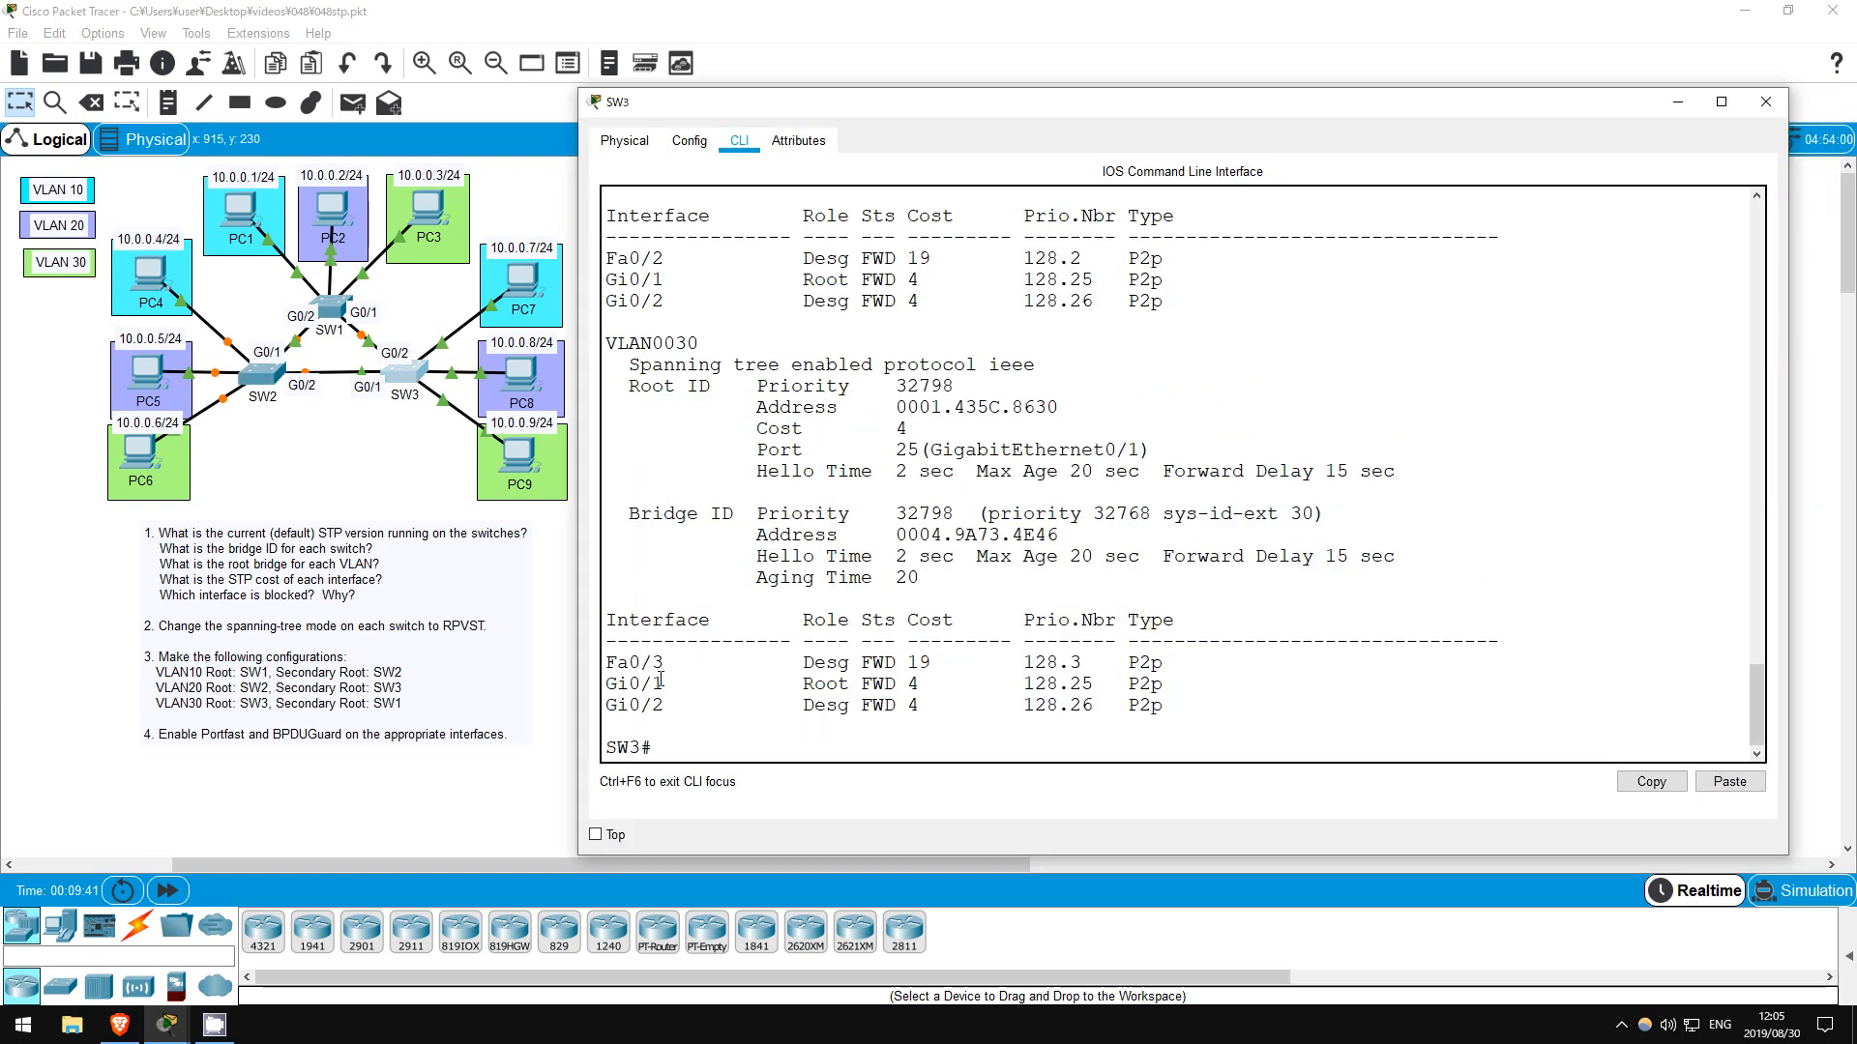
{"action": "type", "text": "conf"}
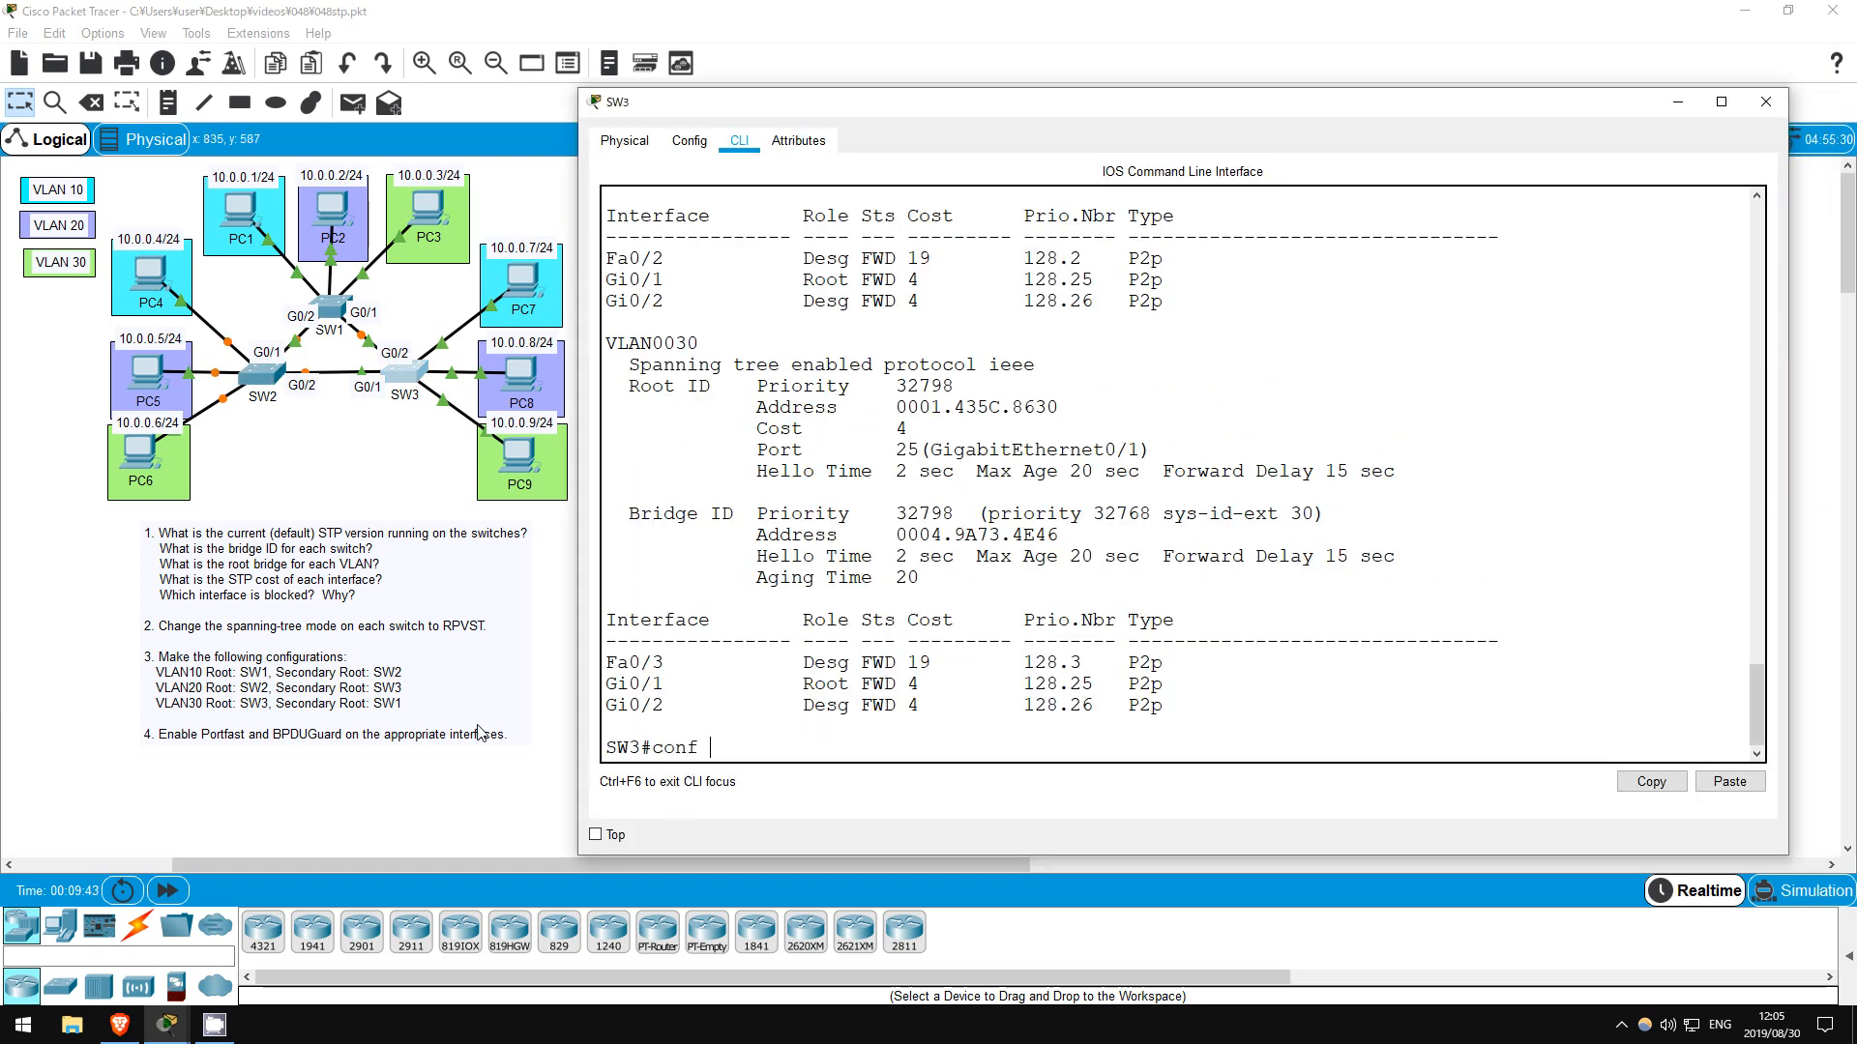
{"action": "type", "text": "spanning-tree mode rapid-pvst"}
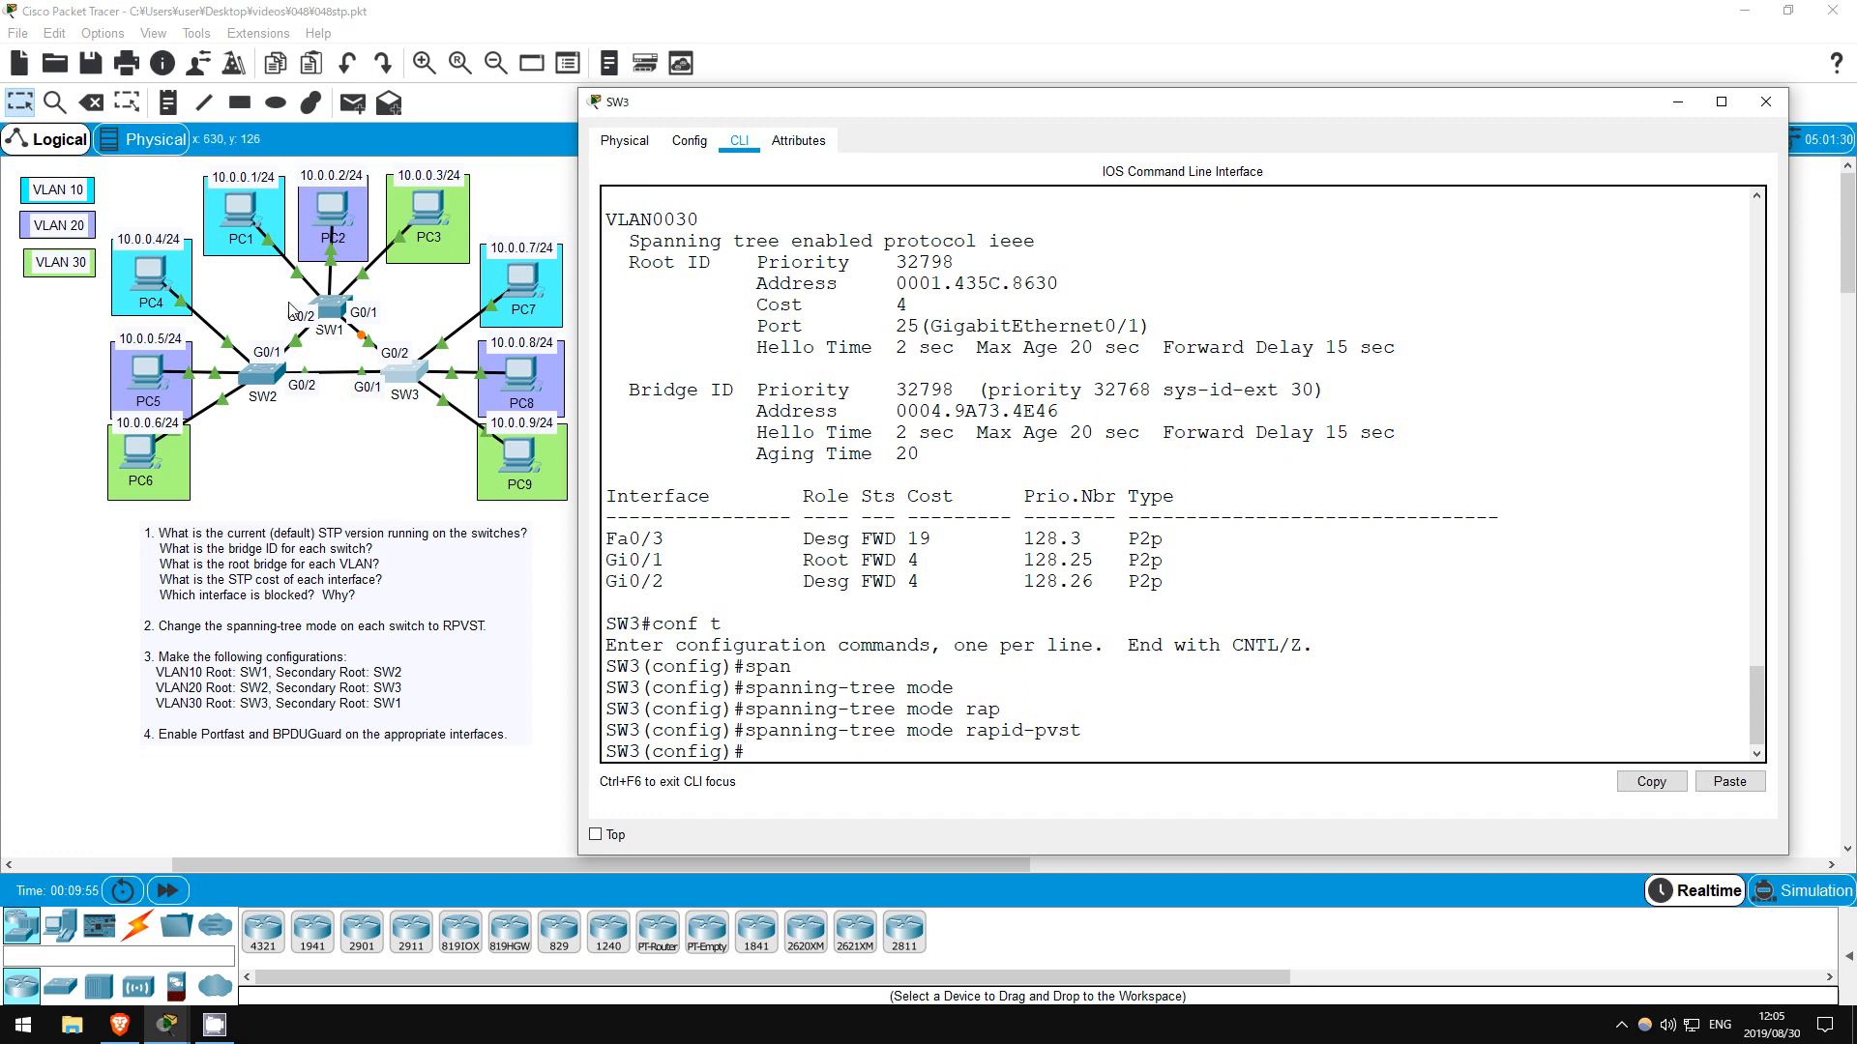
{"action": "left_click", "coordinate": [1766, 102]}
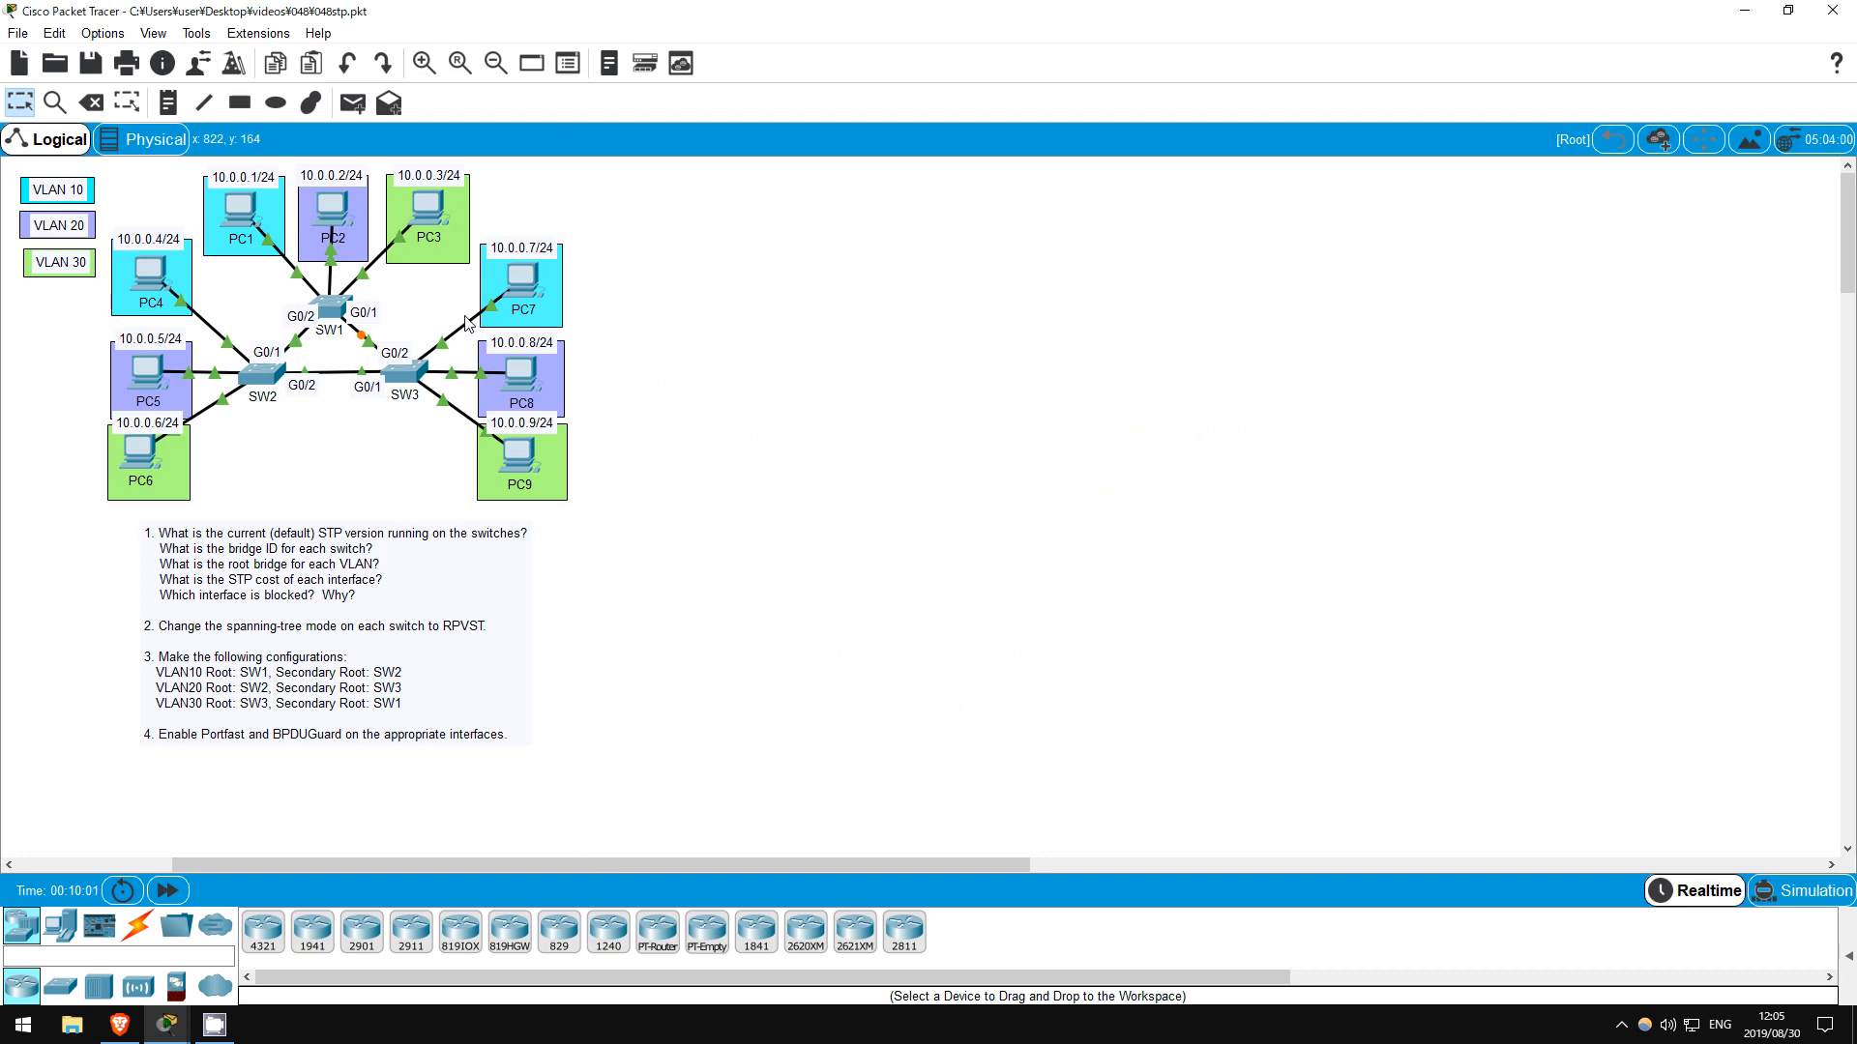
{"action": "mouse_move", "coordinate": [421, 381]}
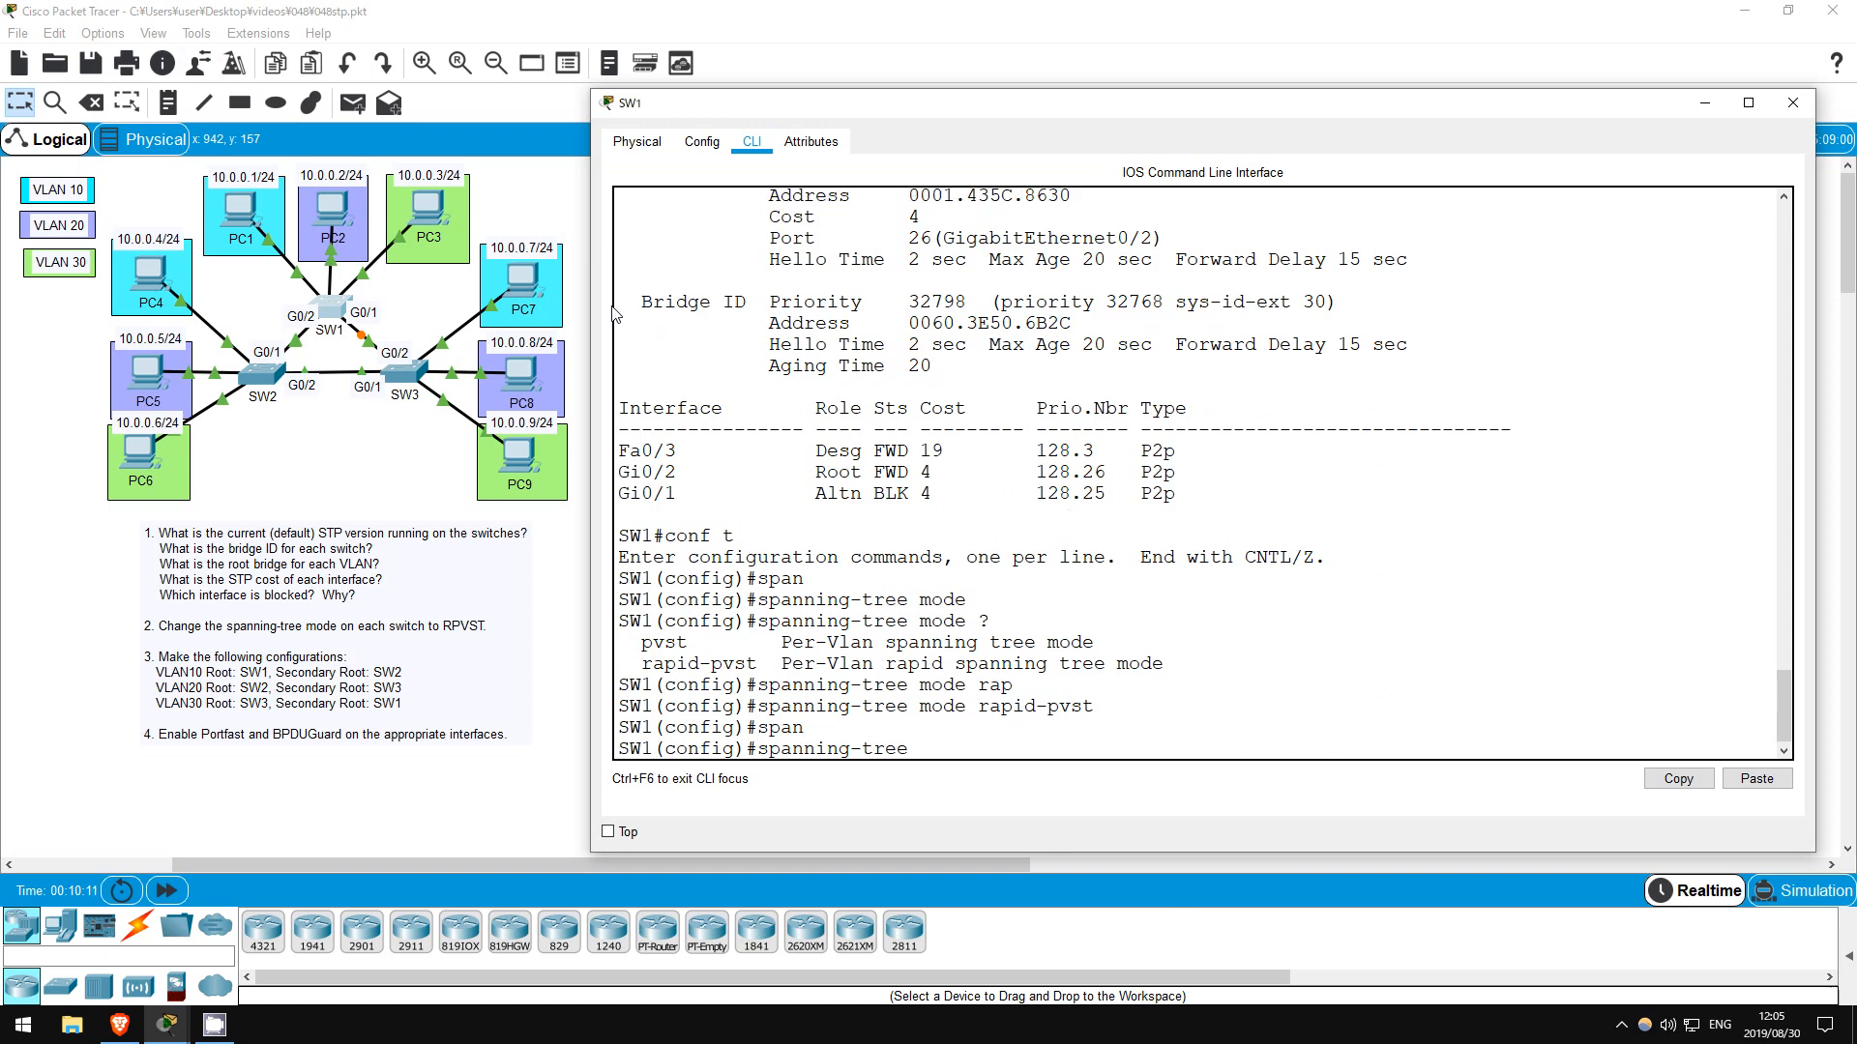
Enter 'spanning-tree vlan 30 root primary' on SW3 to make it VLAN 30's primary root
{"action": "type", "text": "vlan 10"}
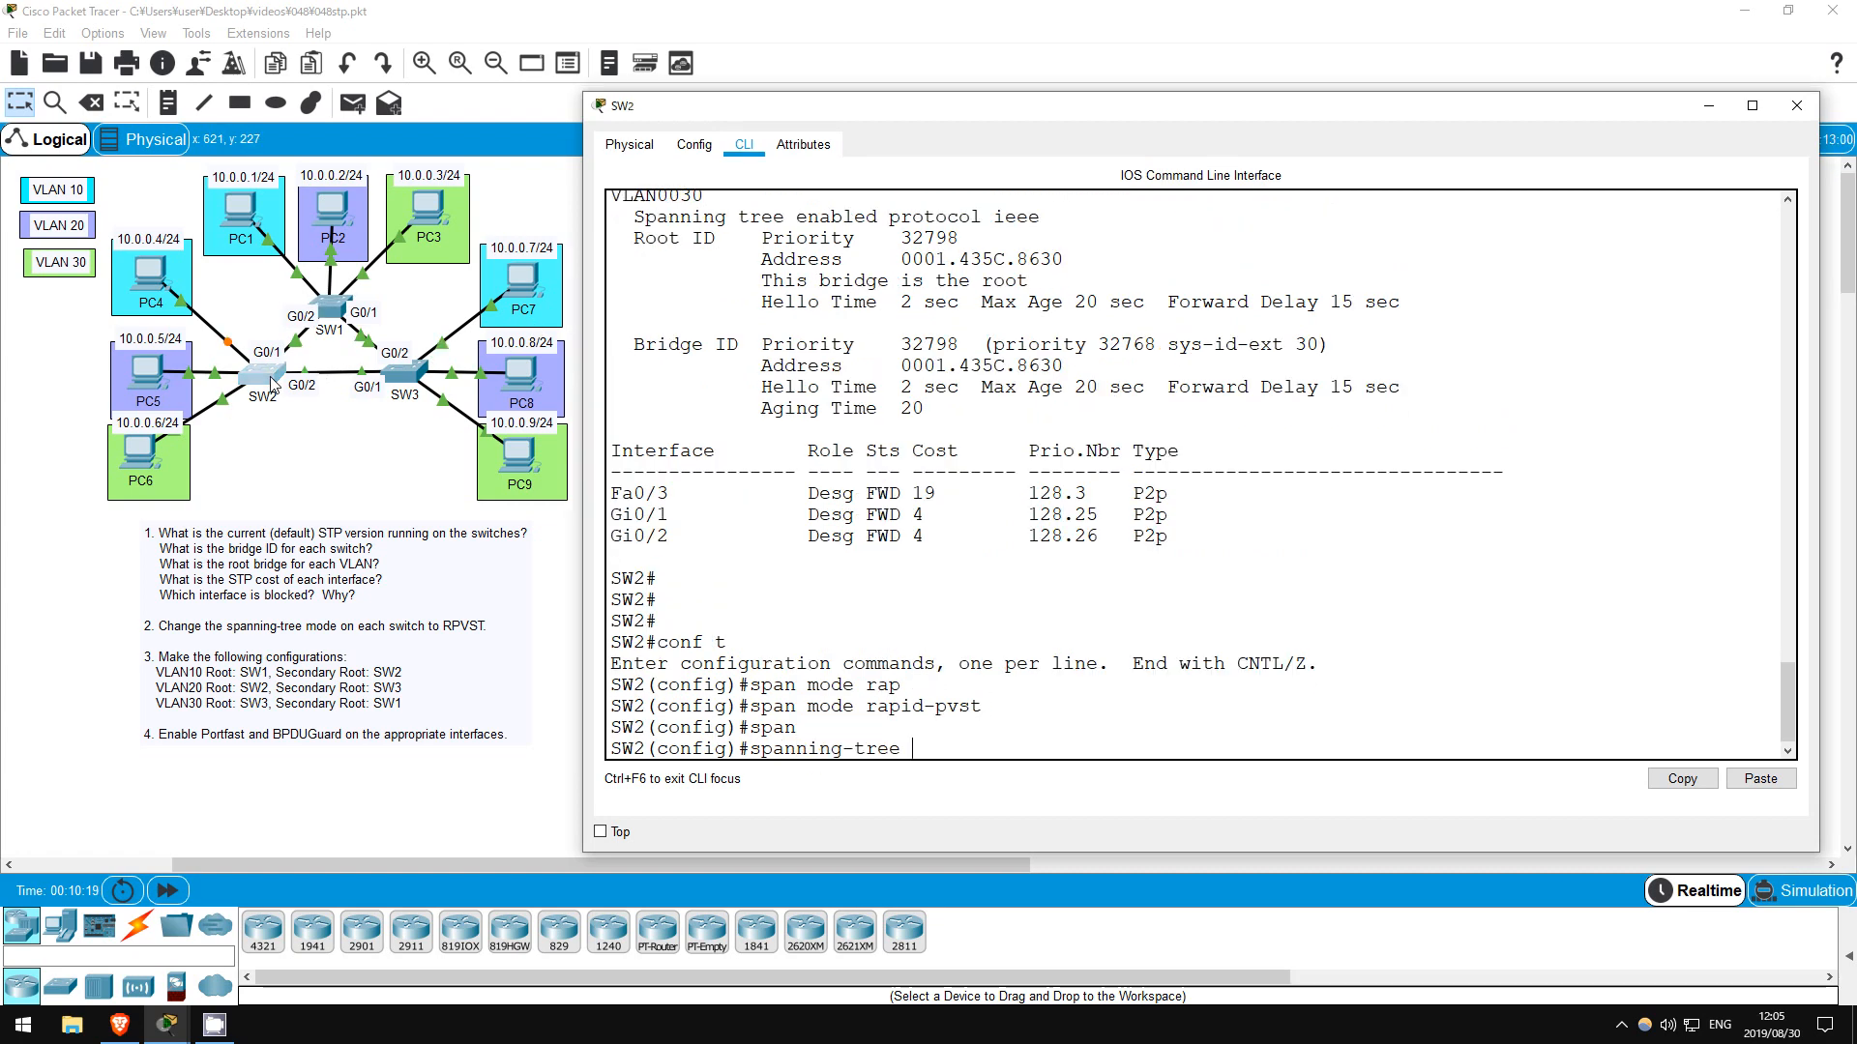
{"action": "type", "text": "vlan"}
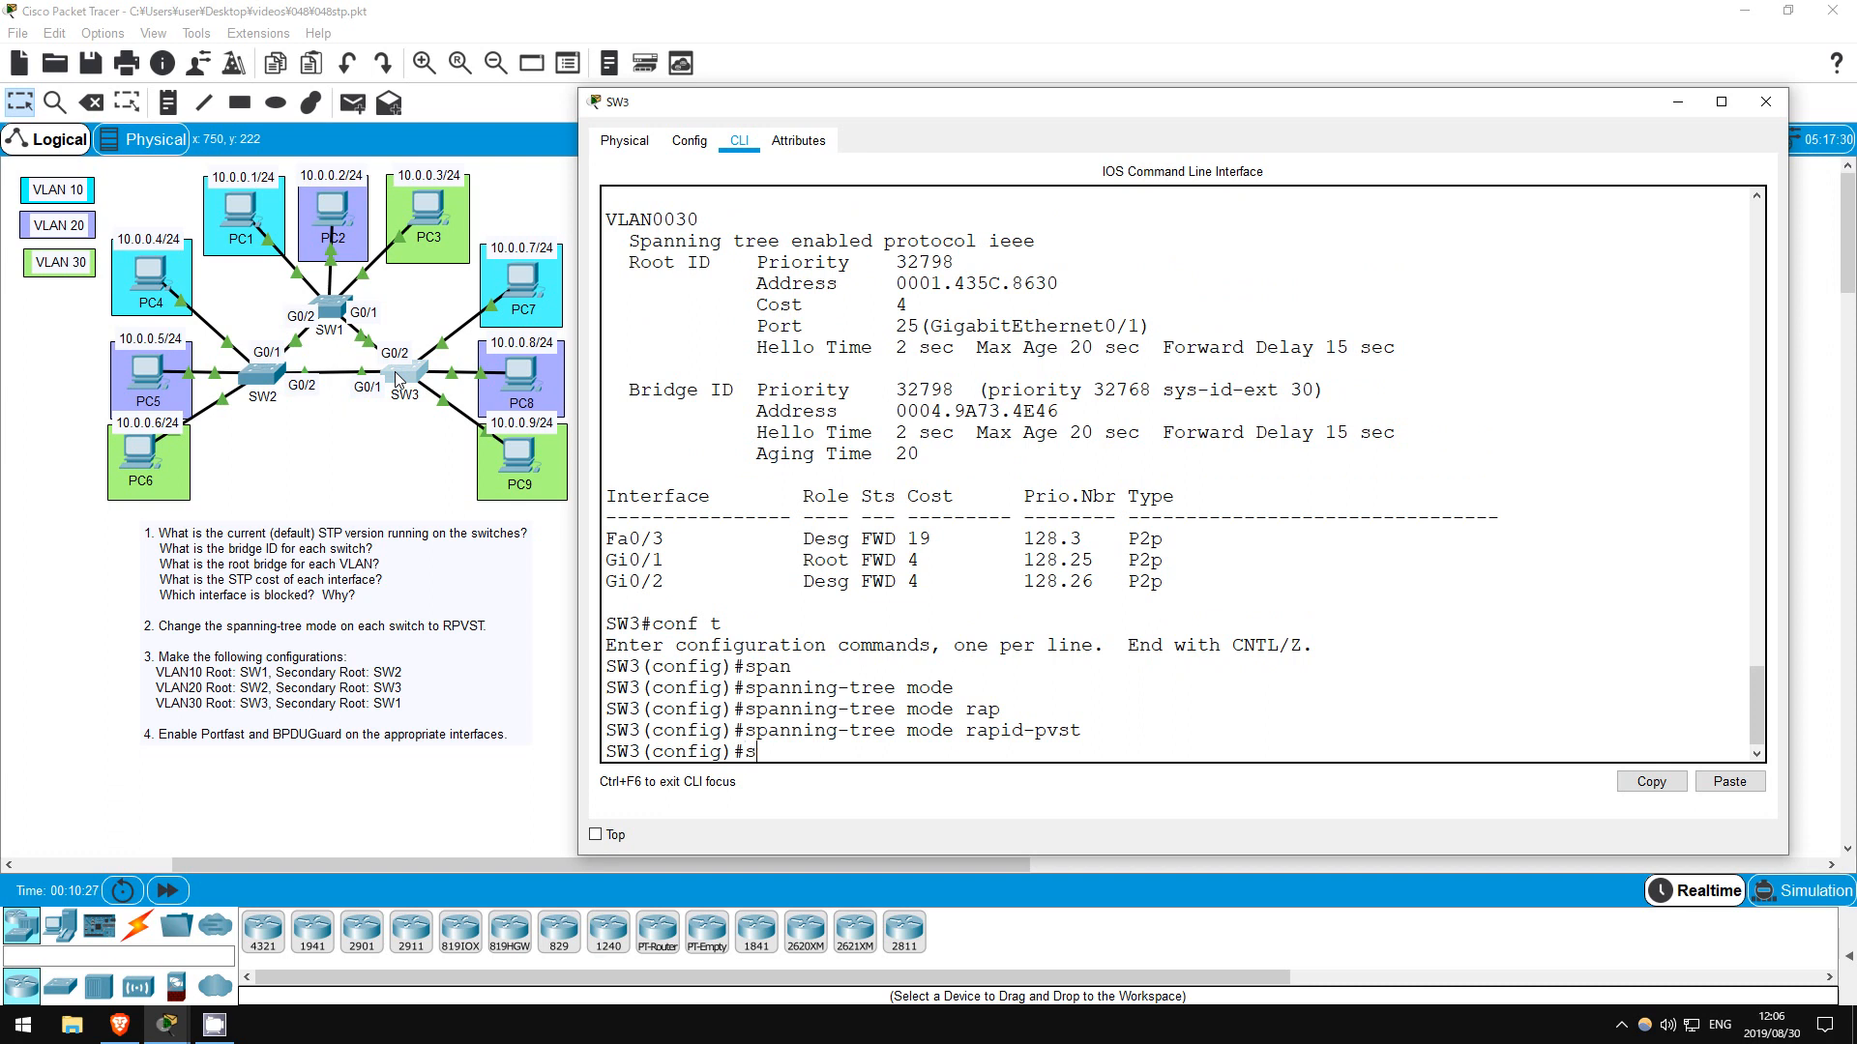
{"action": "type", "text": "spanning-tree vlan 30 root primary"}
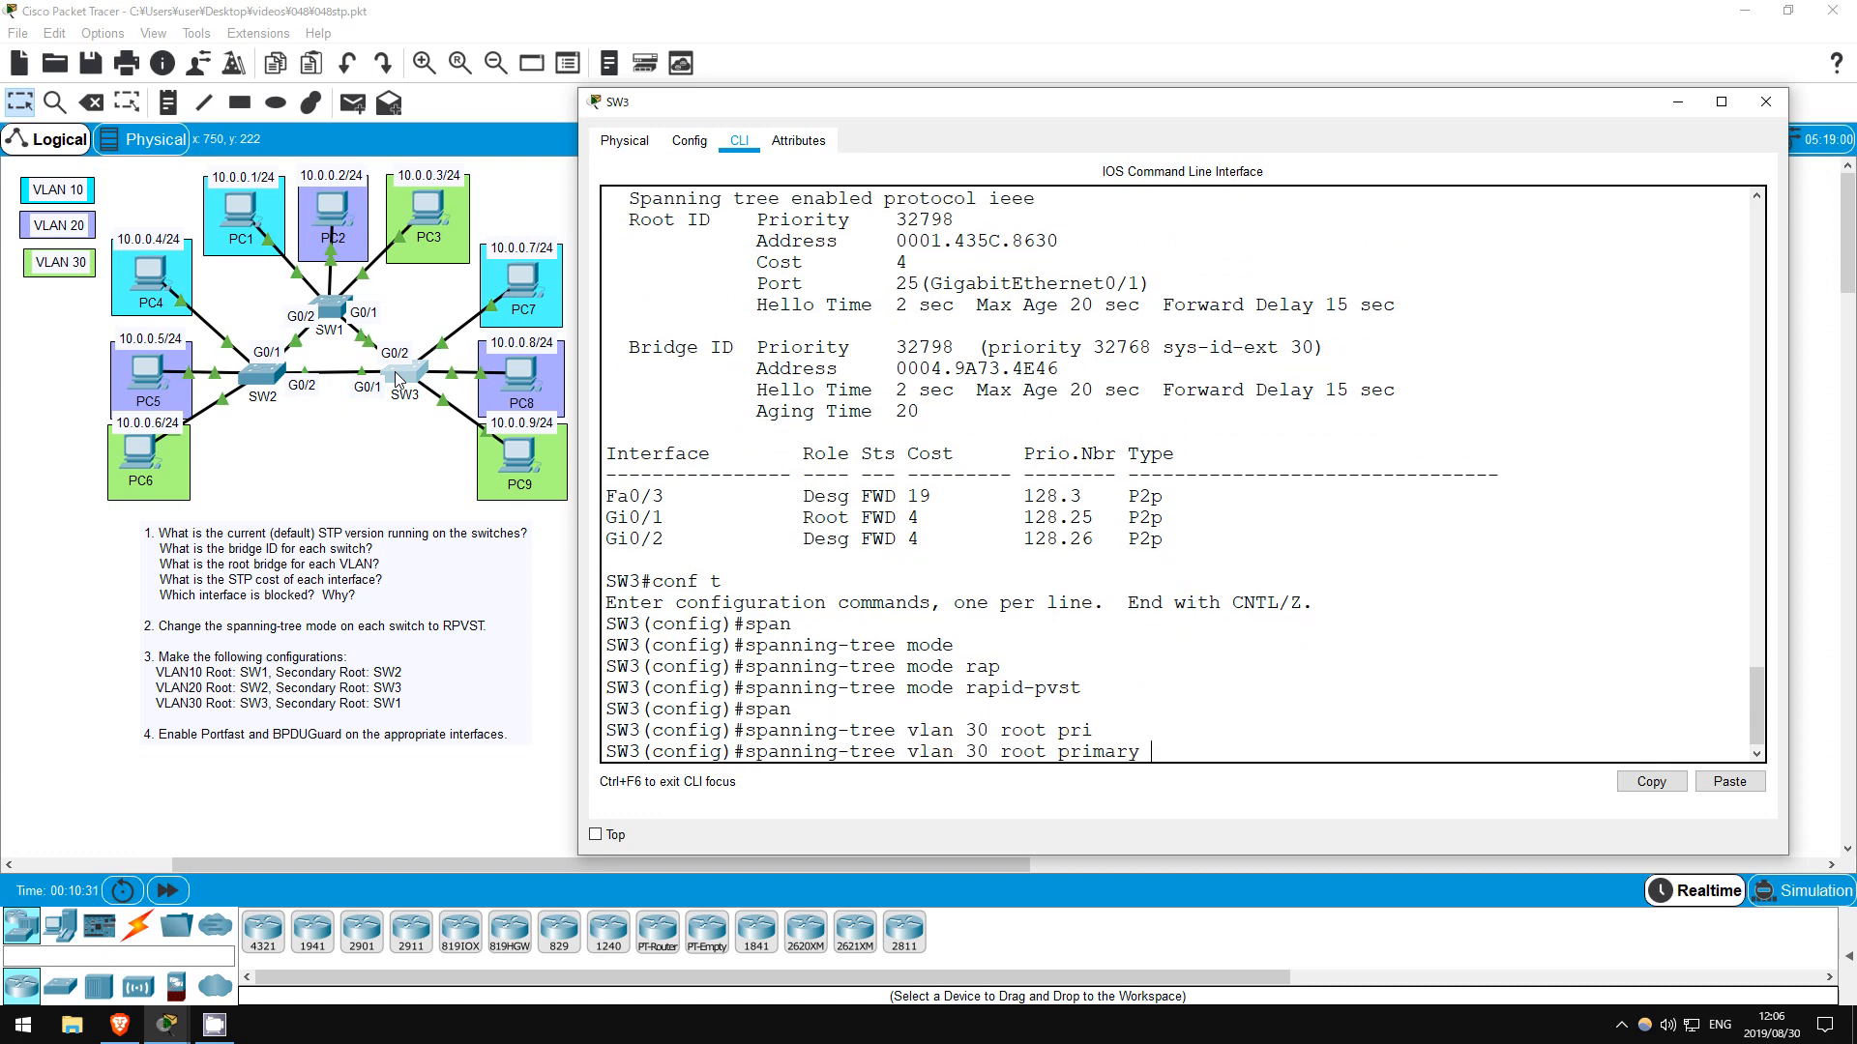
{"action": "key", "text": "enter"}
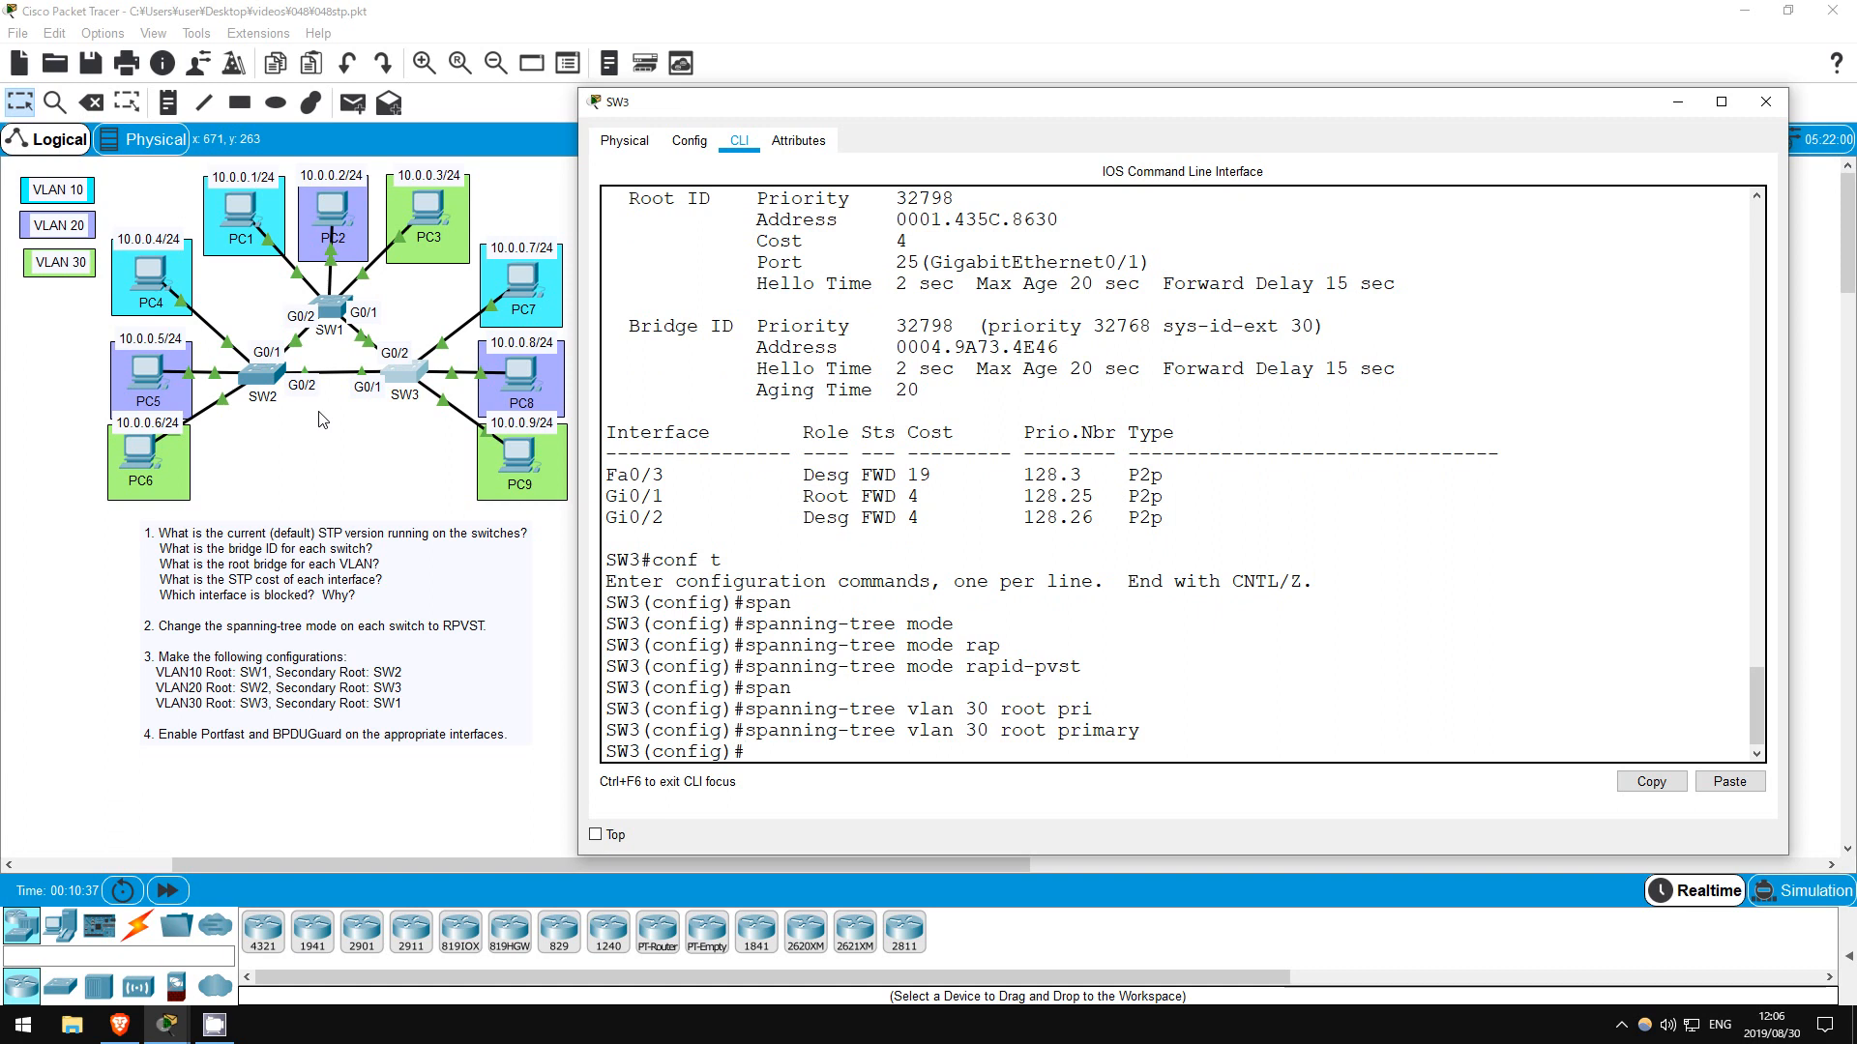
Set SW1 as VLAN 10 root primary, SW2 as VLAN 20 primary and VLAN 10 secondary, then run 'do sh span'
{"action": "type", "text": "span"}
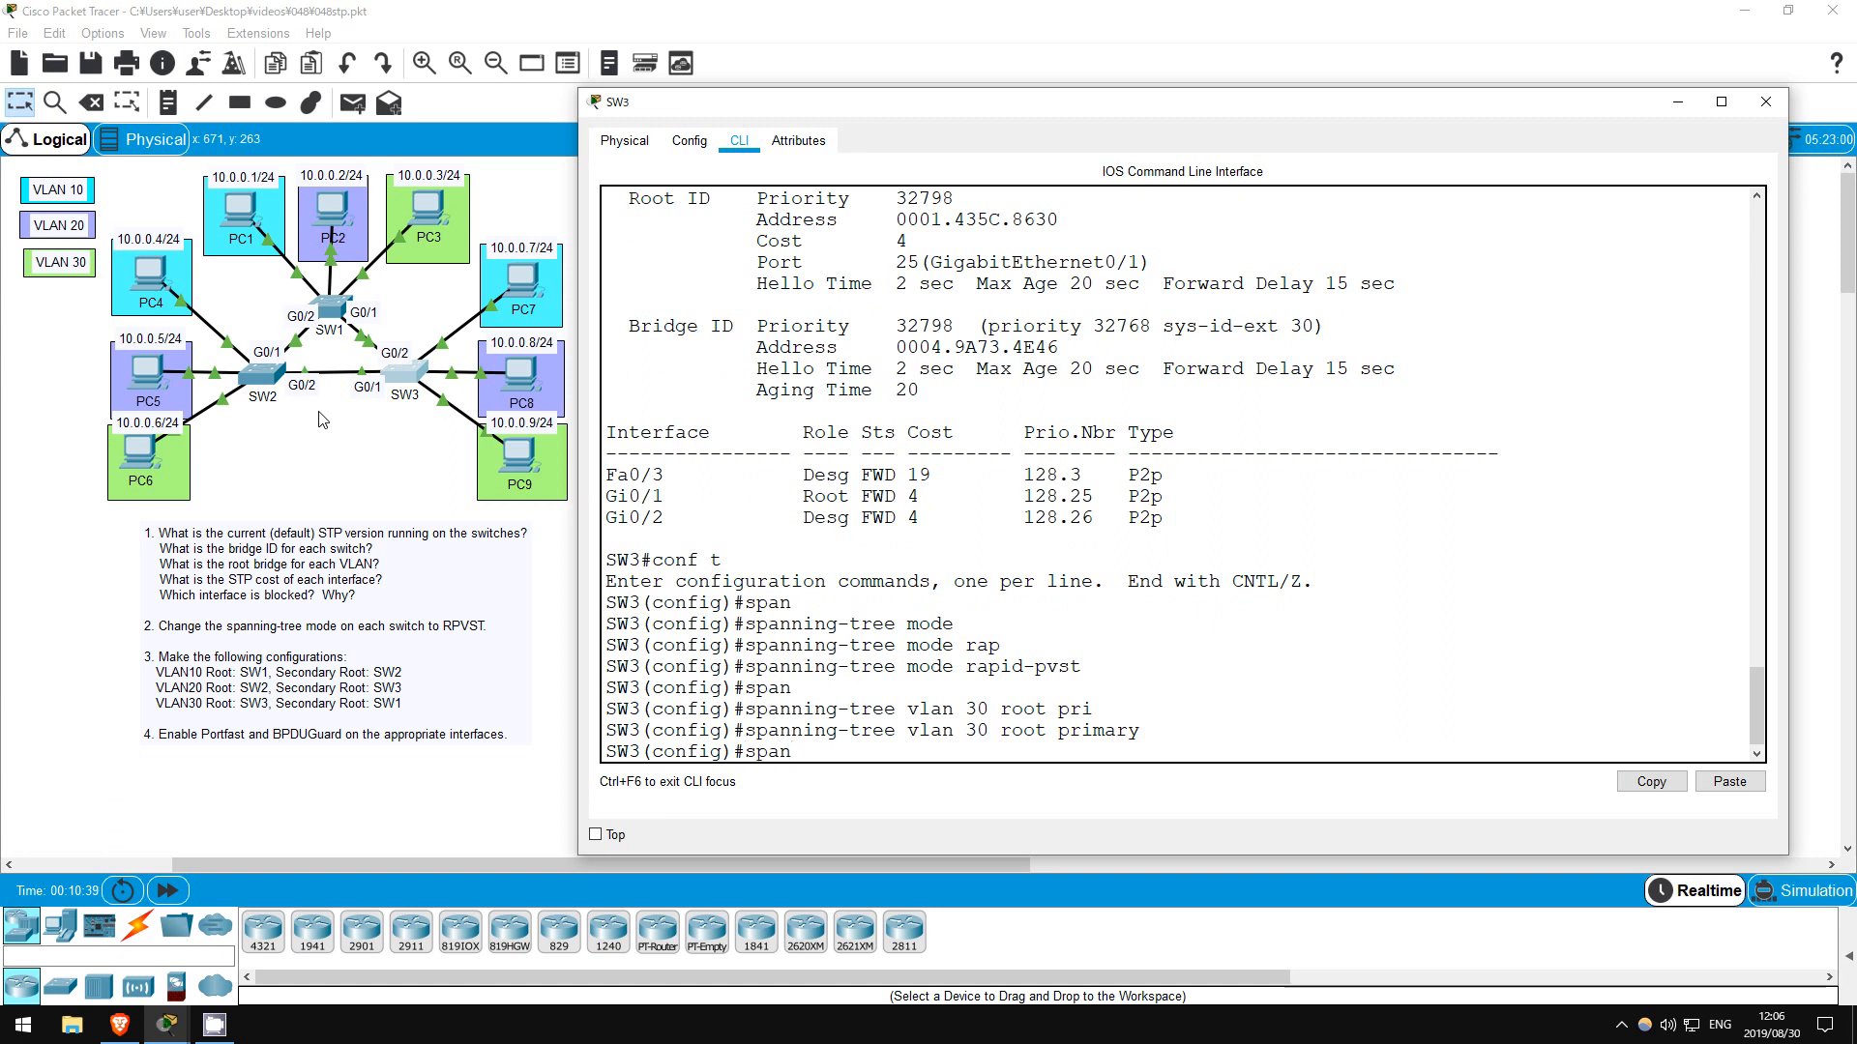
{"action": "type", "text": "spanning-tree vl"}
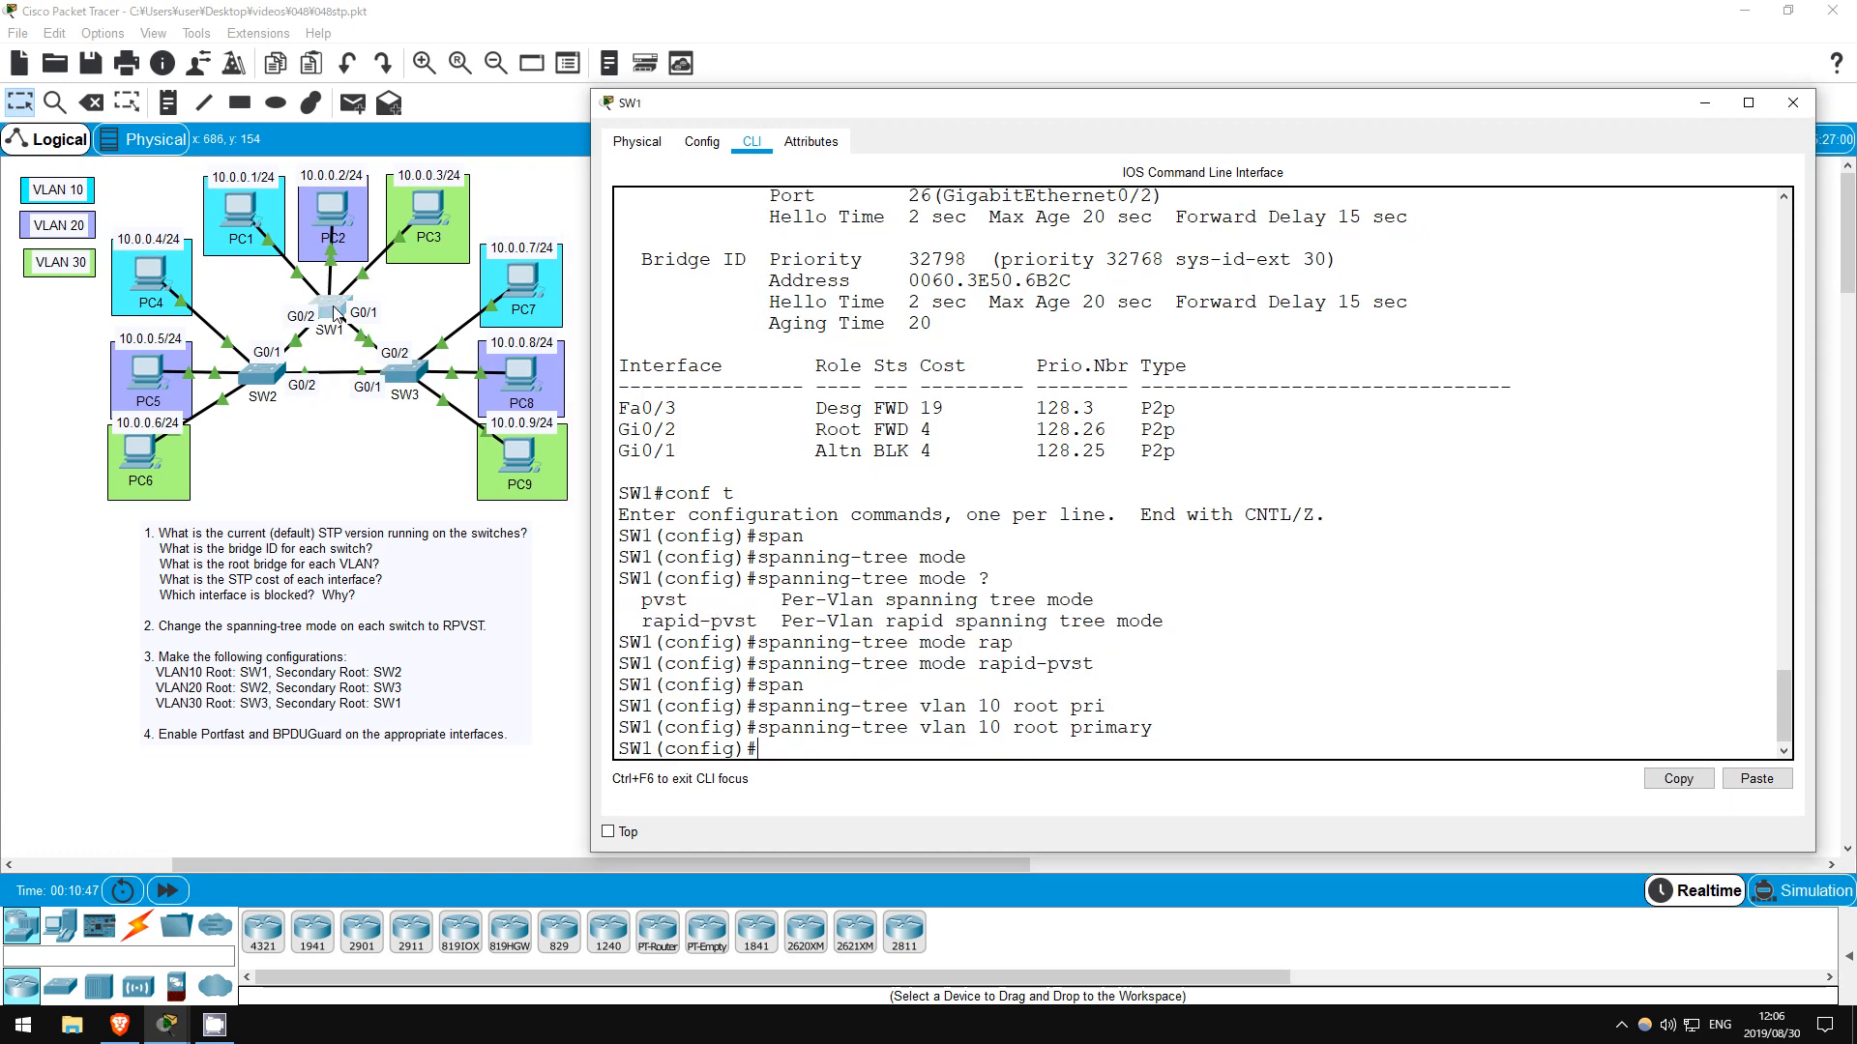
{"action": "type", "text": "spanning-tree vlan 20 root primary"}
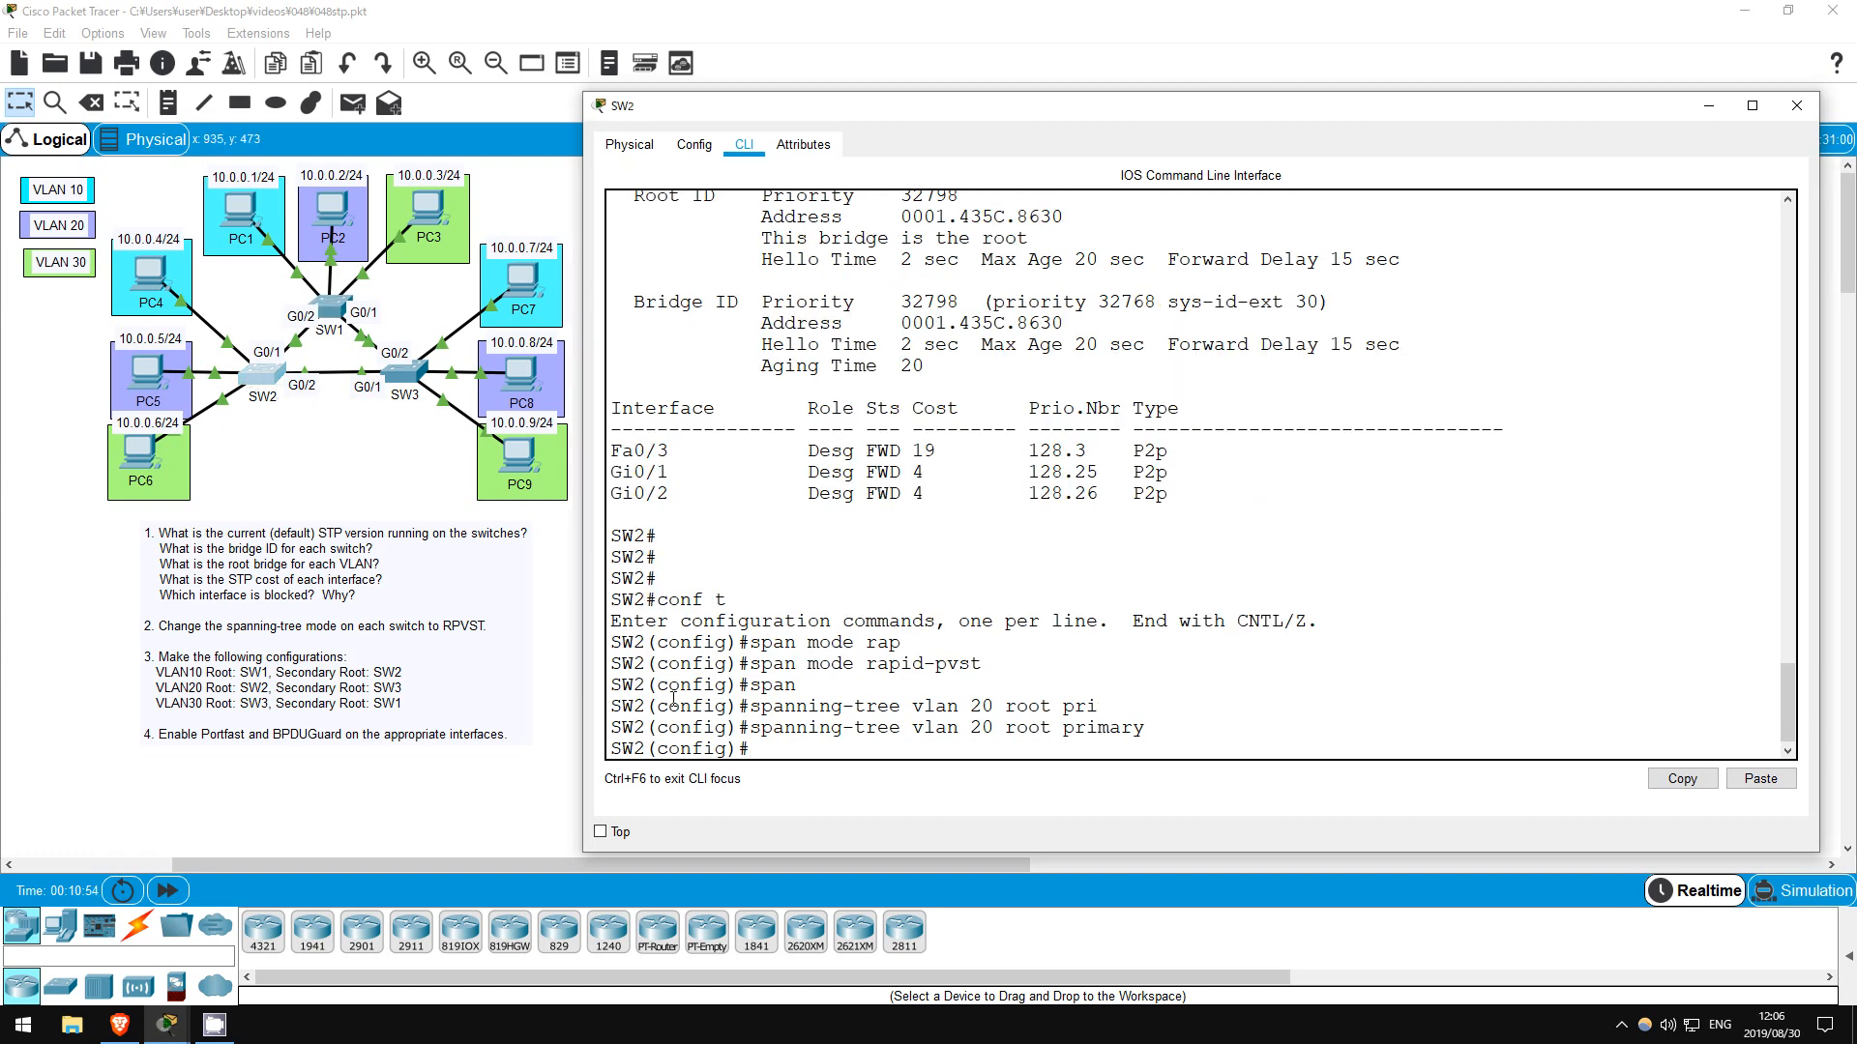
{"action": "type", "text": "span vlan 10 root secondary"}
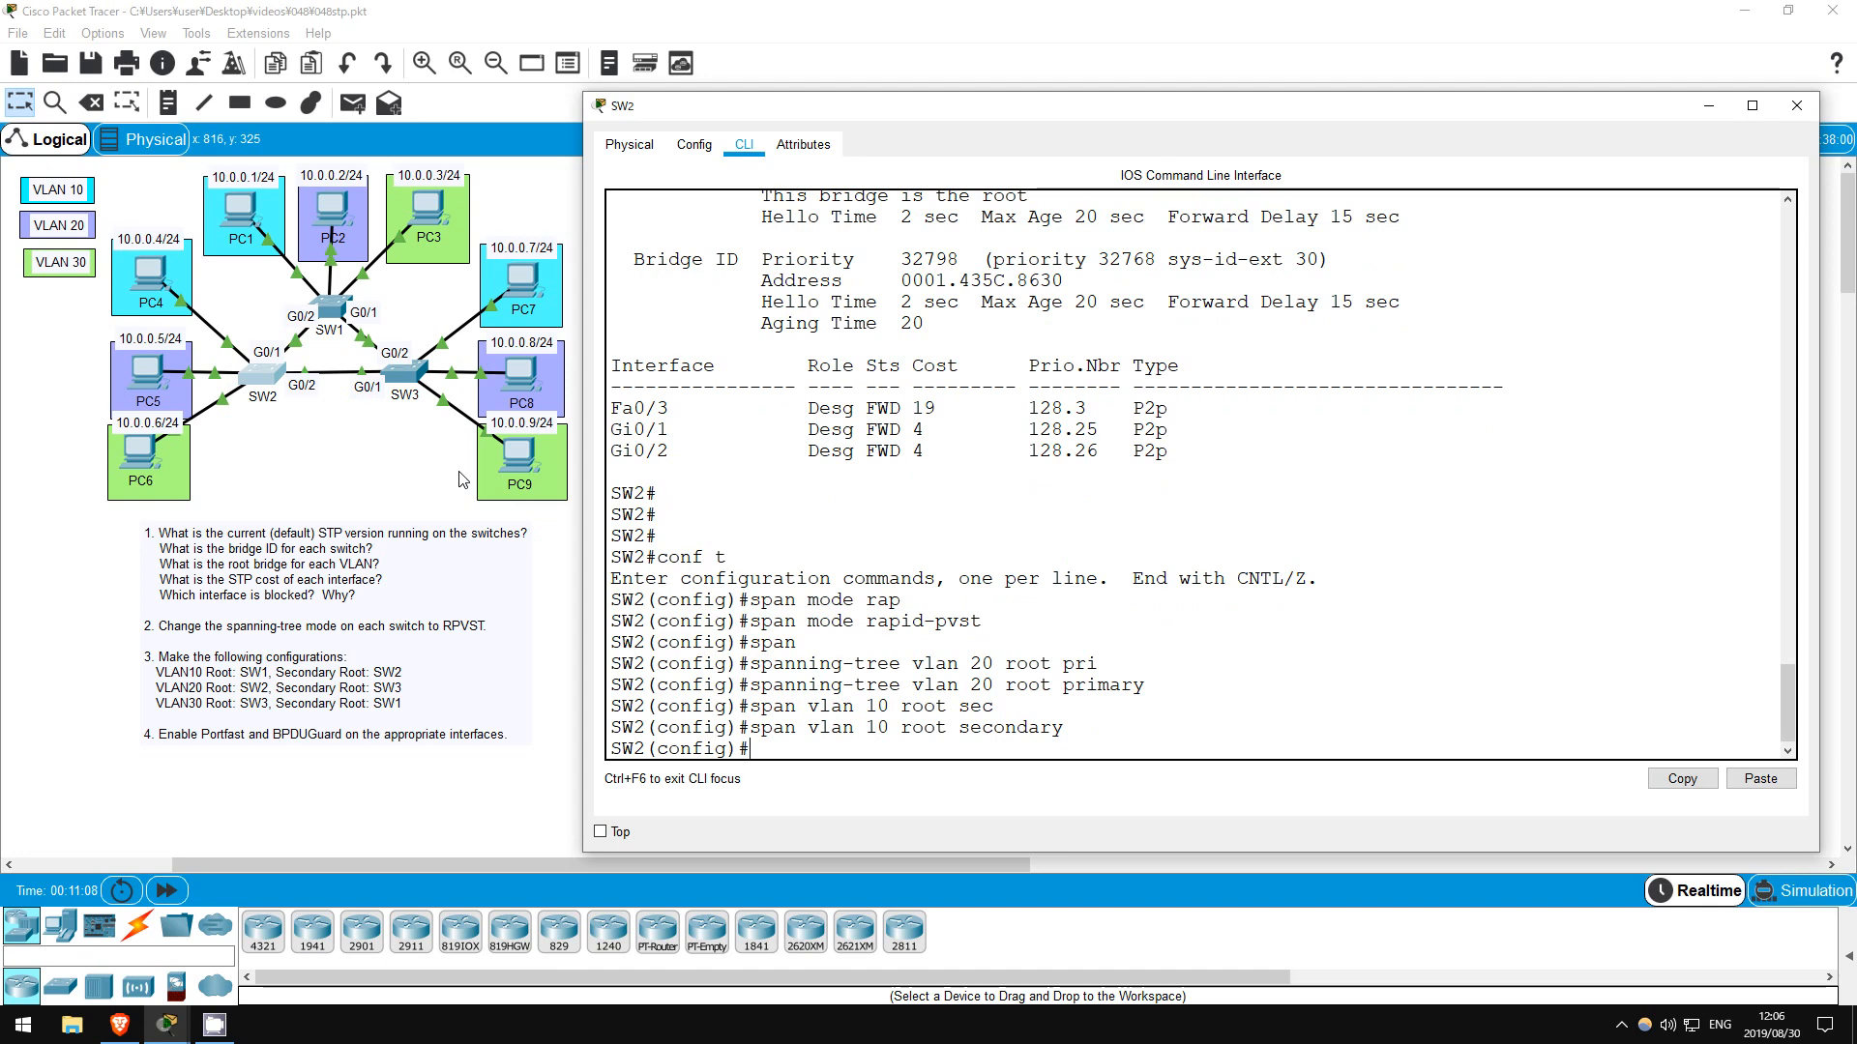
{"action": "type", "text": "do sh span"}
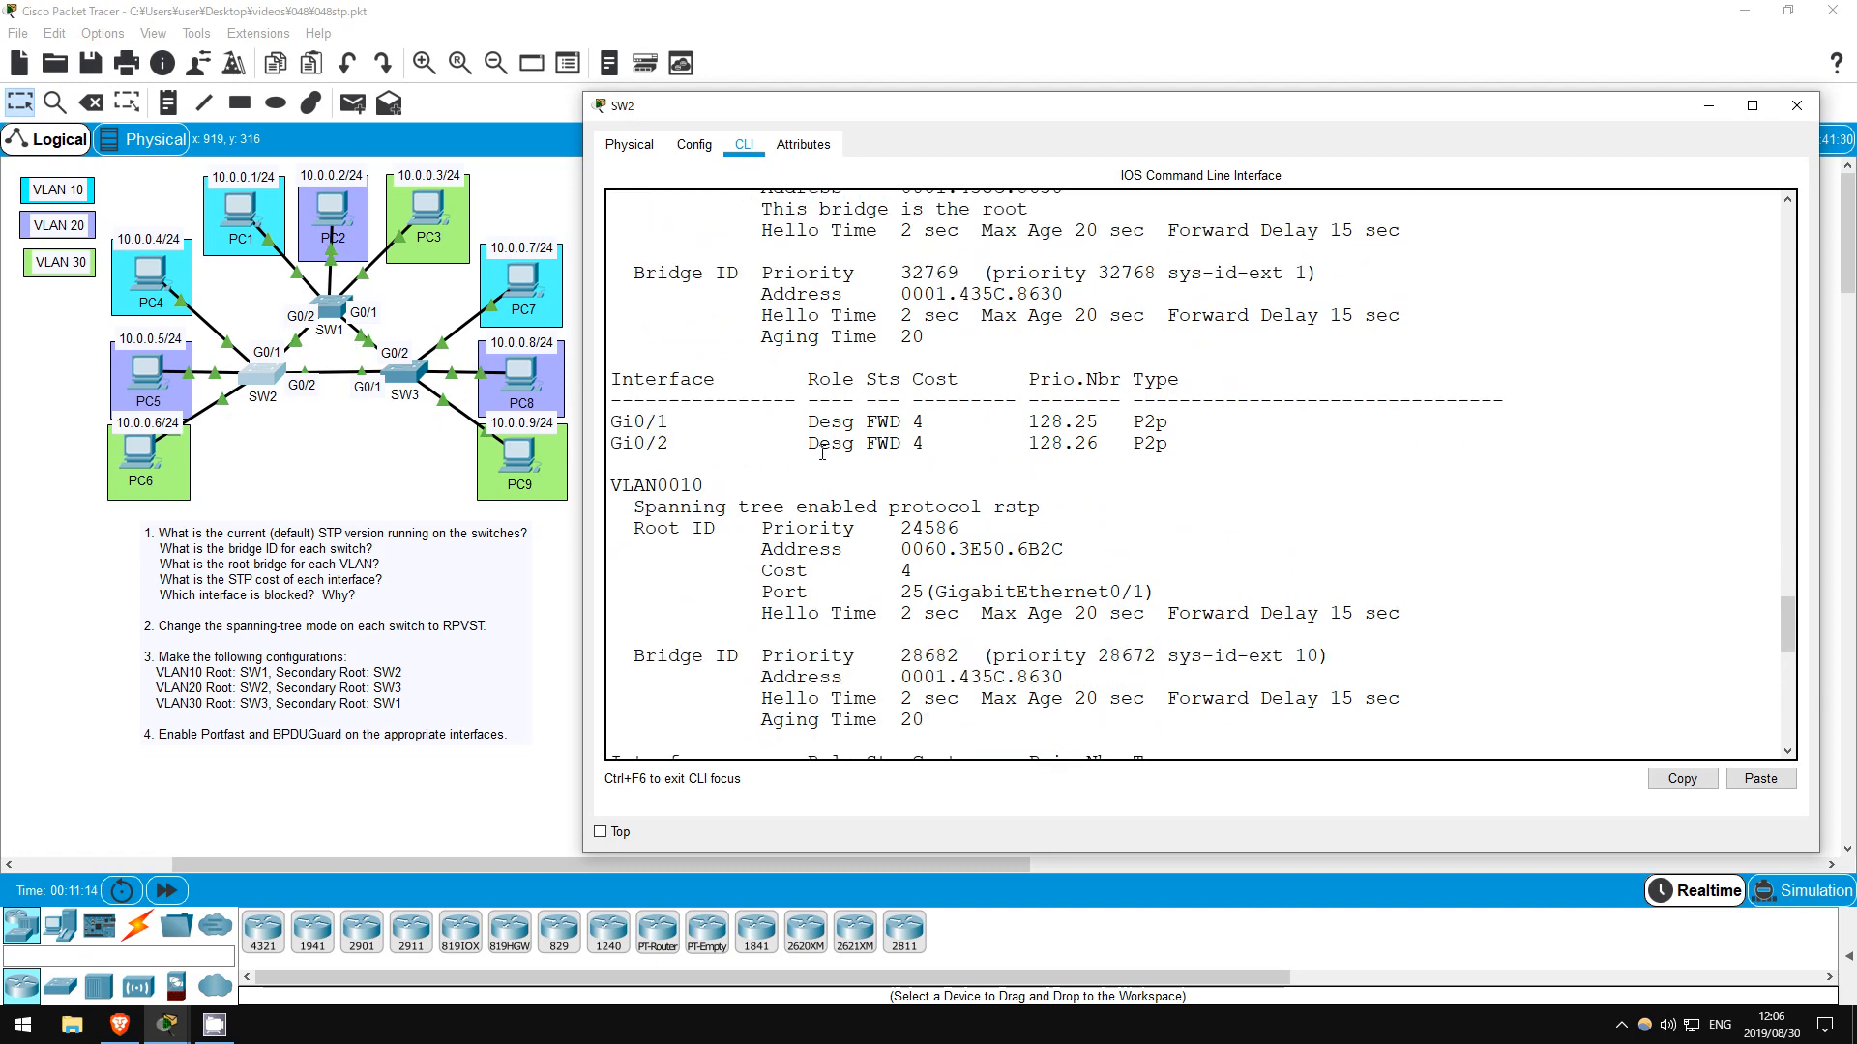
Scroll through SW2's per-VLAN rapid spanning-tree output before enabling PortFast default
{"action": "scroll", "scroll_direction": "down", "scroll_amount": 3}
{"action": "type", "text": "spanning-tree portfast def"}
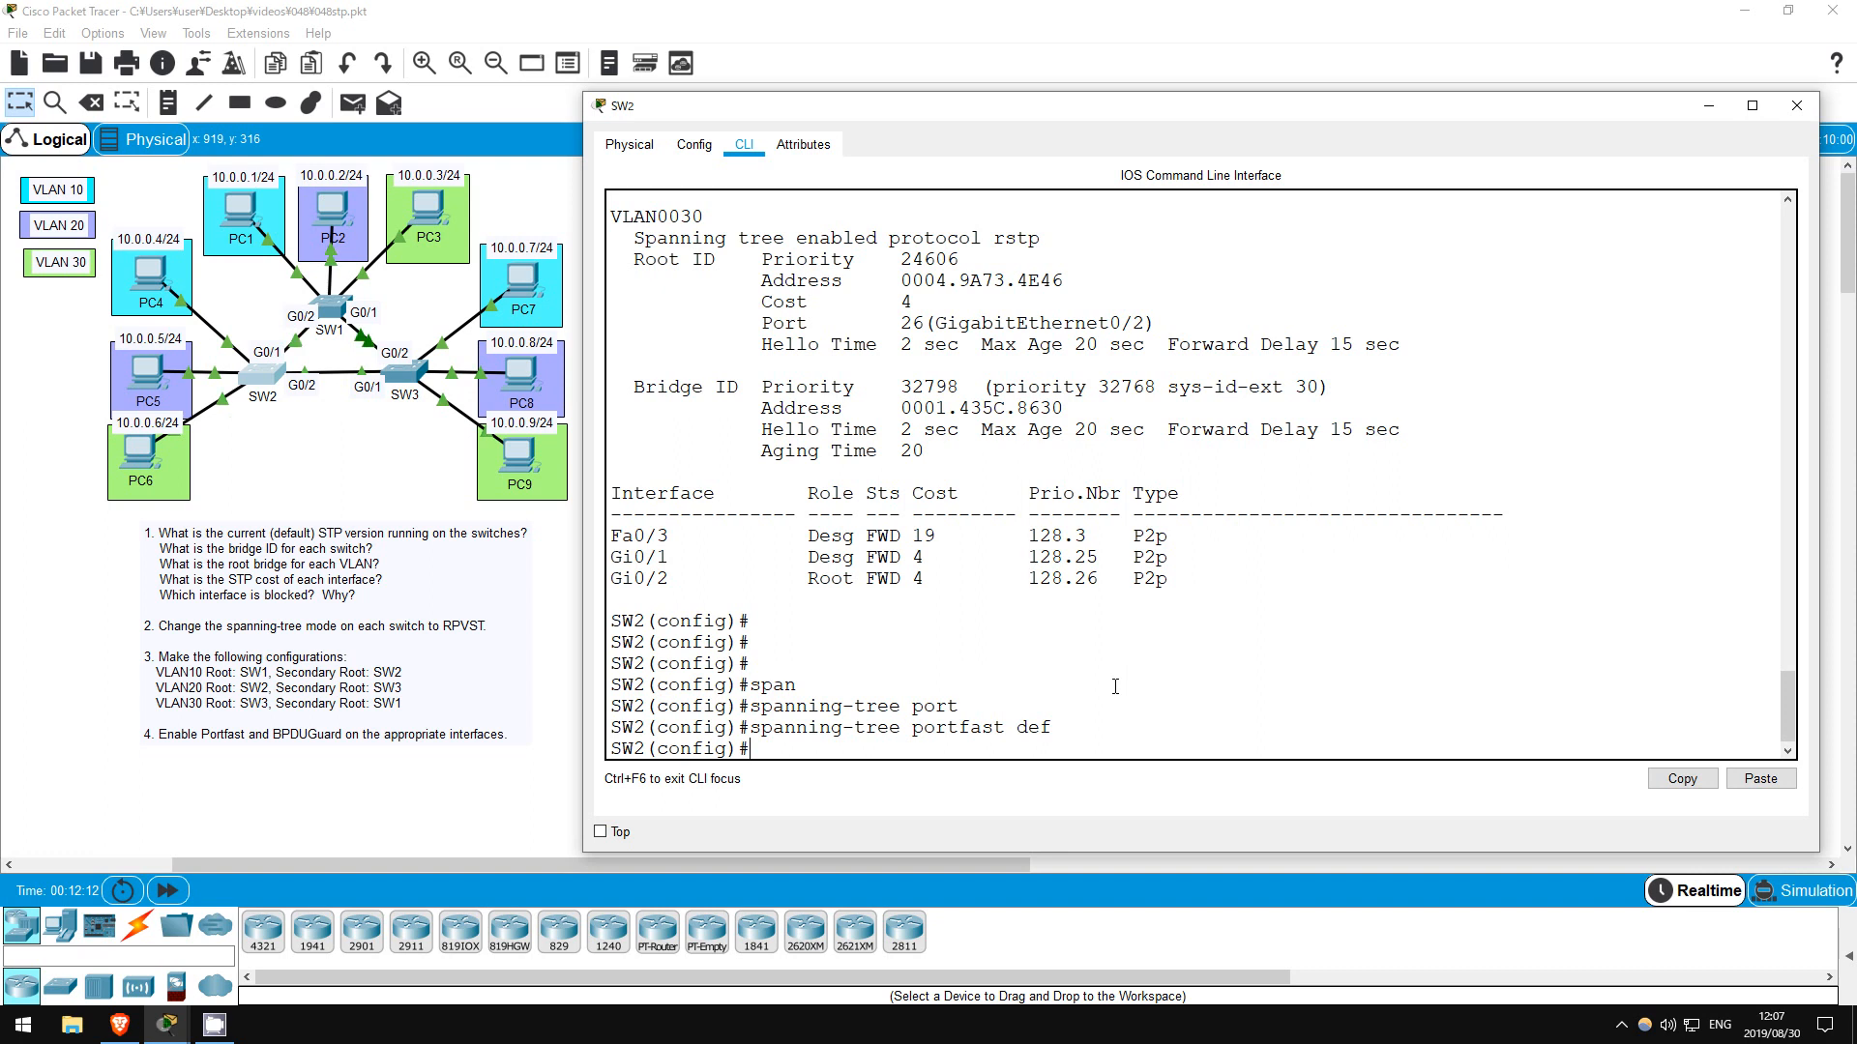
On SW2 enter 'int range f0/1 - 3' and begin a spanning-tree command for the access ports
{"action": "type", "text": "int range f0/"}
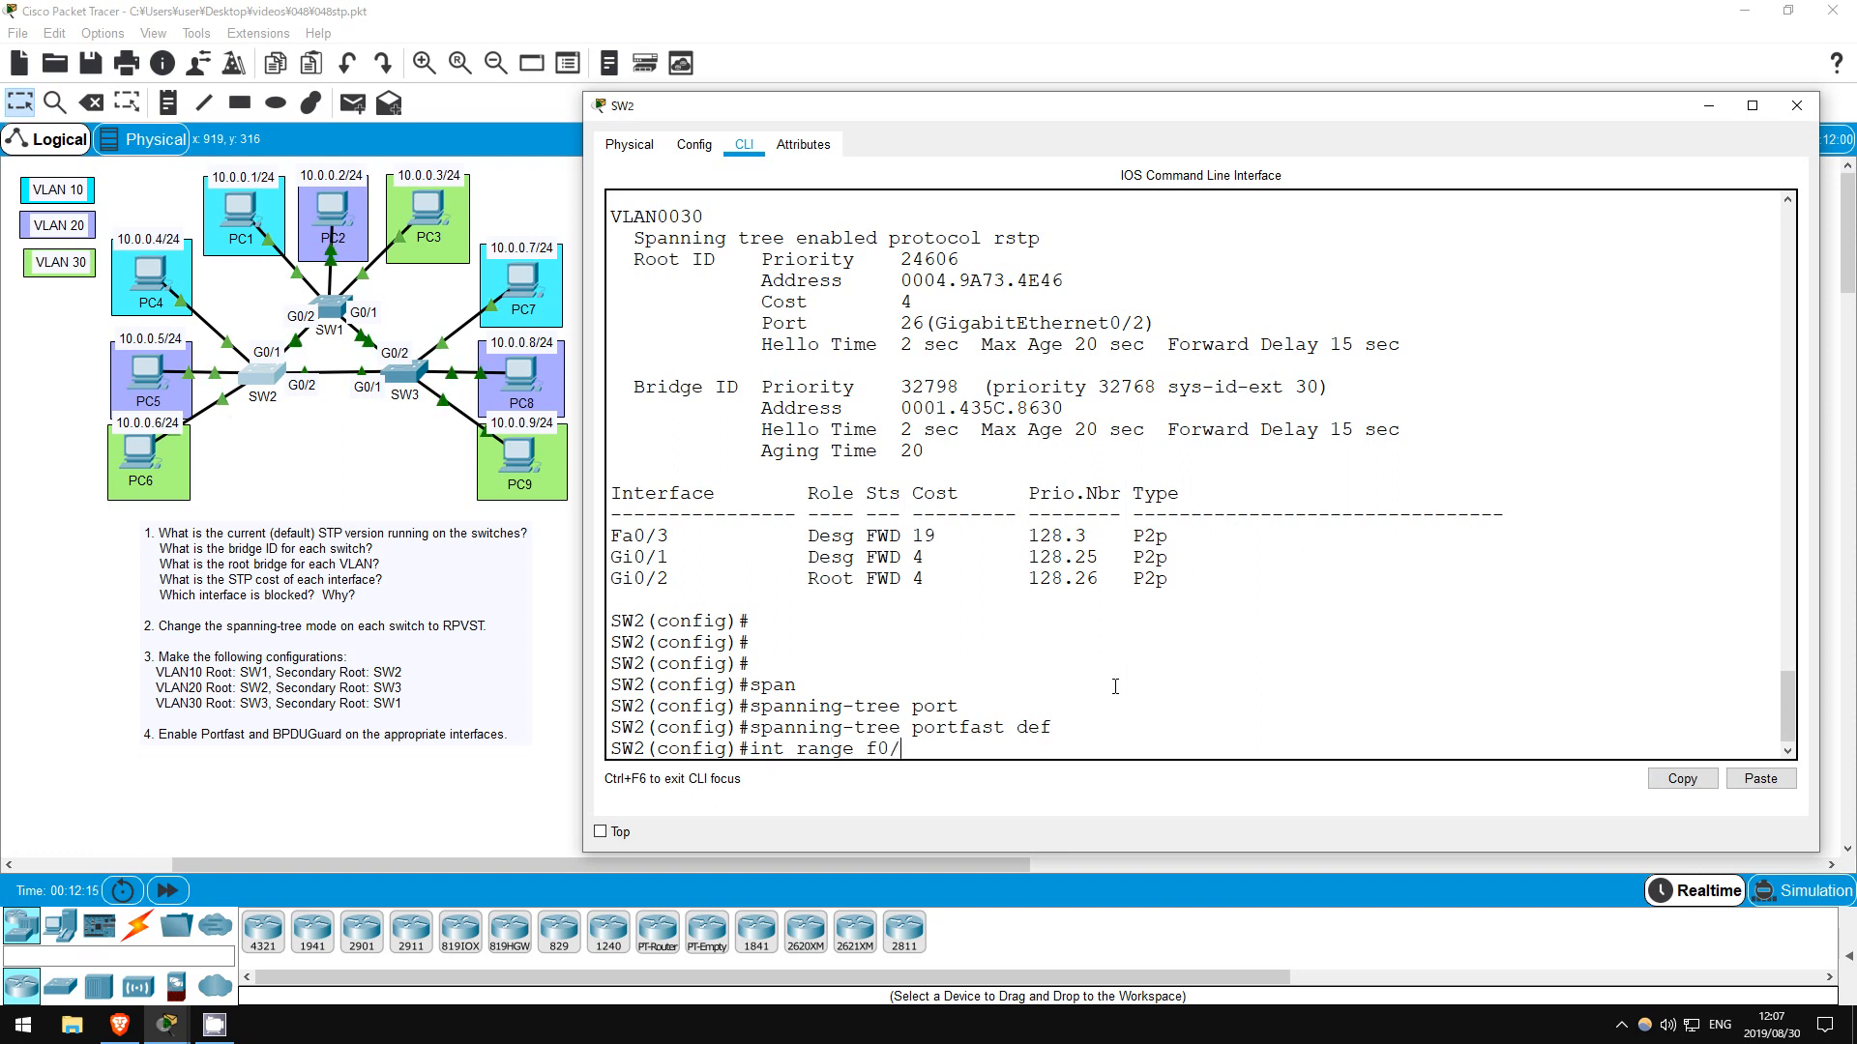
{"action": "type", "text": "1 - 3"}
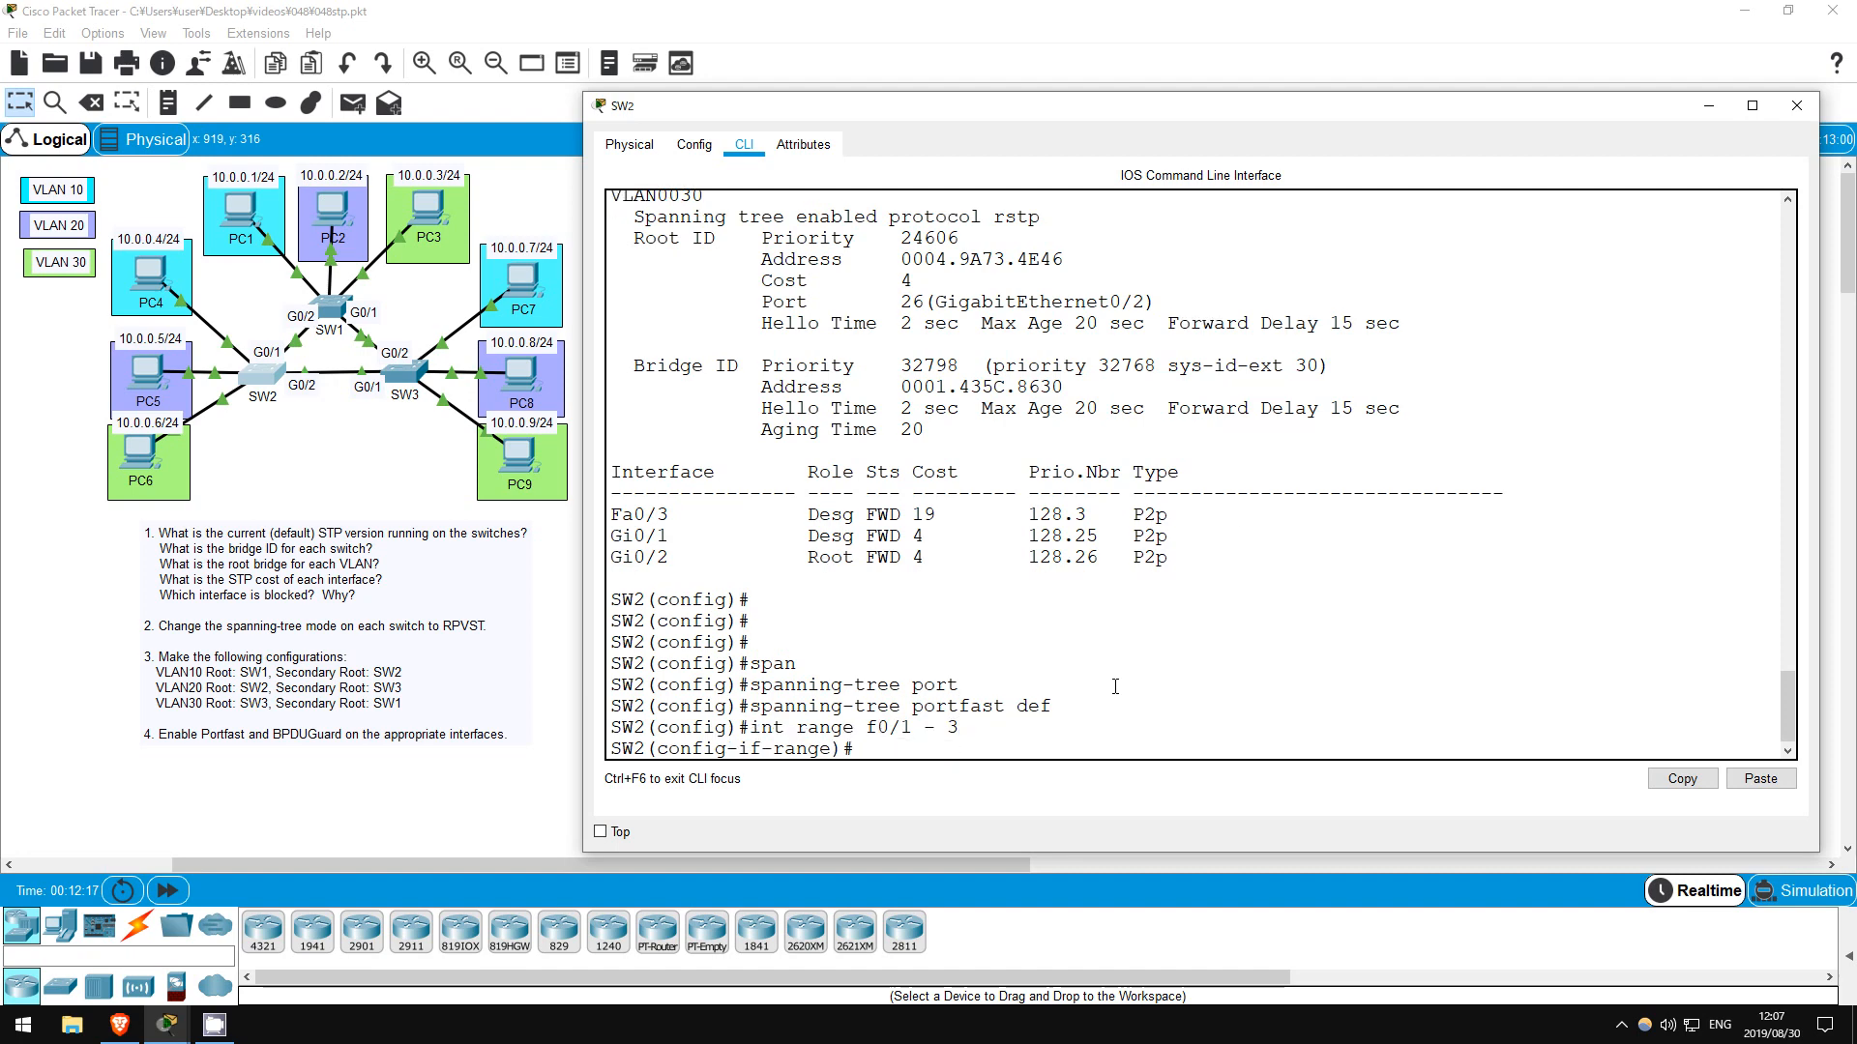
{"action": "type", "text": "spanning-tree"}
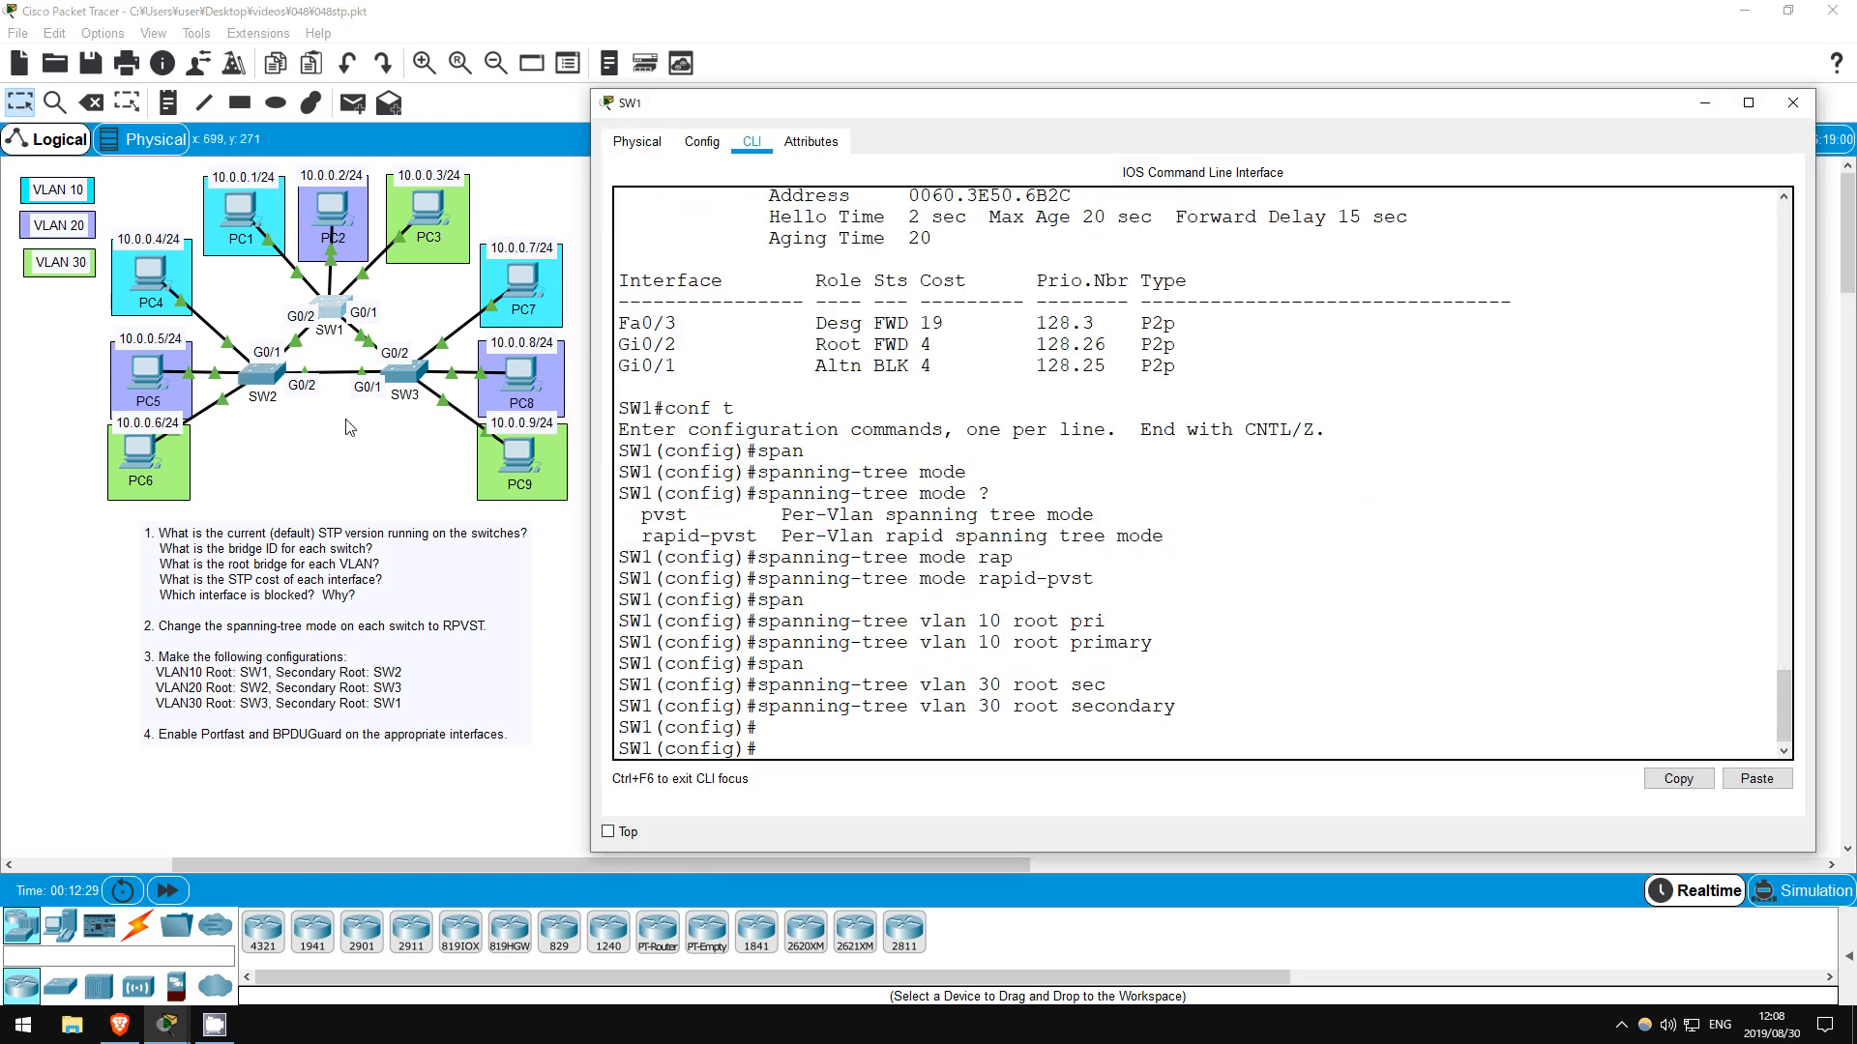
On SW1 enter 'int range f0/1 - 3' and start 'spanning-tree portfast' on those ports
{"action": "type", "text": "int range f0/1 - 3"}
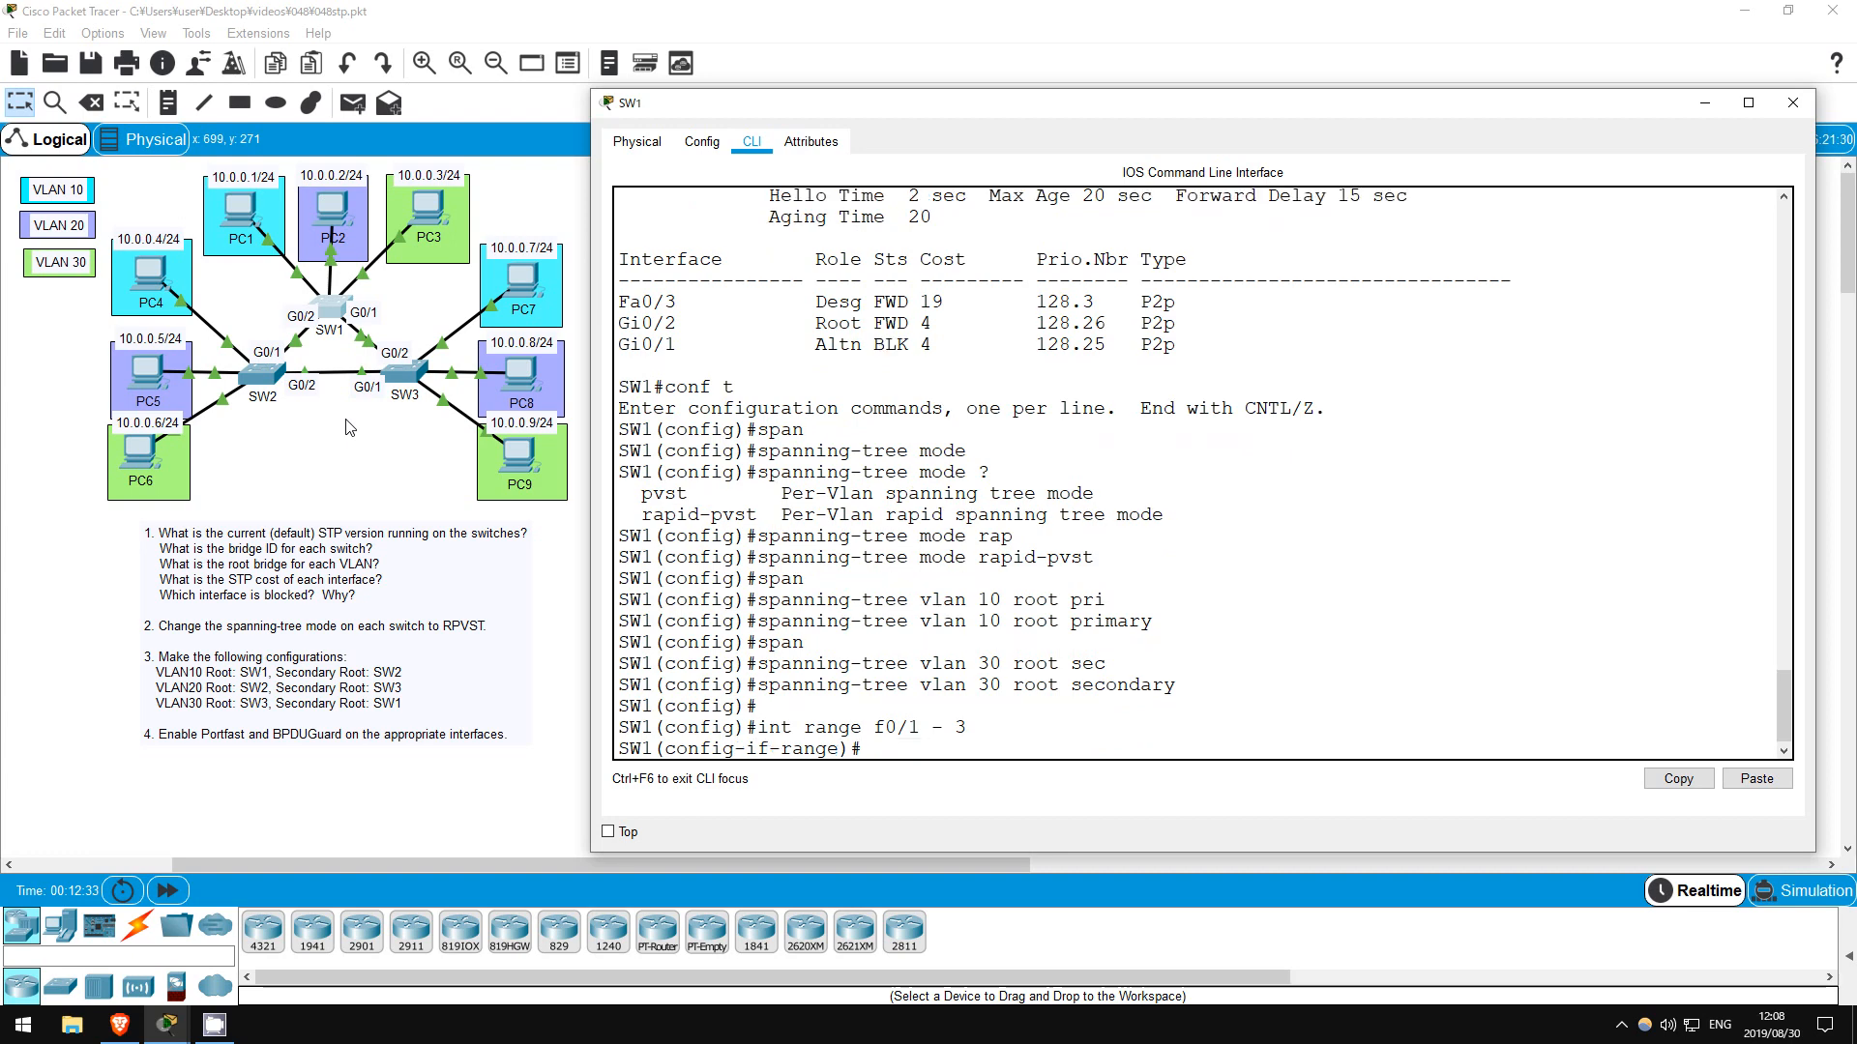
{"action": "type", "text": "spanning-tree"}
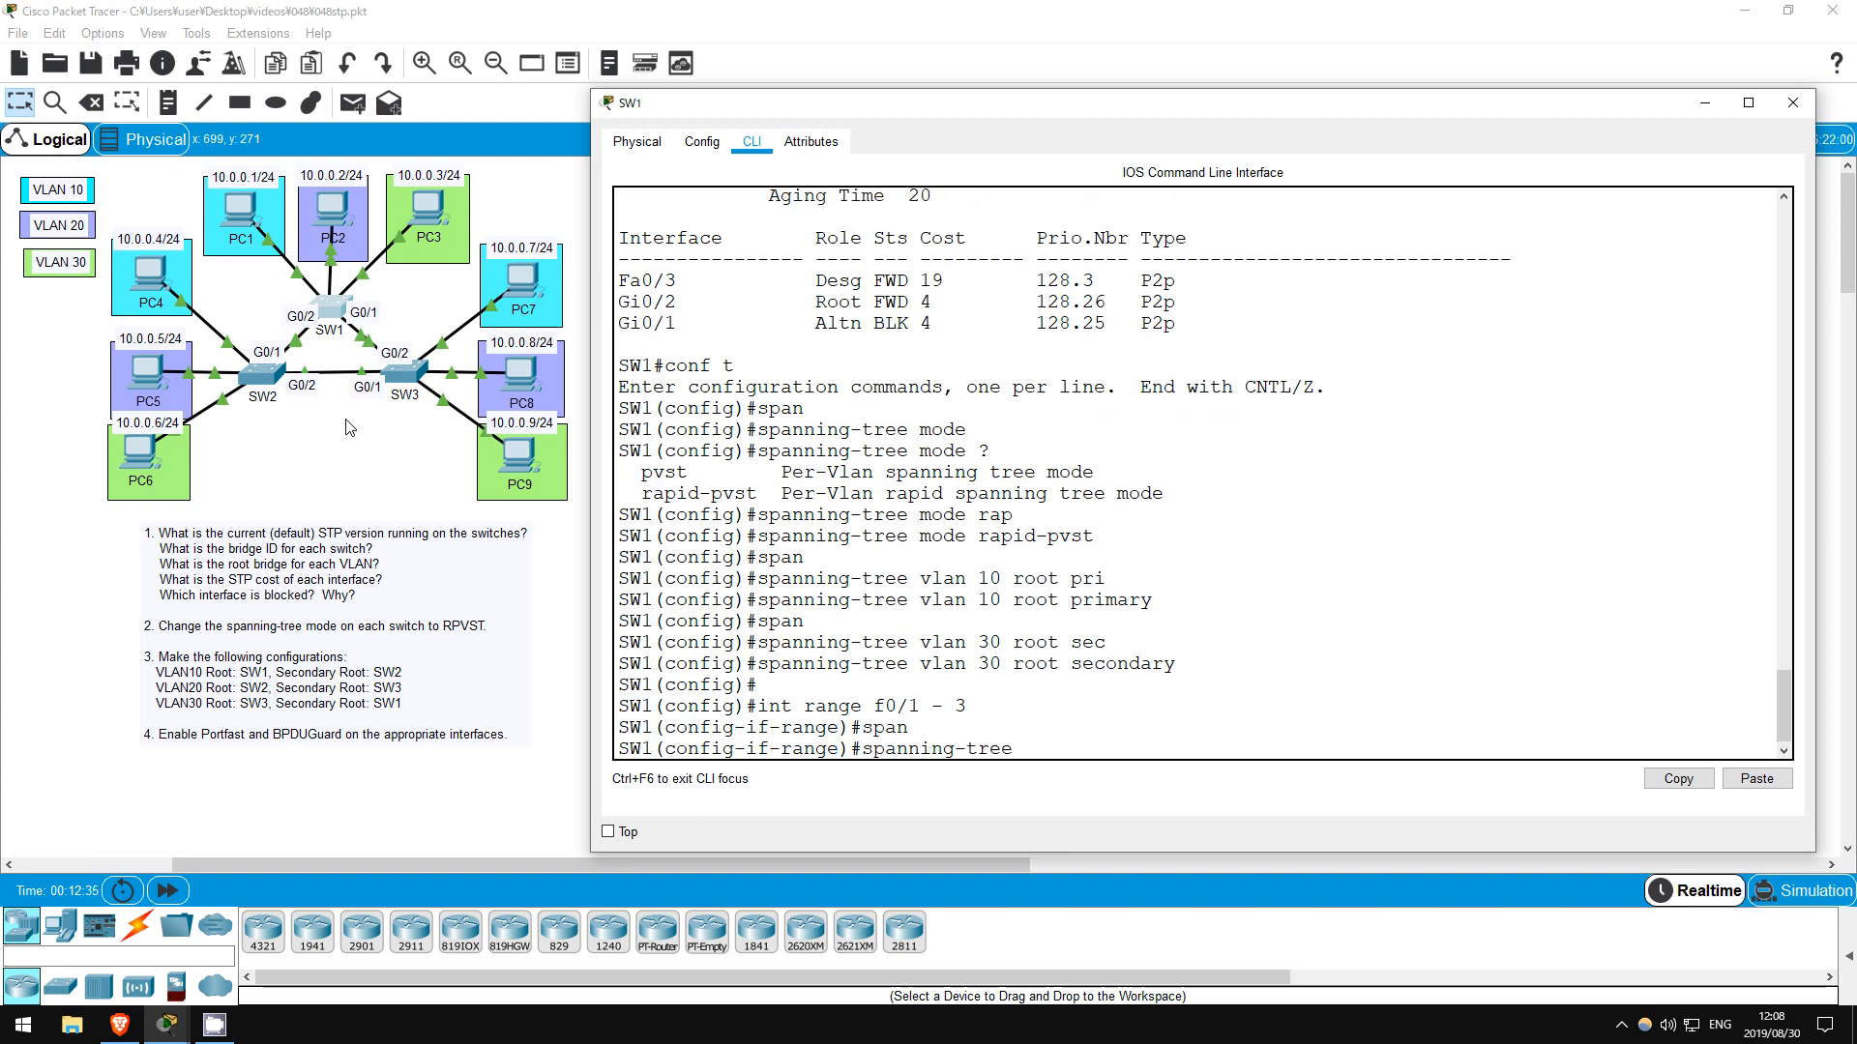
{"action": "type", "text": "spanning-tree portfast"}
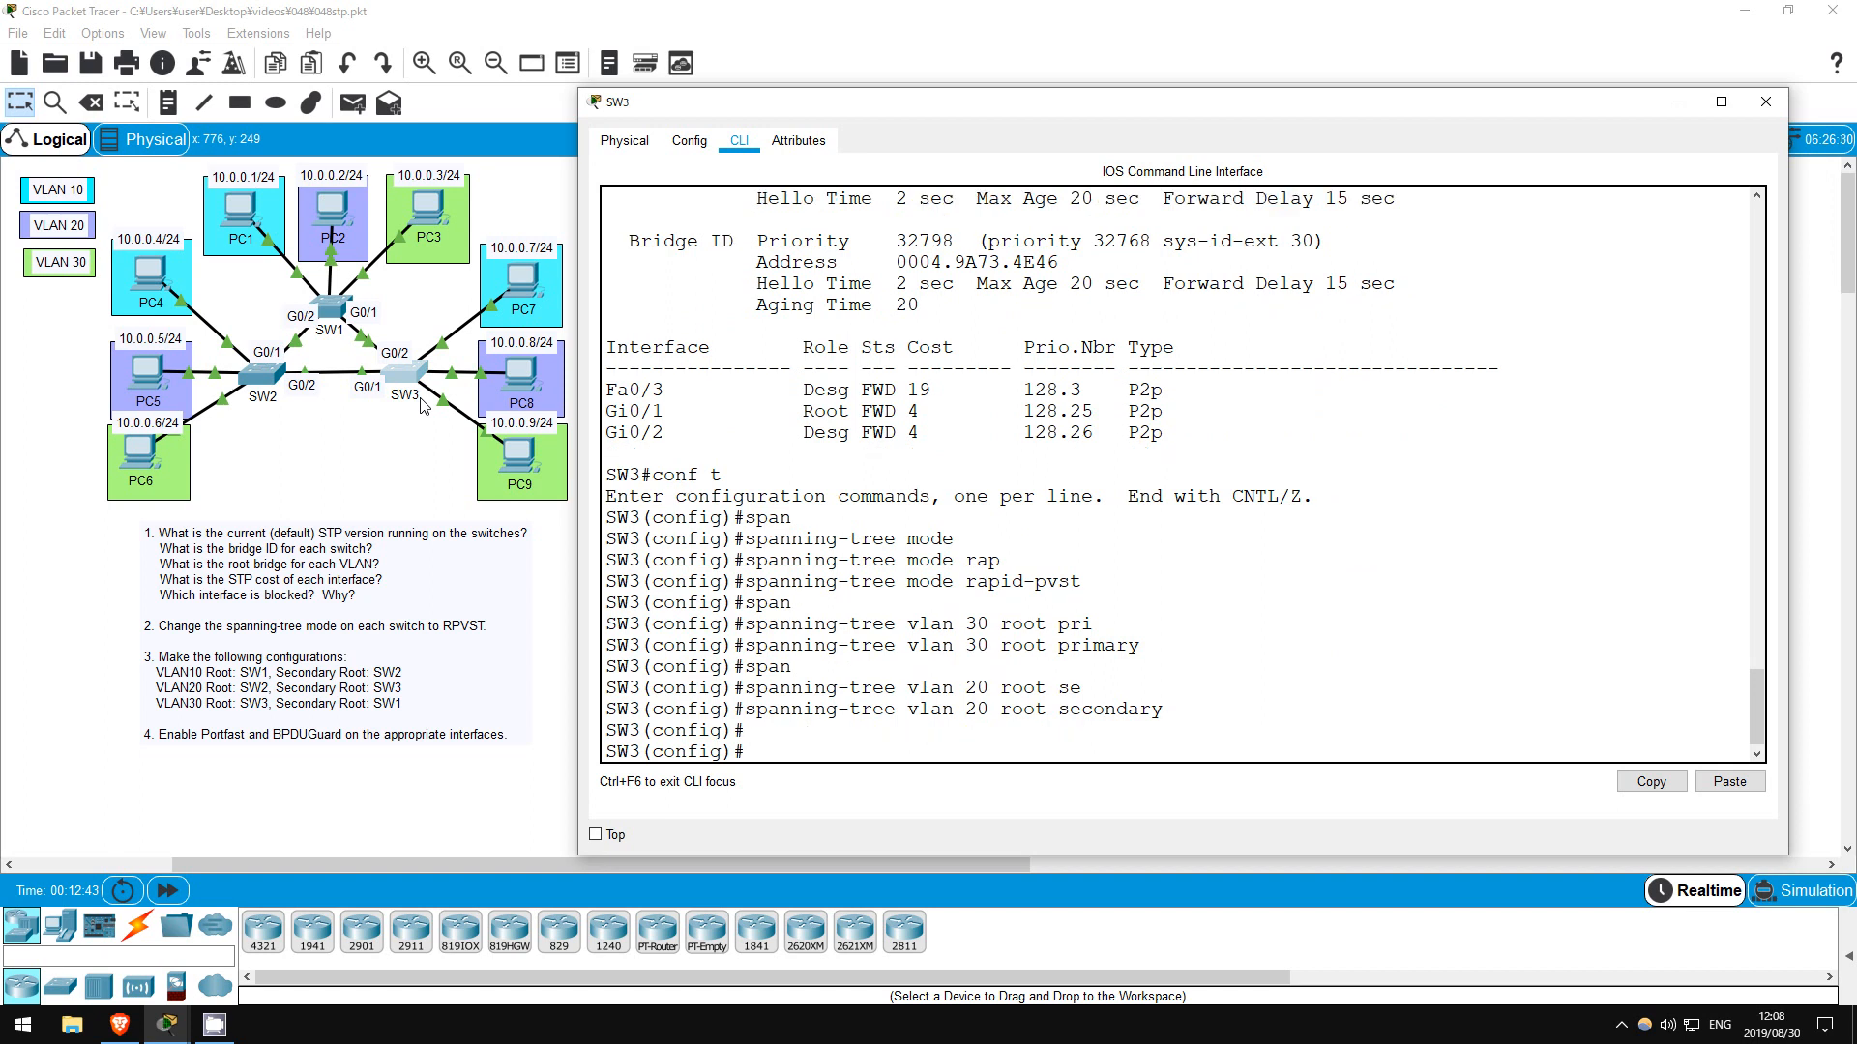
On SW3's Fa0/1-3 range, enable spanning-tree PortFast and BPDU Guard
{"action": "type", "text": "int range f0/1 - 3"}
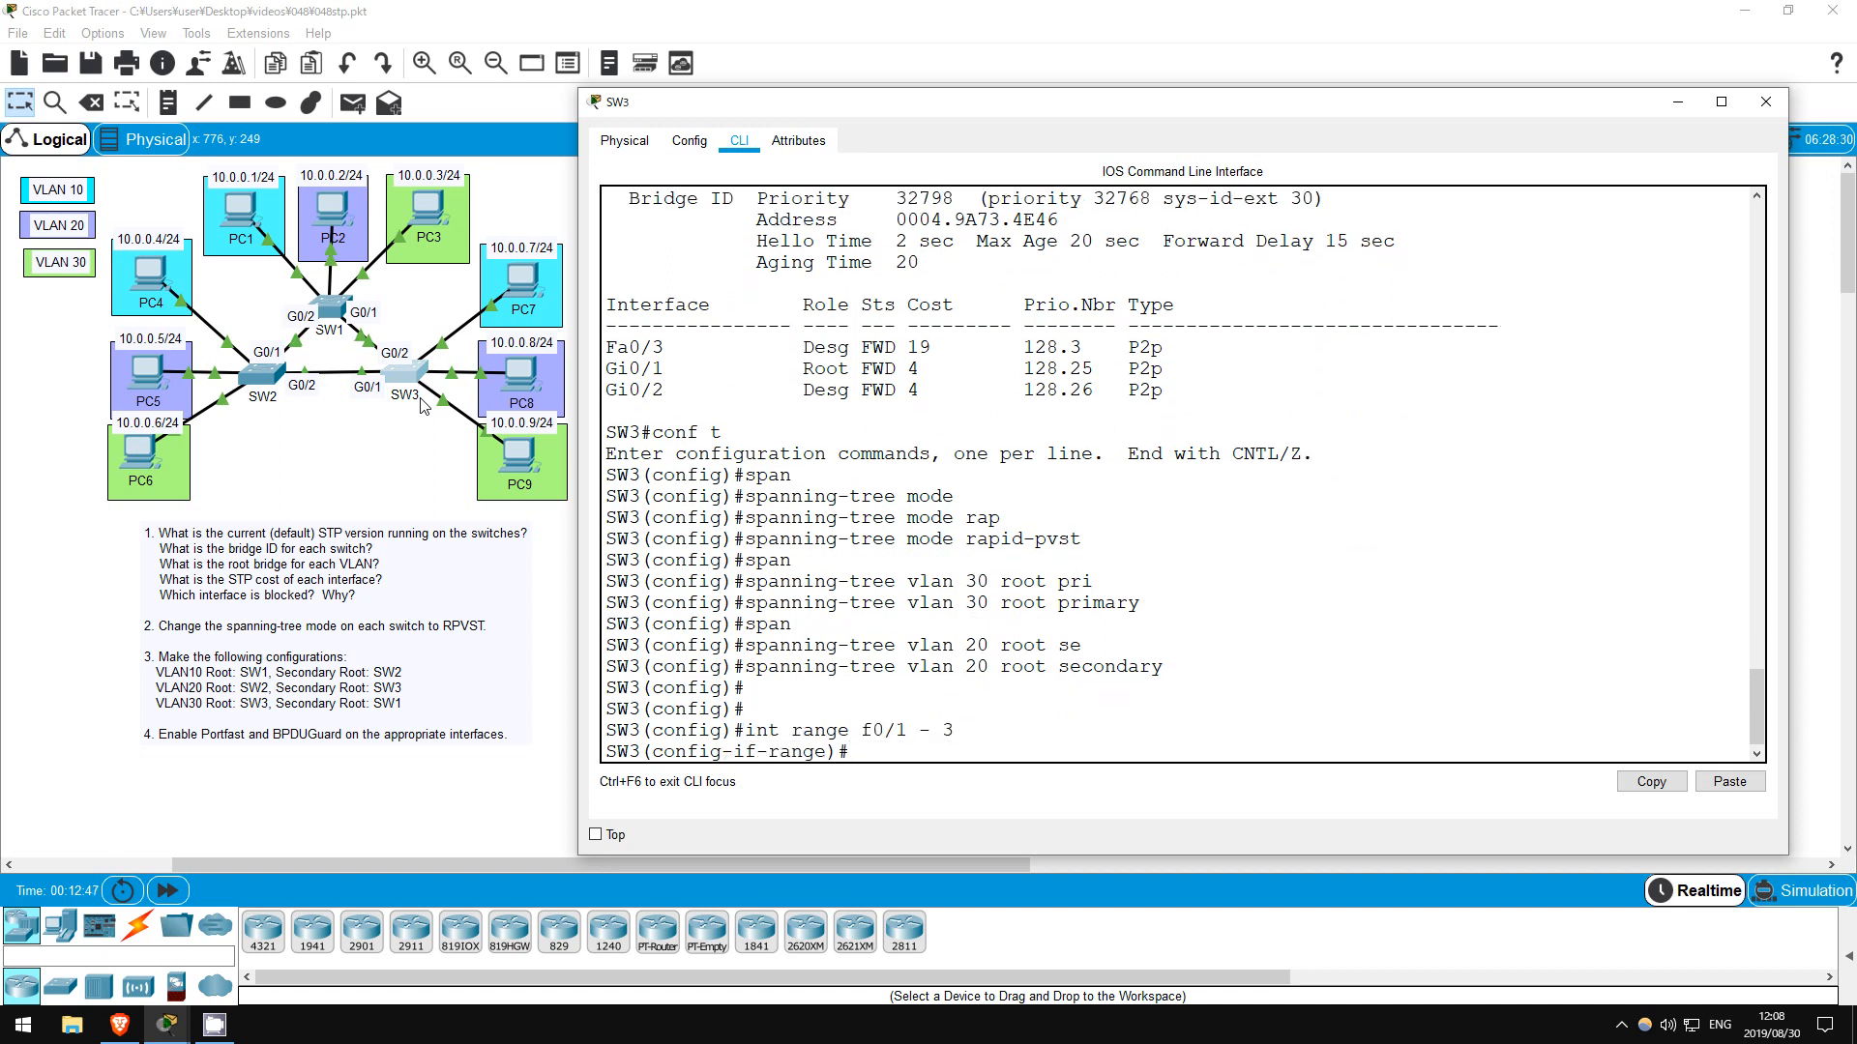
{"action": "type", "text": "spanning-tree"}
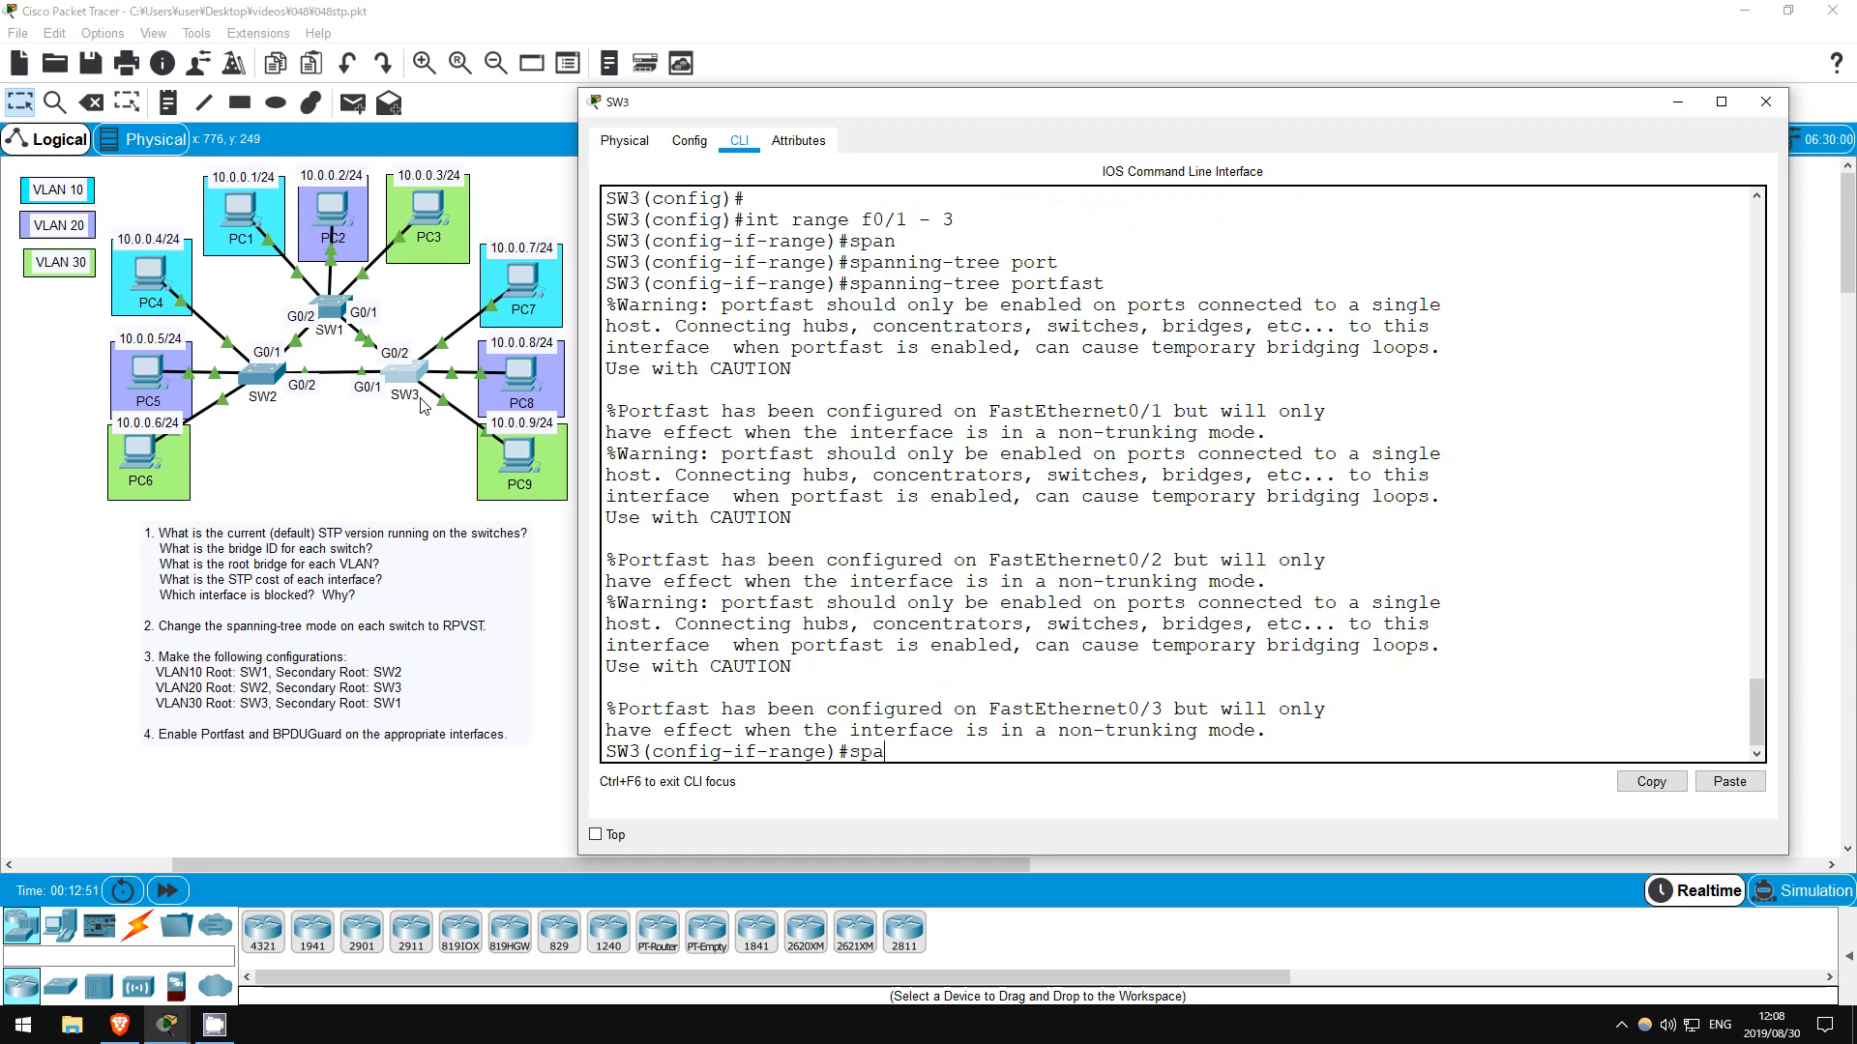
{"action": "type", "text": "spanning-tree bpduguard enable"}
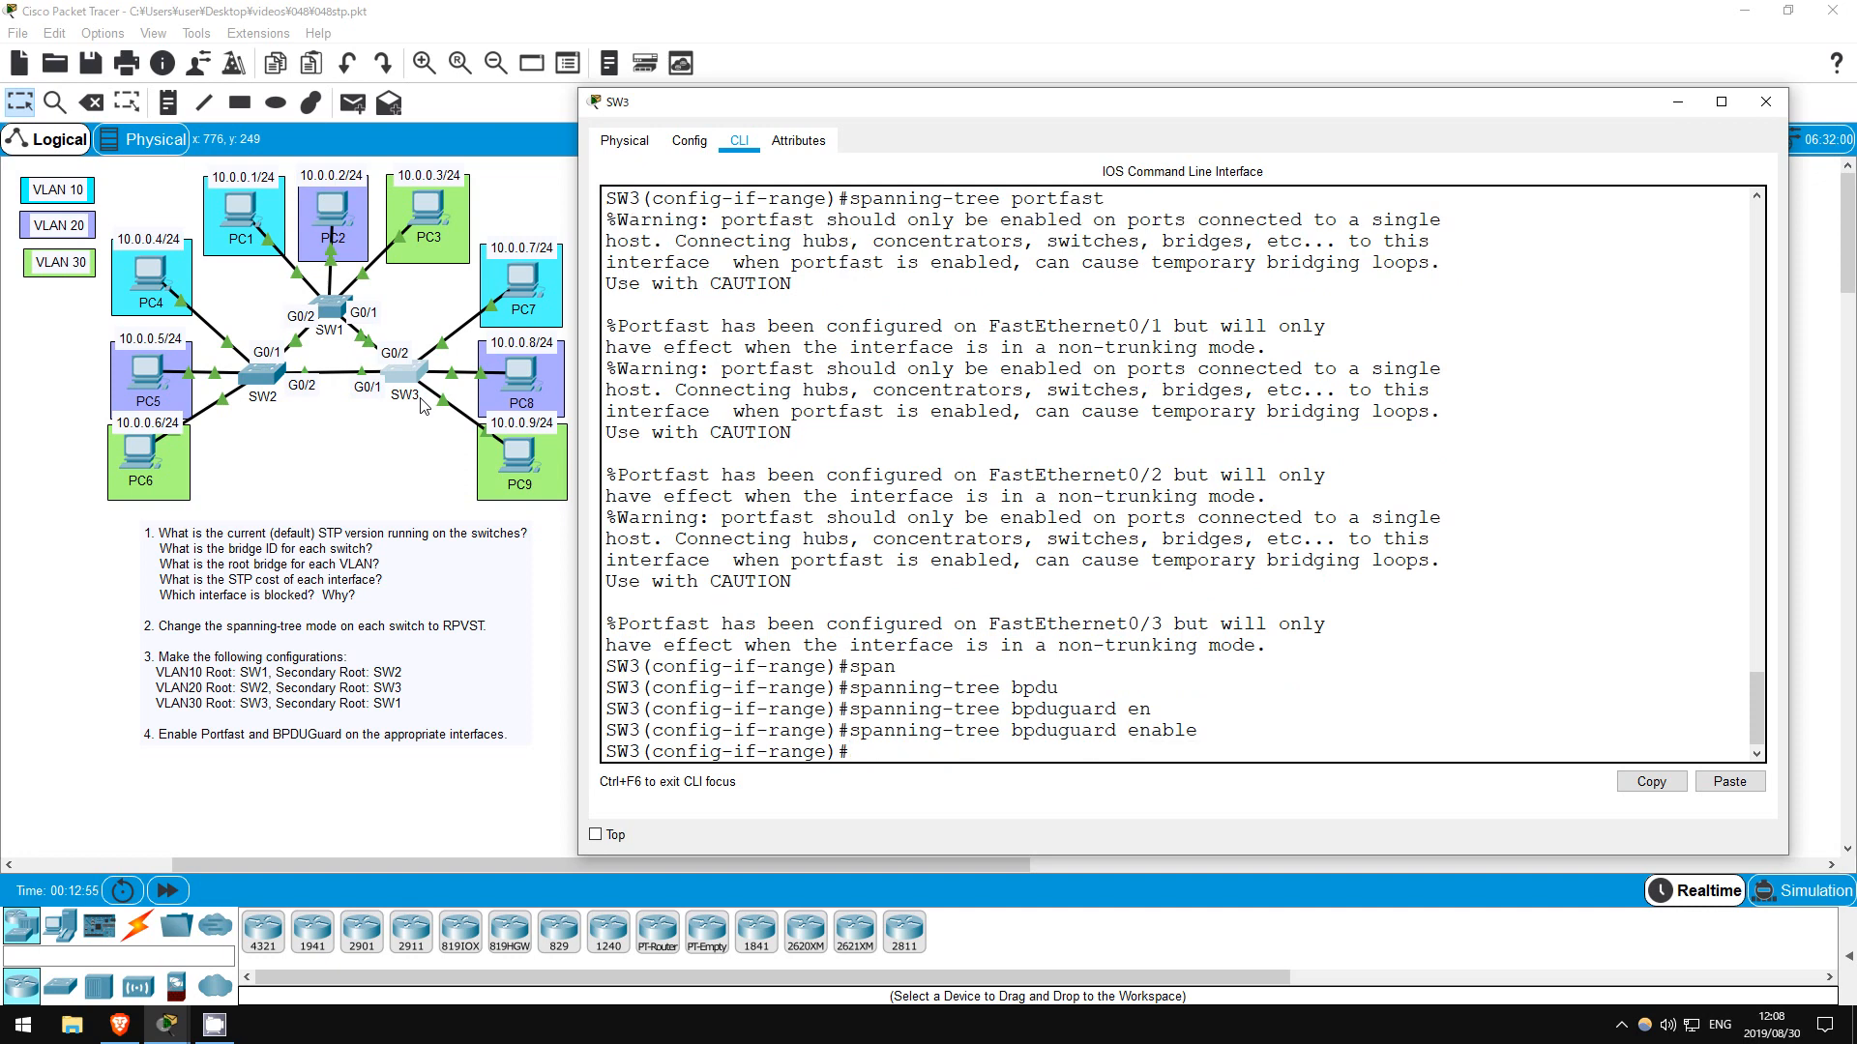
{"action": "mouse_move", "coordinate": [547, 208]}
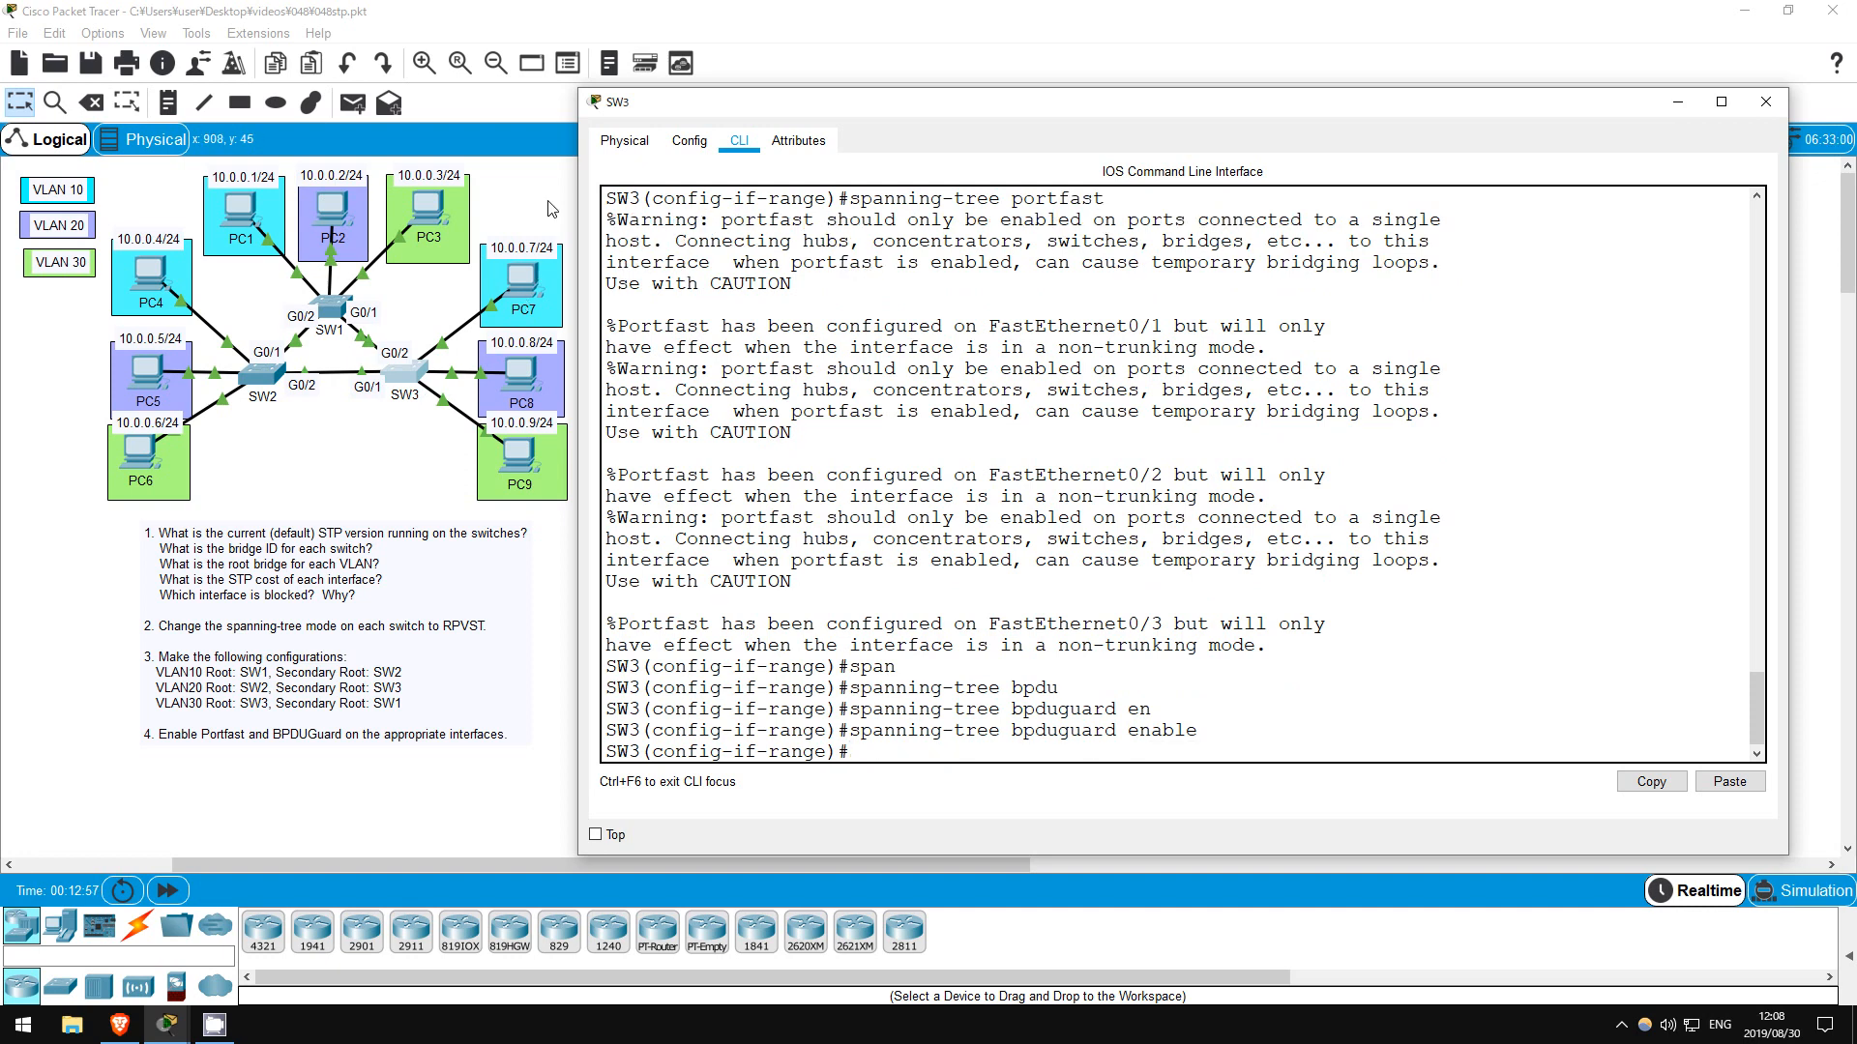
Close SW3's configuration window, leaving only the three-switch topology
{"action": "left_click", "coordinate": [1765, 100]}
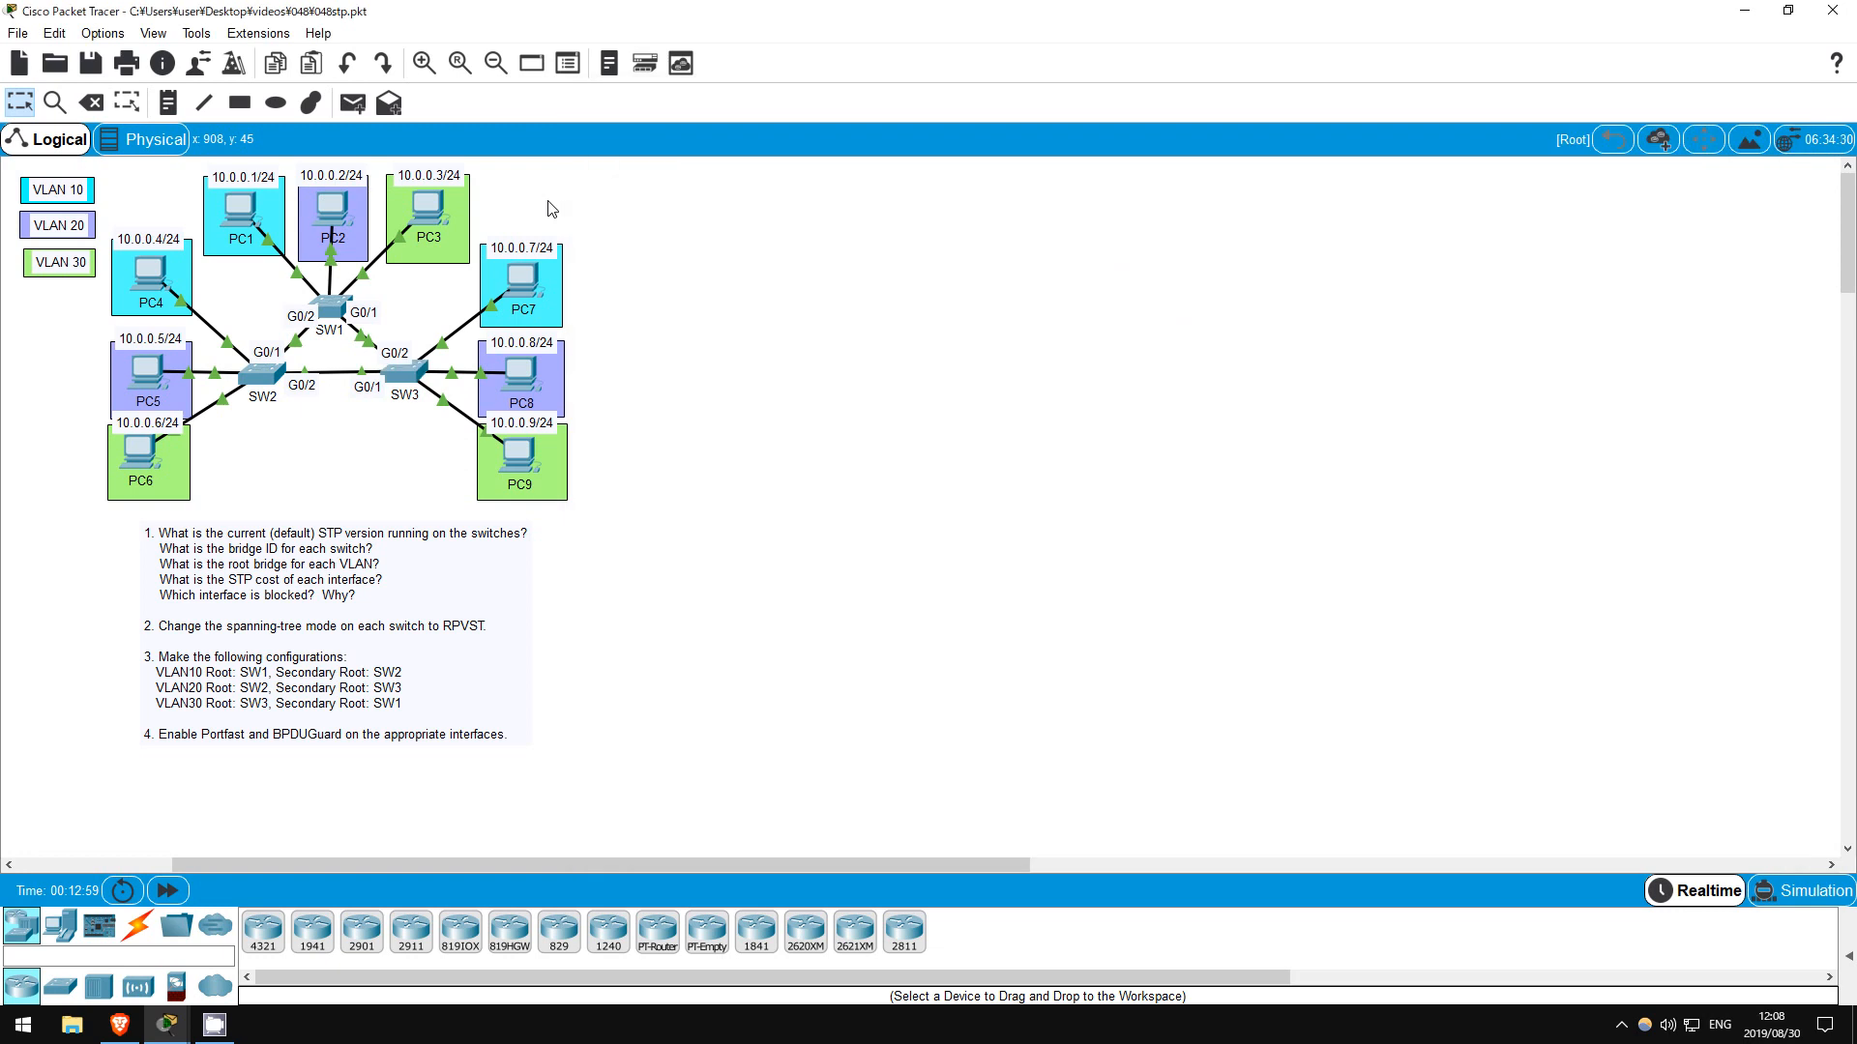
{"action": "mouse_move", "coordinate": [596, 317]}
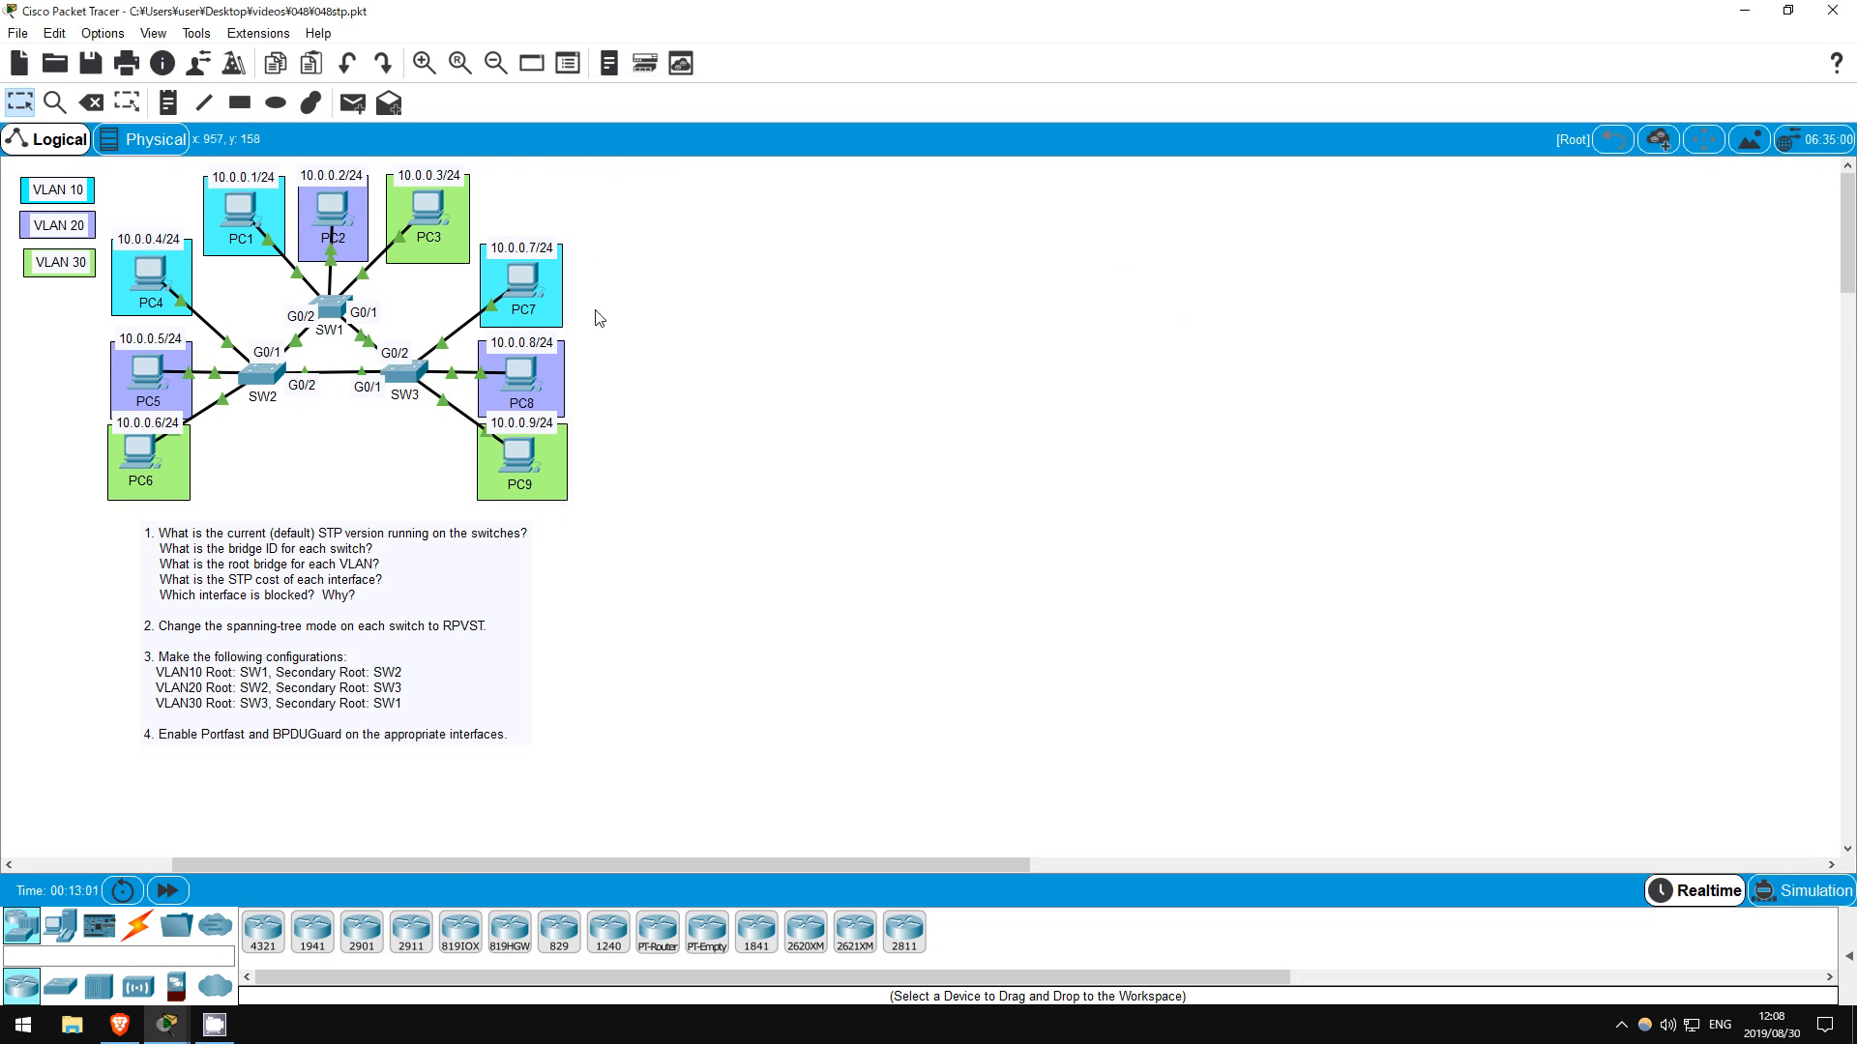